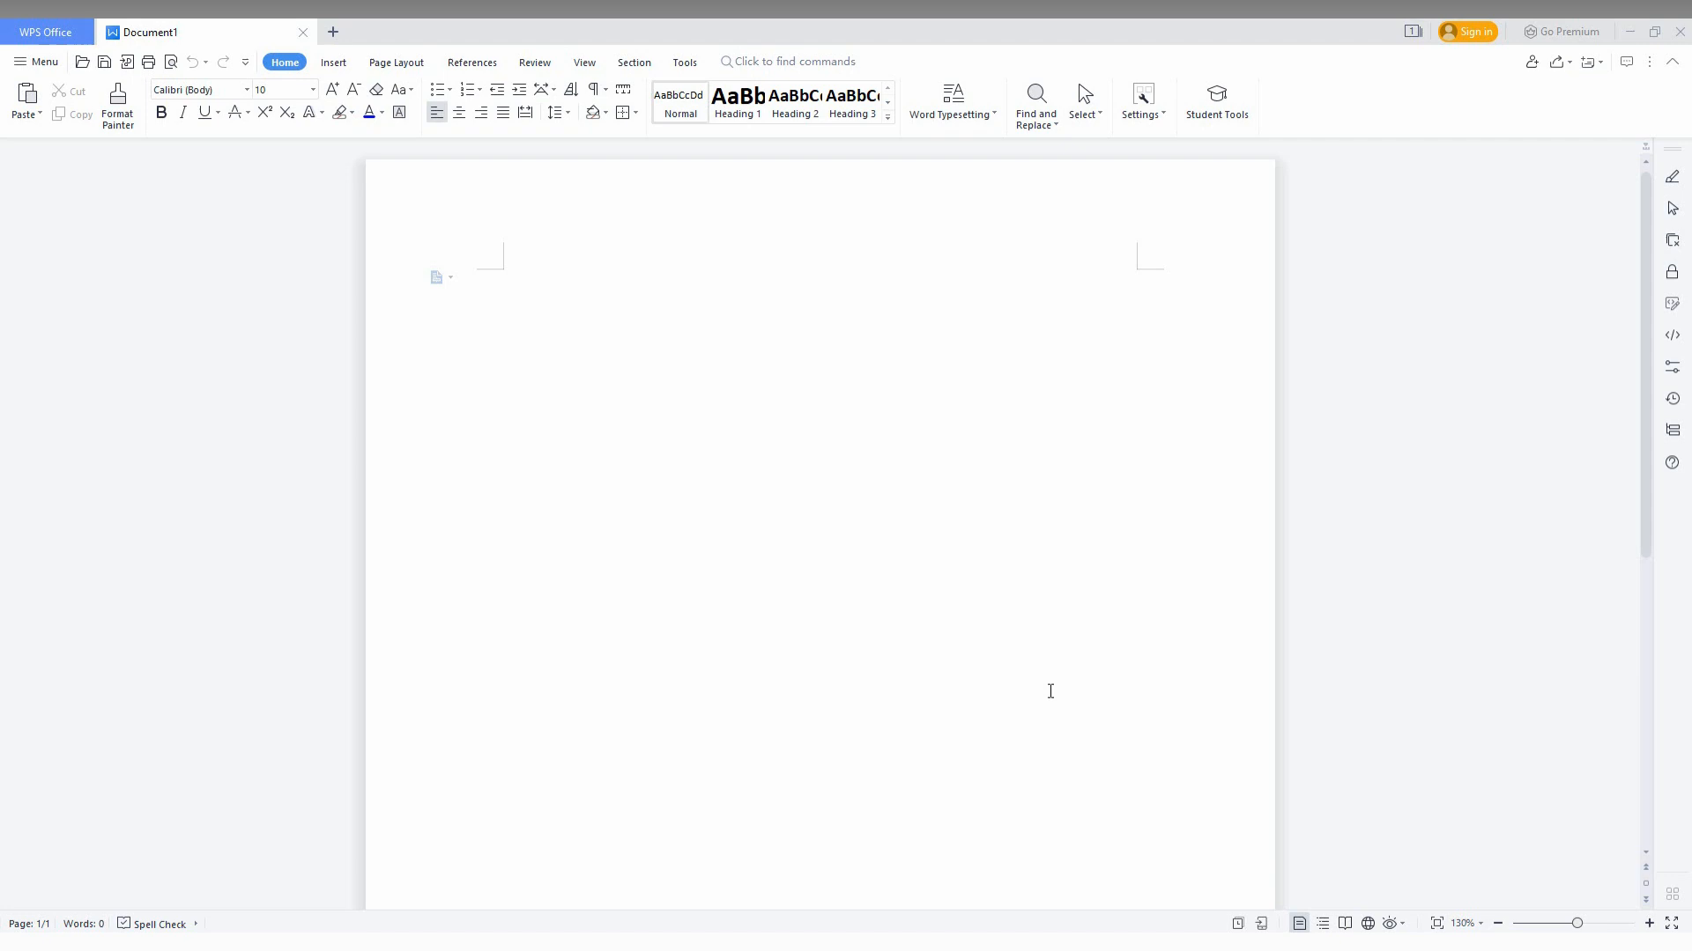
{"action": "mouse_move", "coordinate": [575, 484]}
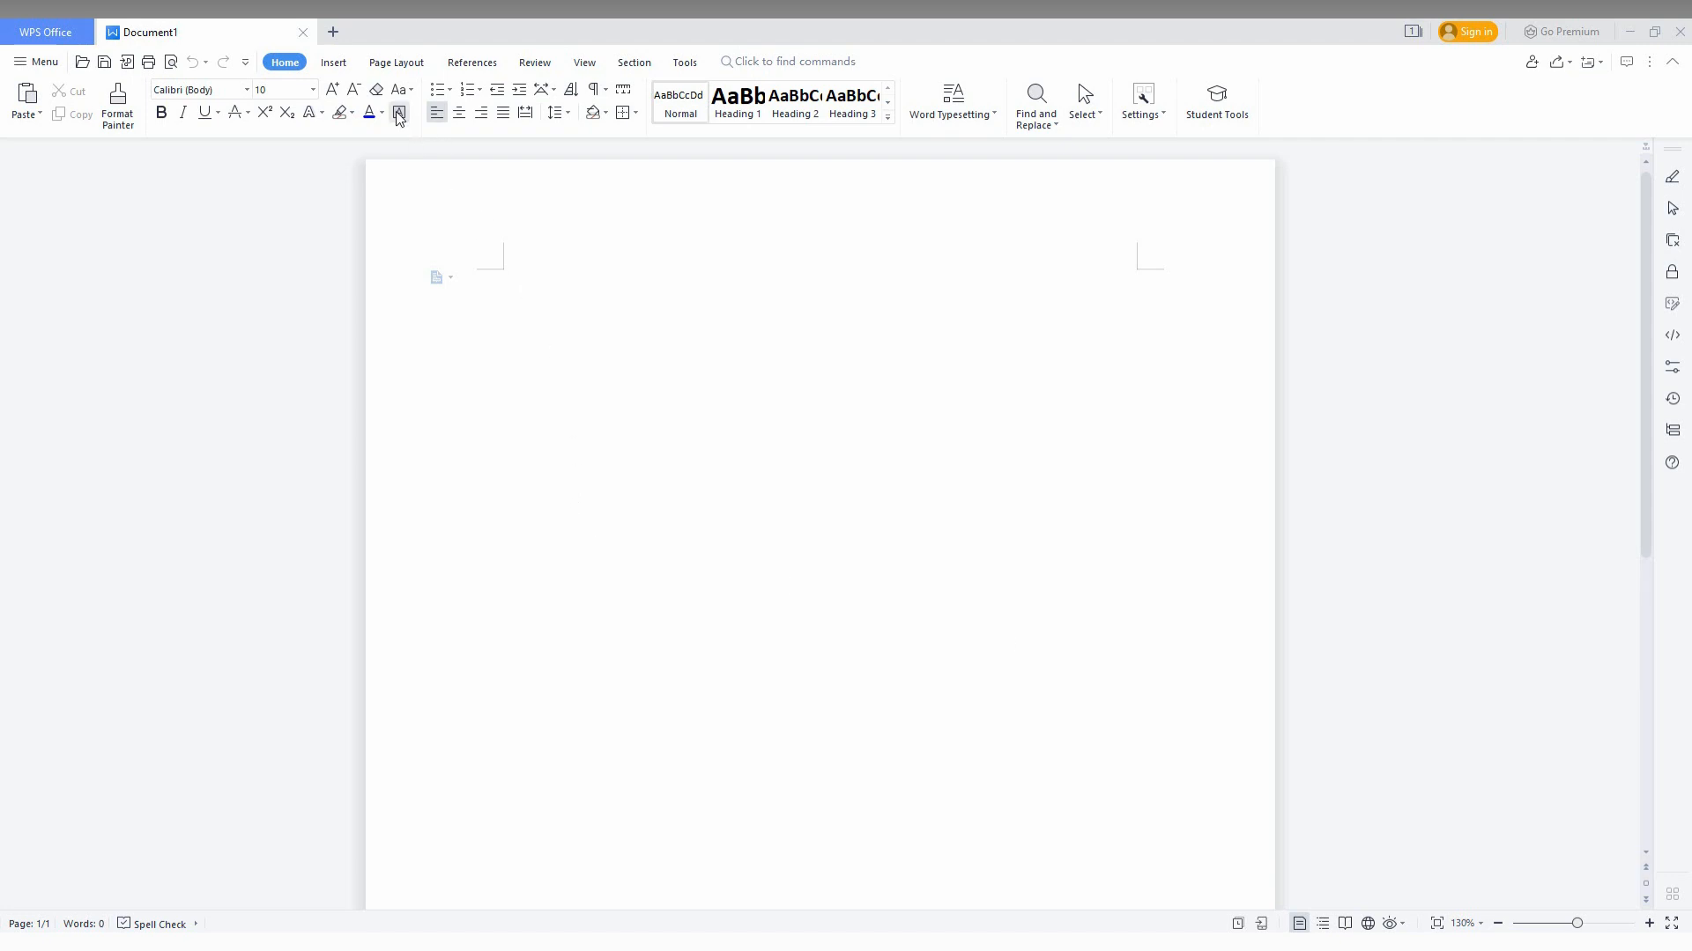
- Switch the ribbon to the Insert tab to show the object insertion commands
{"action": "left_click", "coordinate": [333, 62]}
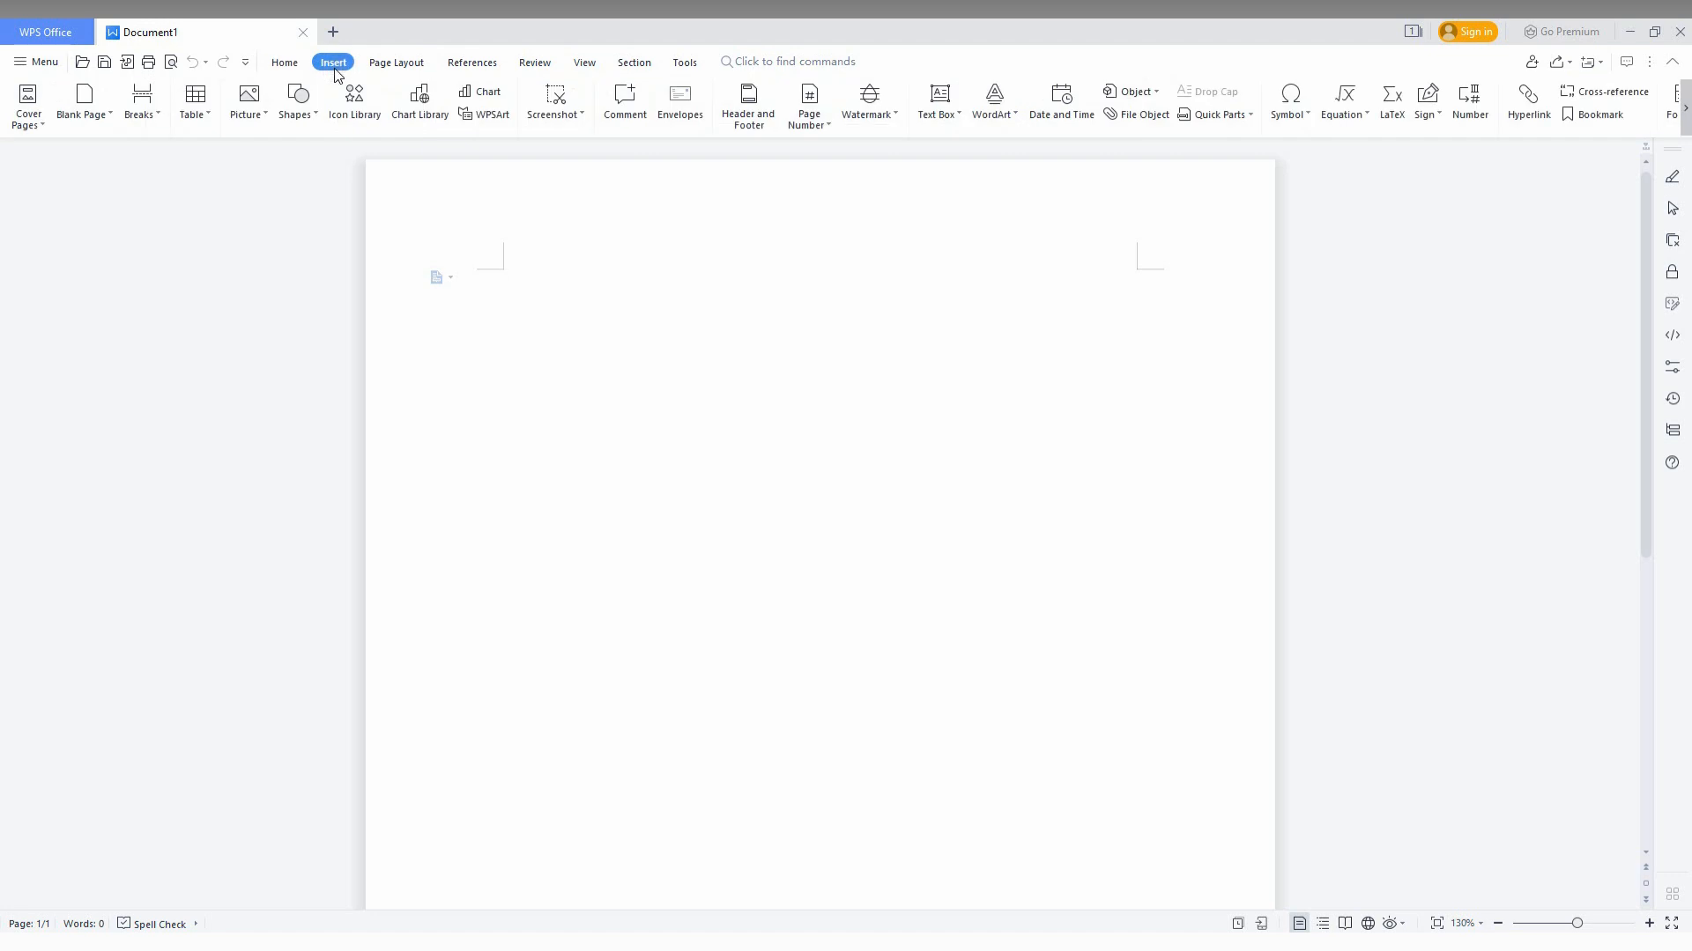
{"action": "mouse_move", "coordinate": [491, 114]}
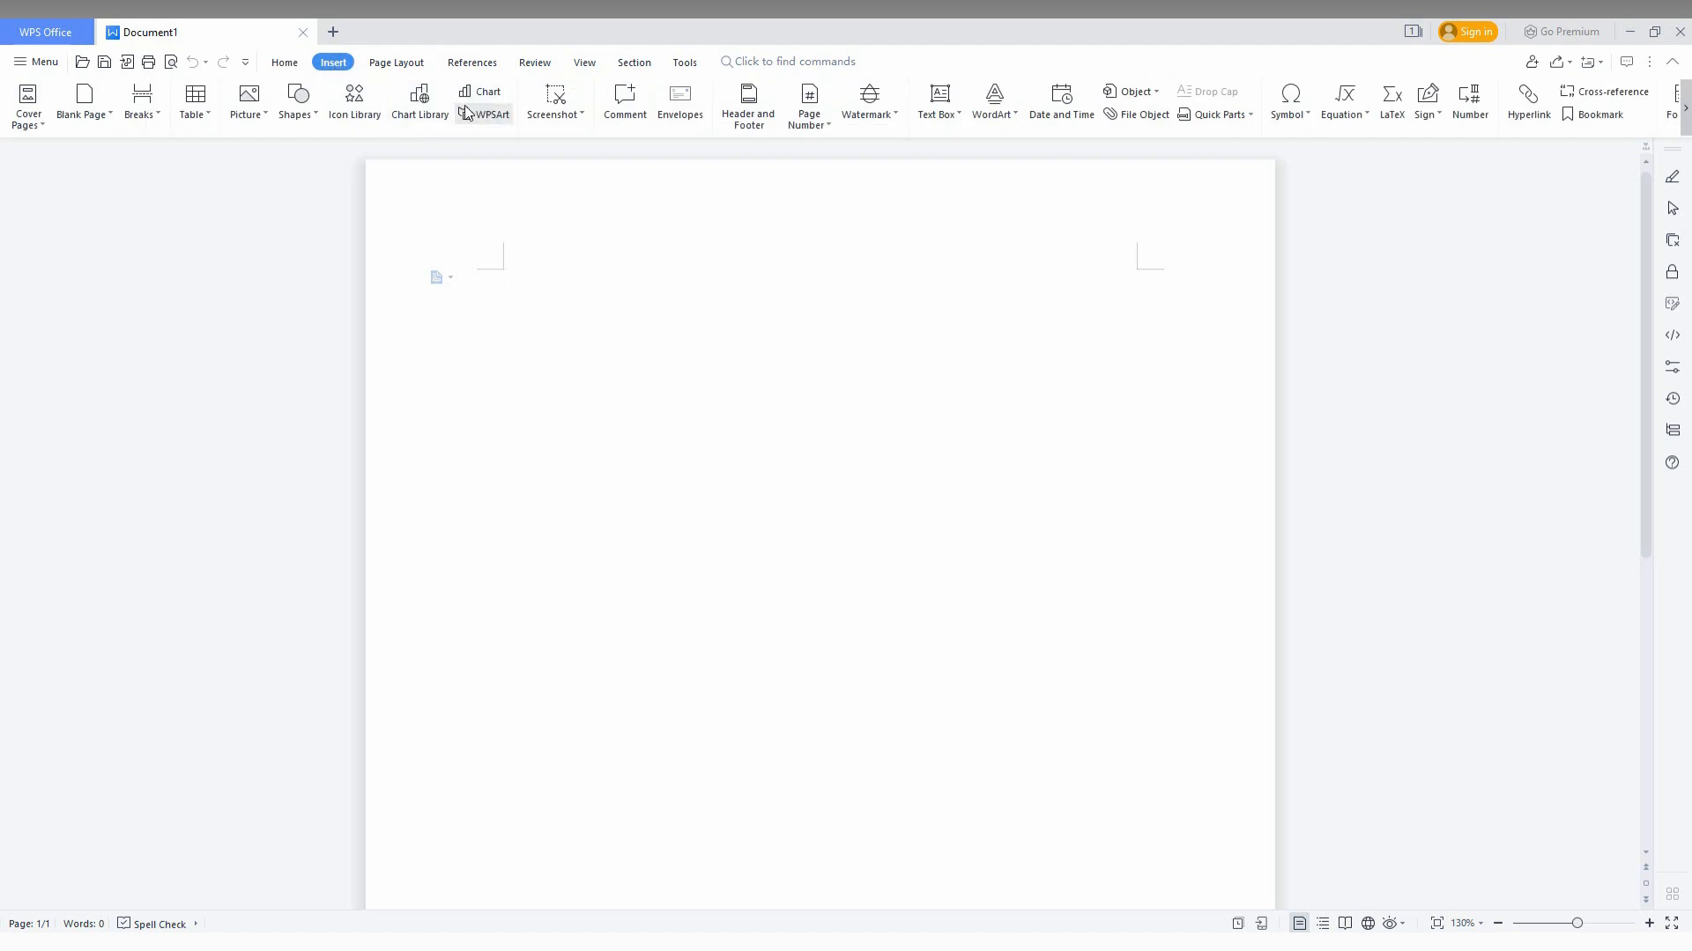
{"action": "mouse_move", "coordinate": [485, 97]}
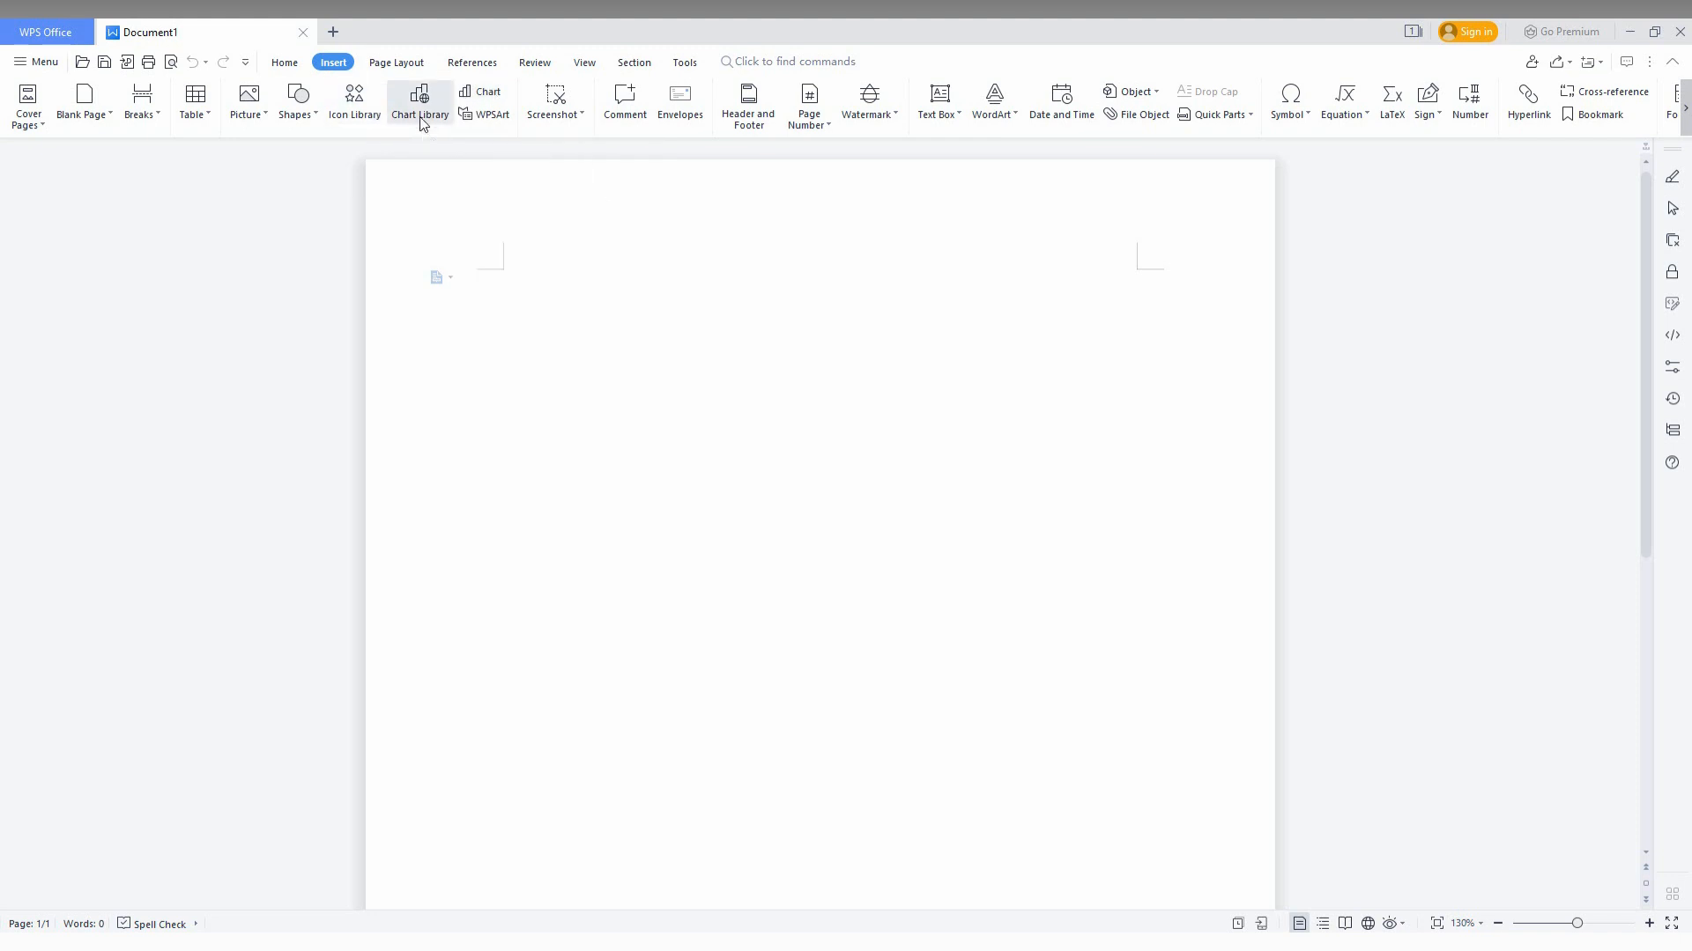
{"action": "mouse_move", "coordinate": [419, 102]}
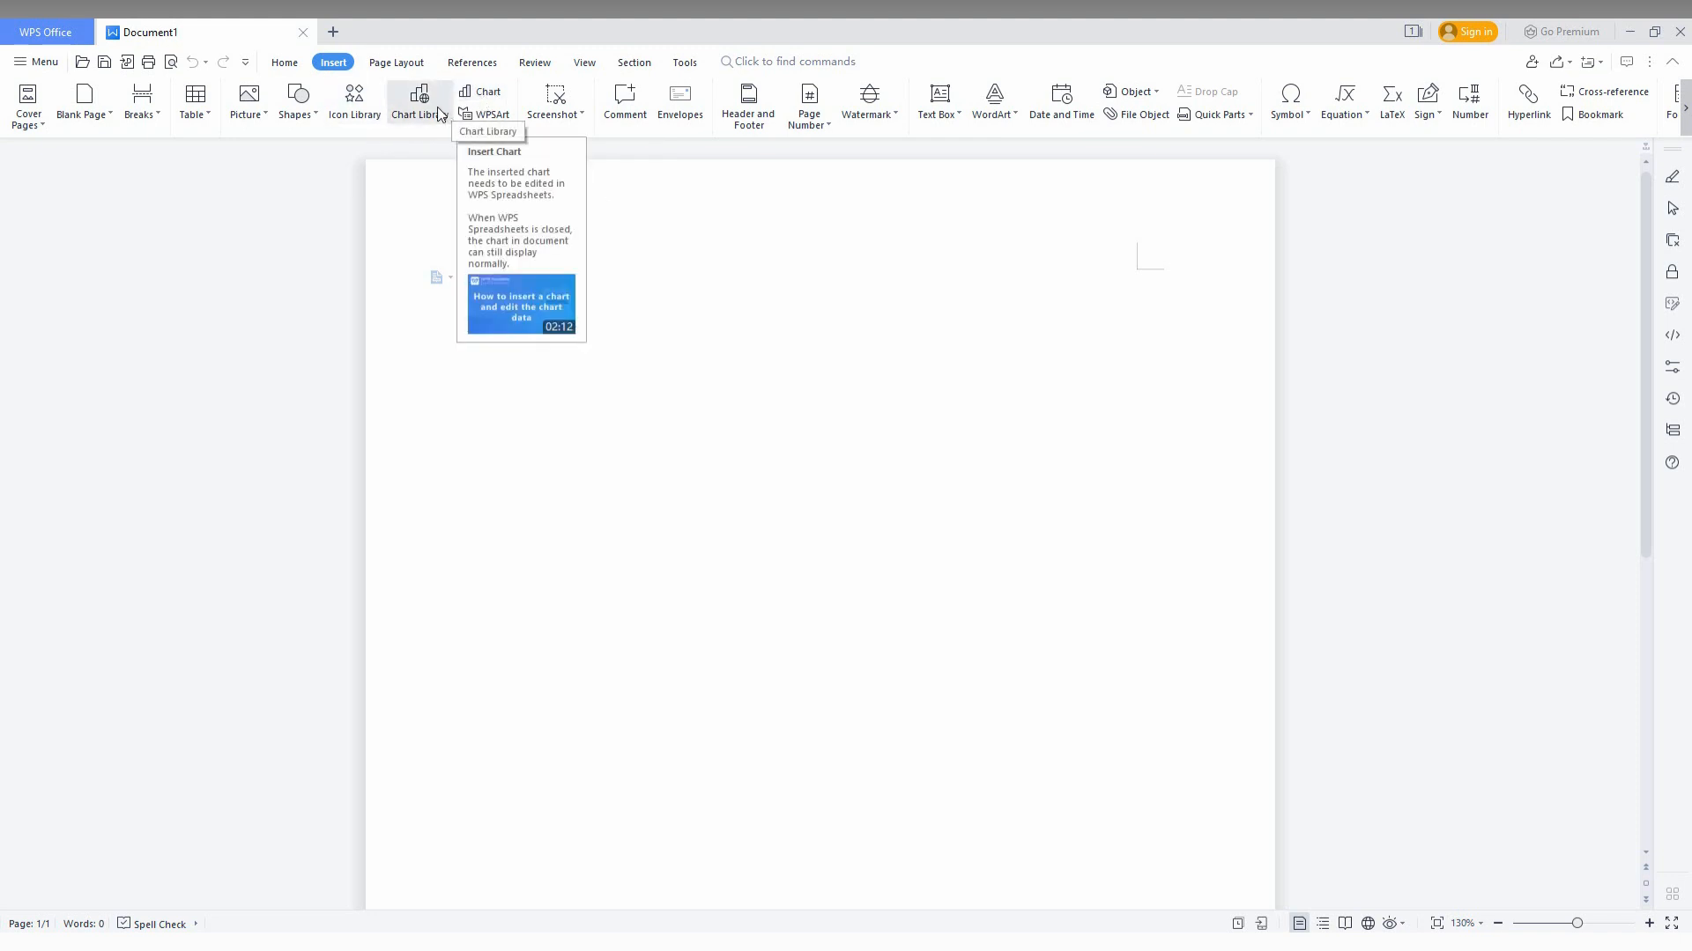
{"action": "left_click", "coordinate": [418, 103]}
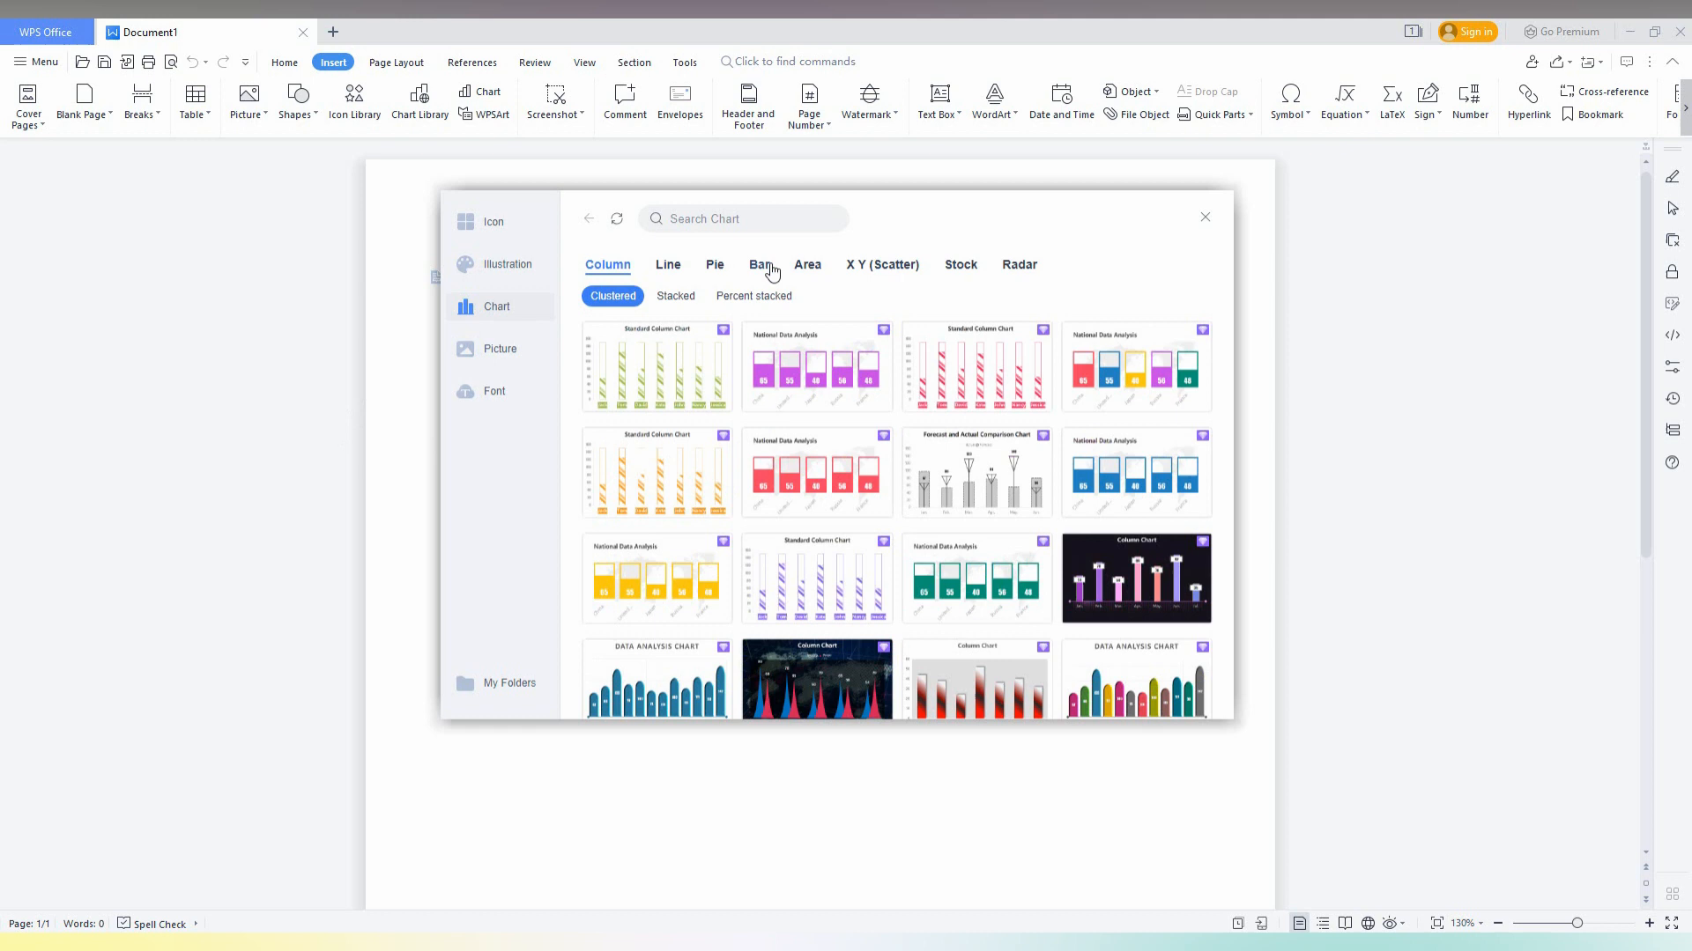
{"action": "mouse_move", "coordinate": [657, 482]}
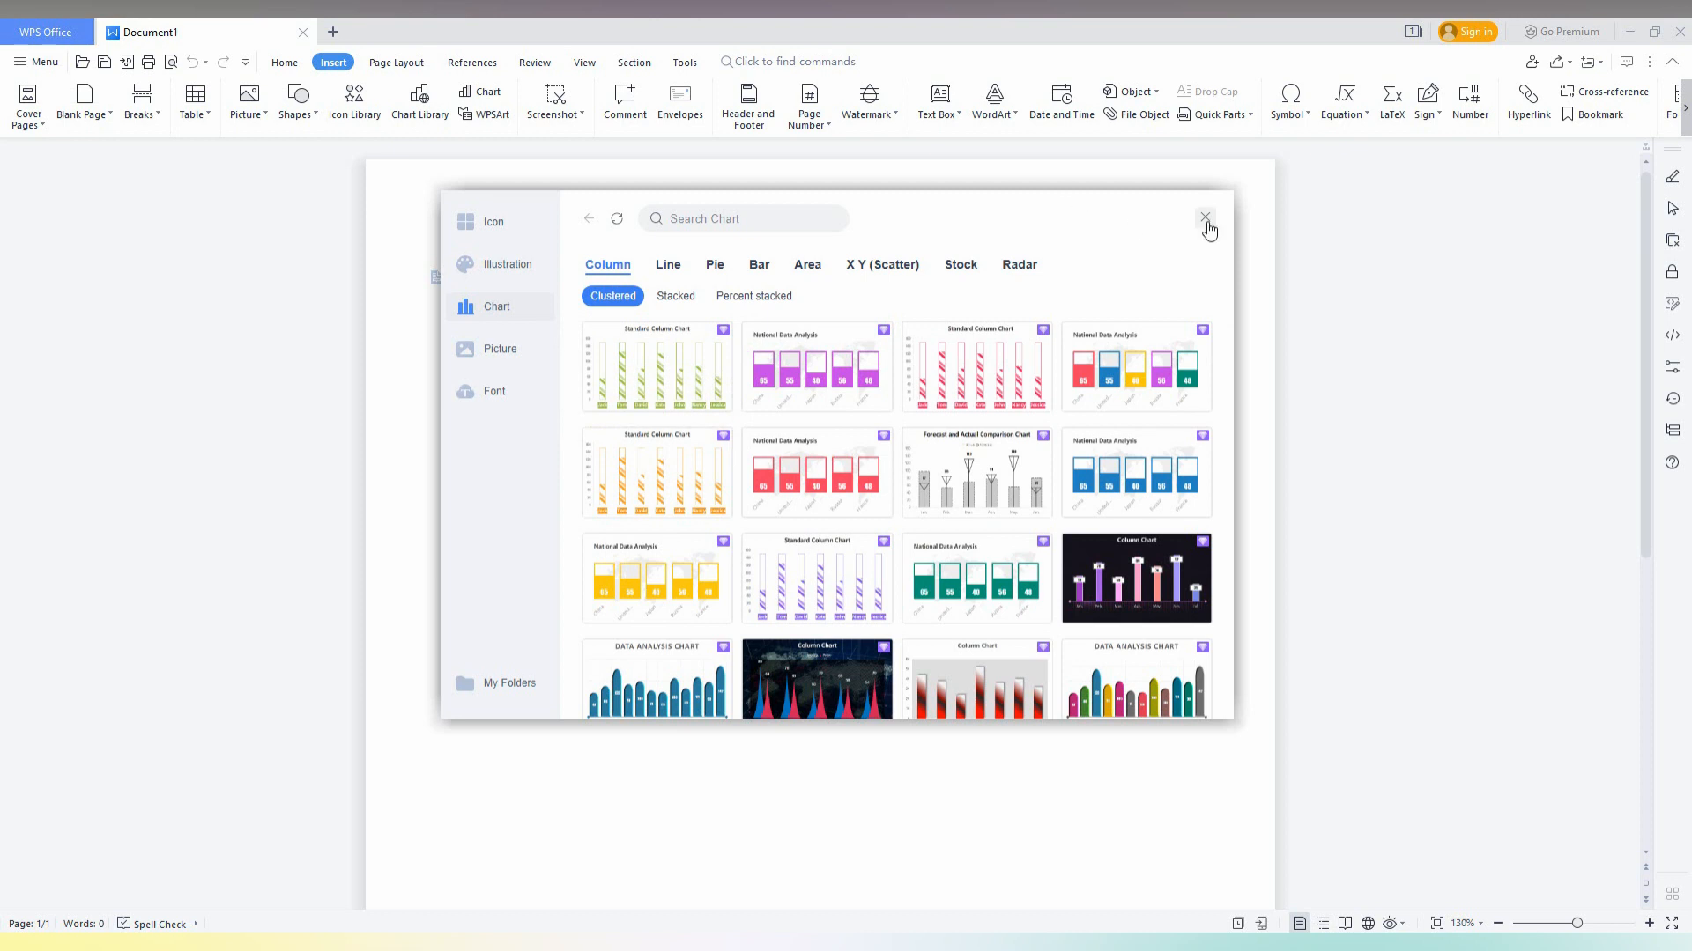
{"action": "left_click", "coordinate": [1205, 217]}
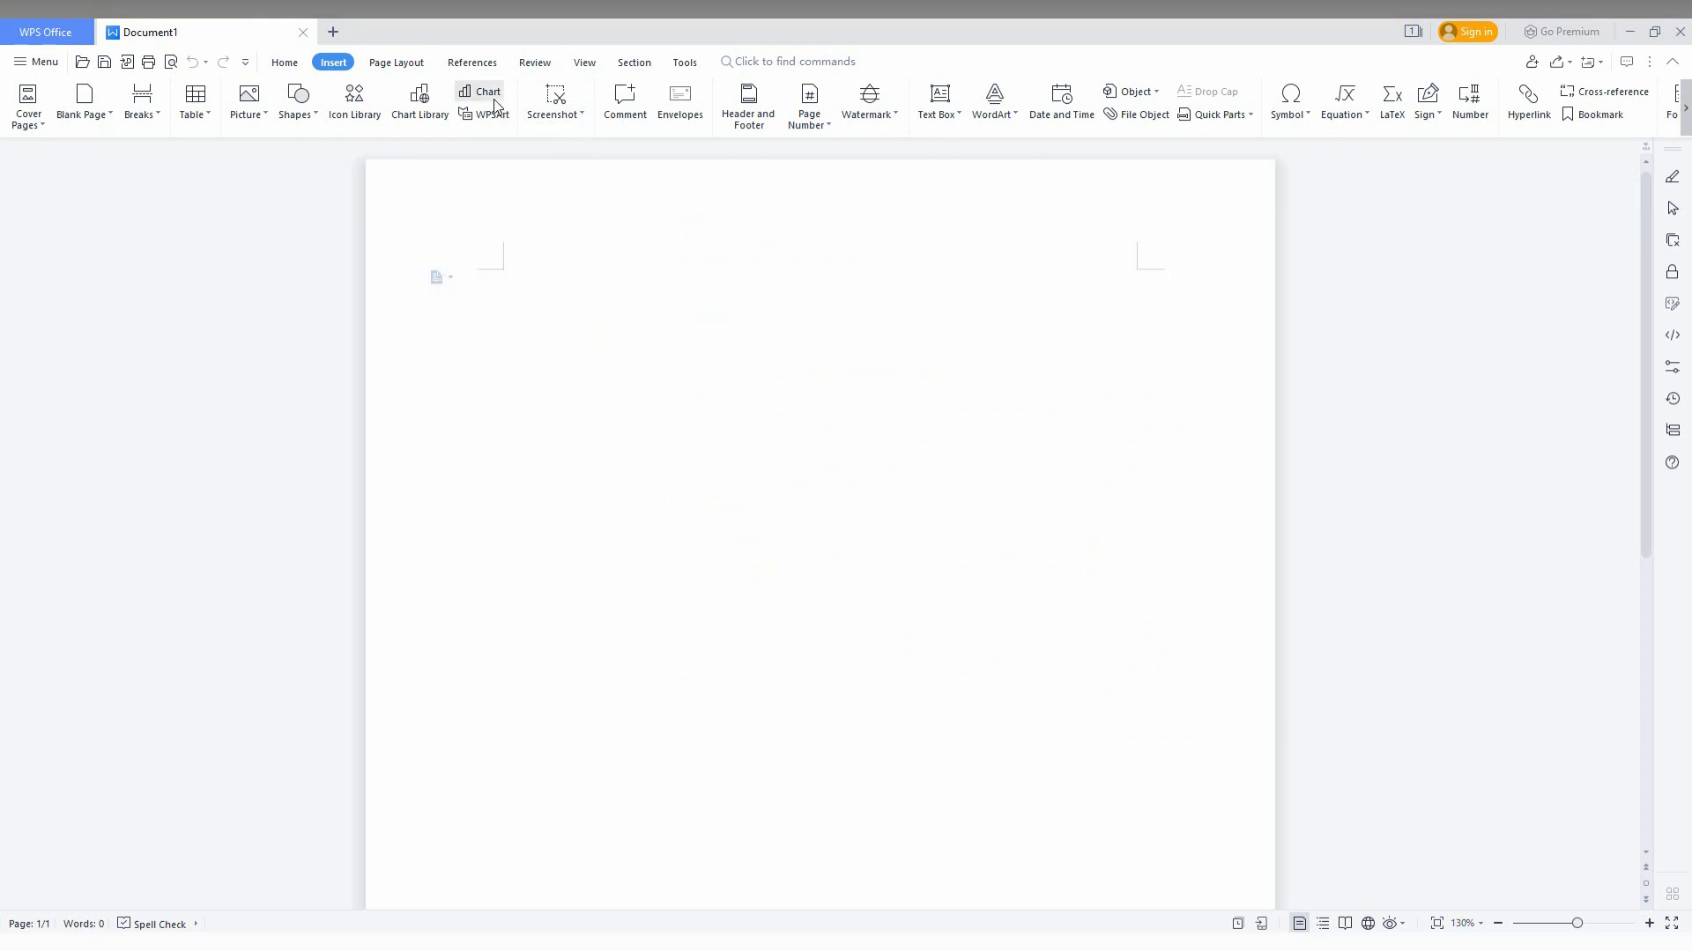
- Preview line, pie, Pie of Pie and Bar of Pie charts, then insert a clustered column chart
{"action": "left_click", "coordinate": [488, 97]}
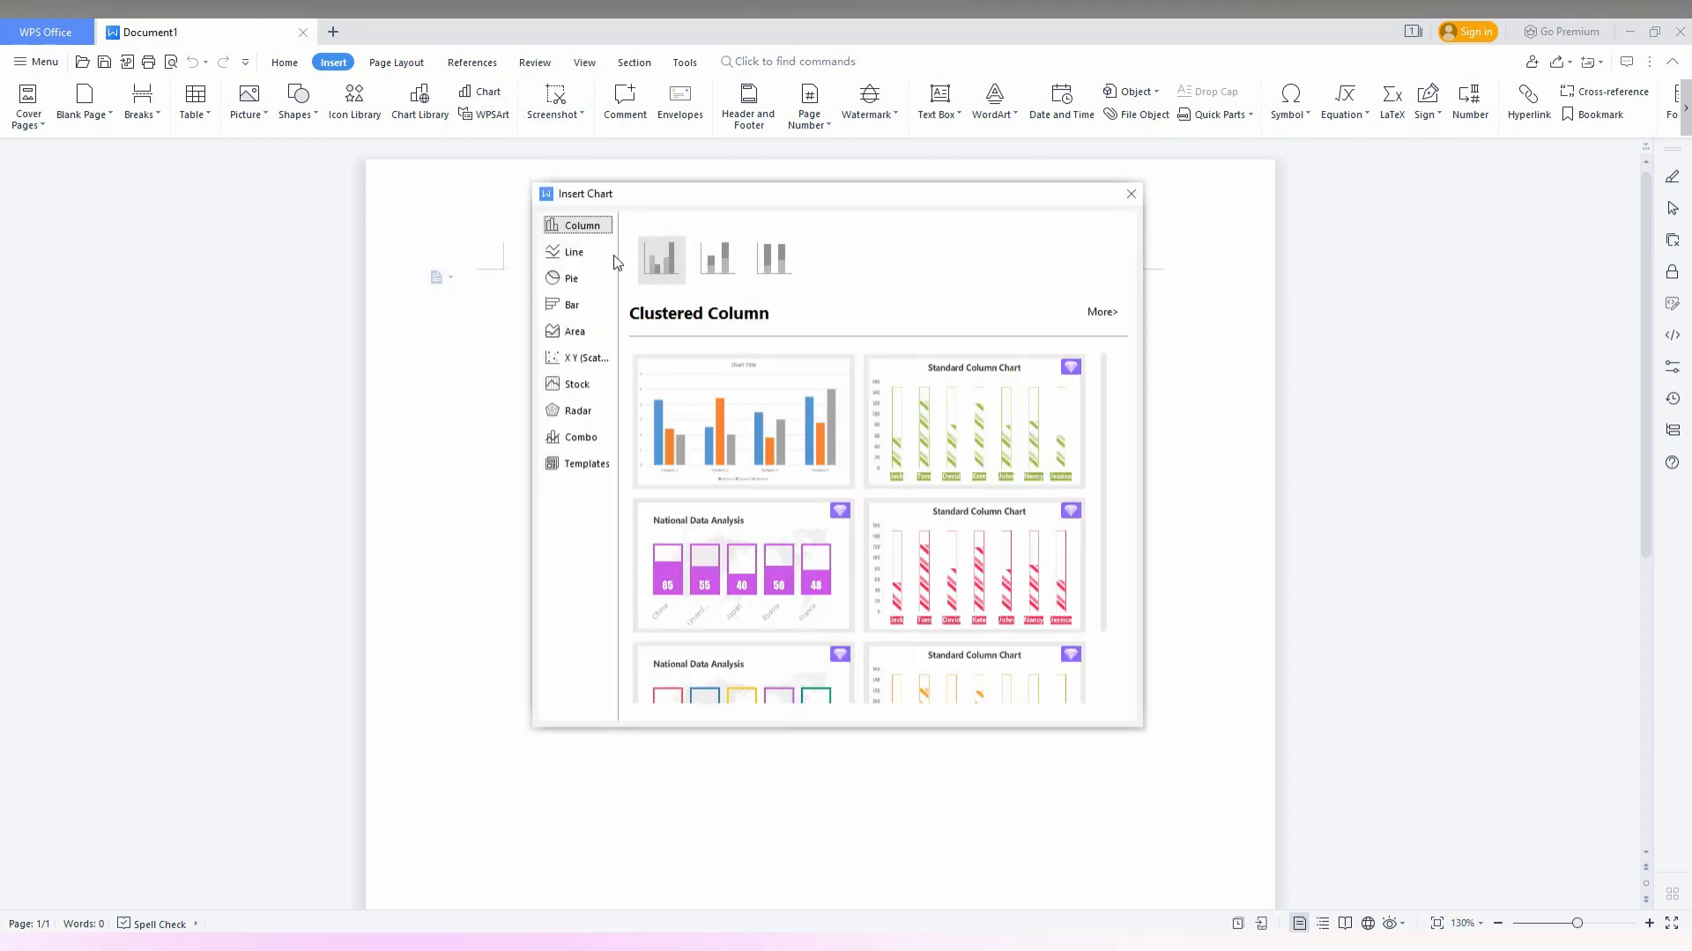
{"action": "left_click", "coordinate": [572, 251]}
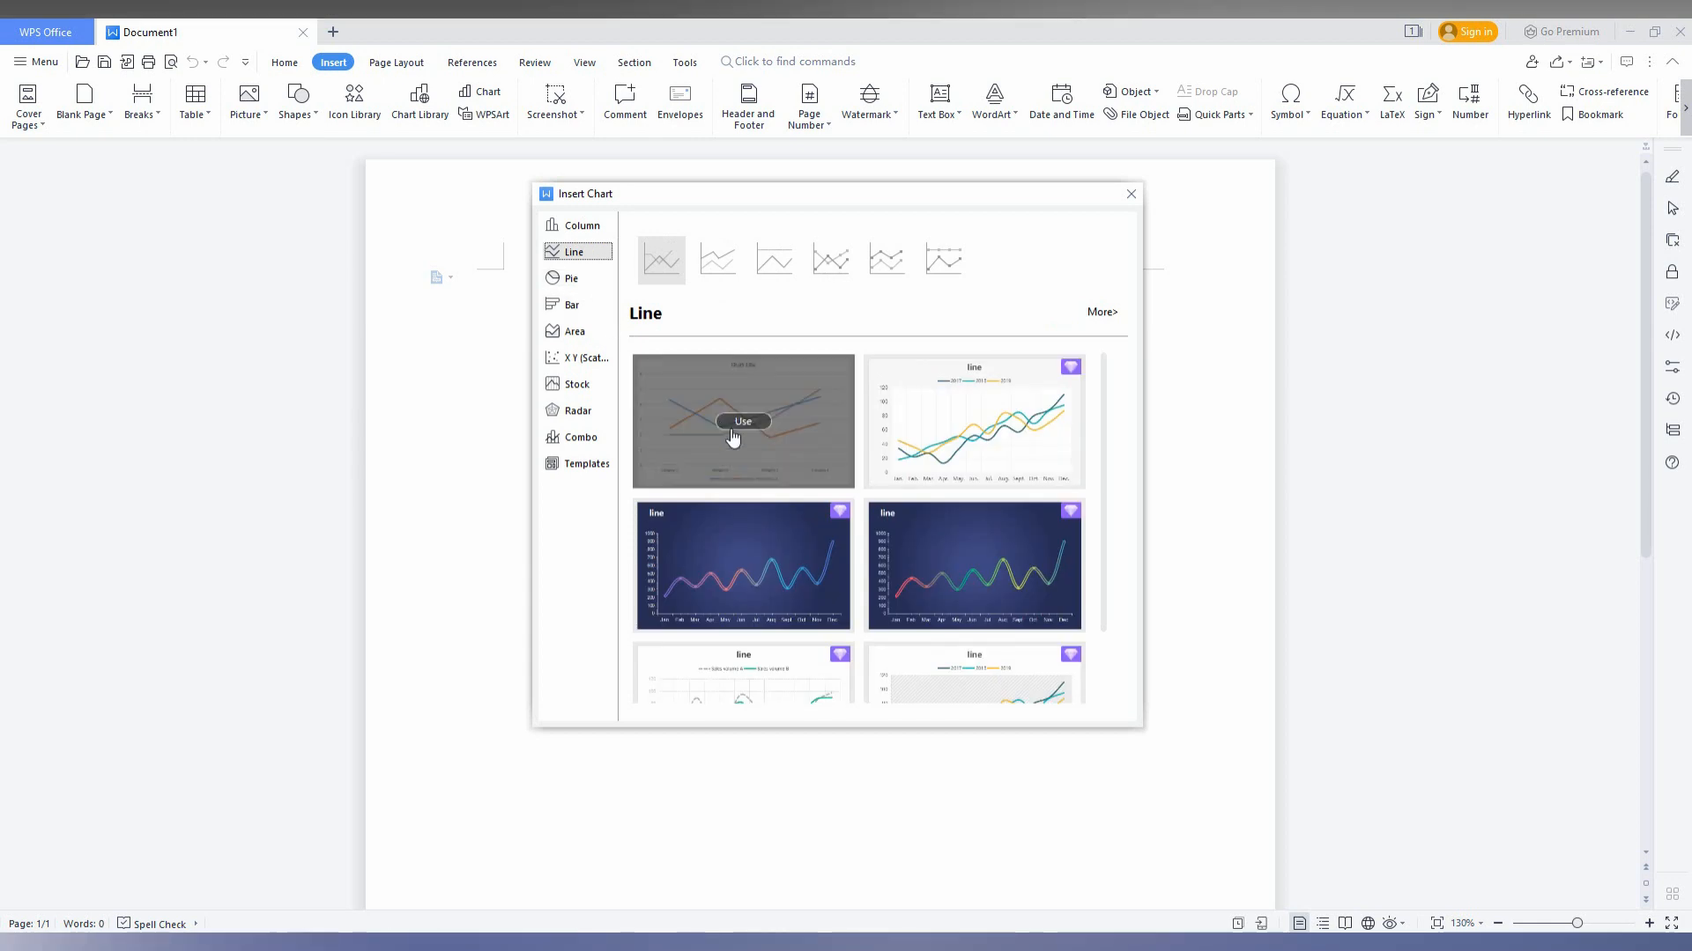
{"action": "mouse_move", "coordinate": [769, 441]}
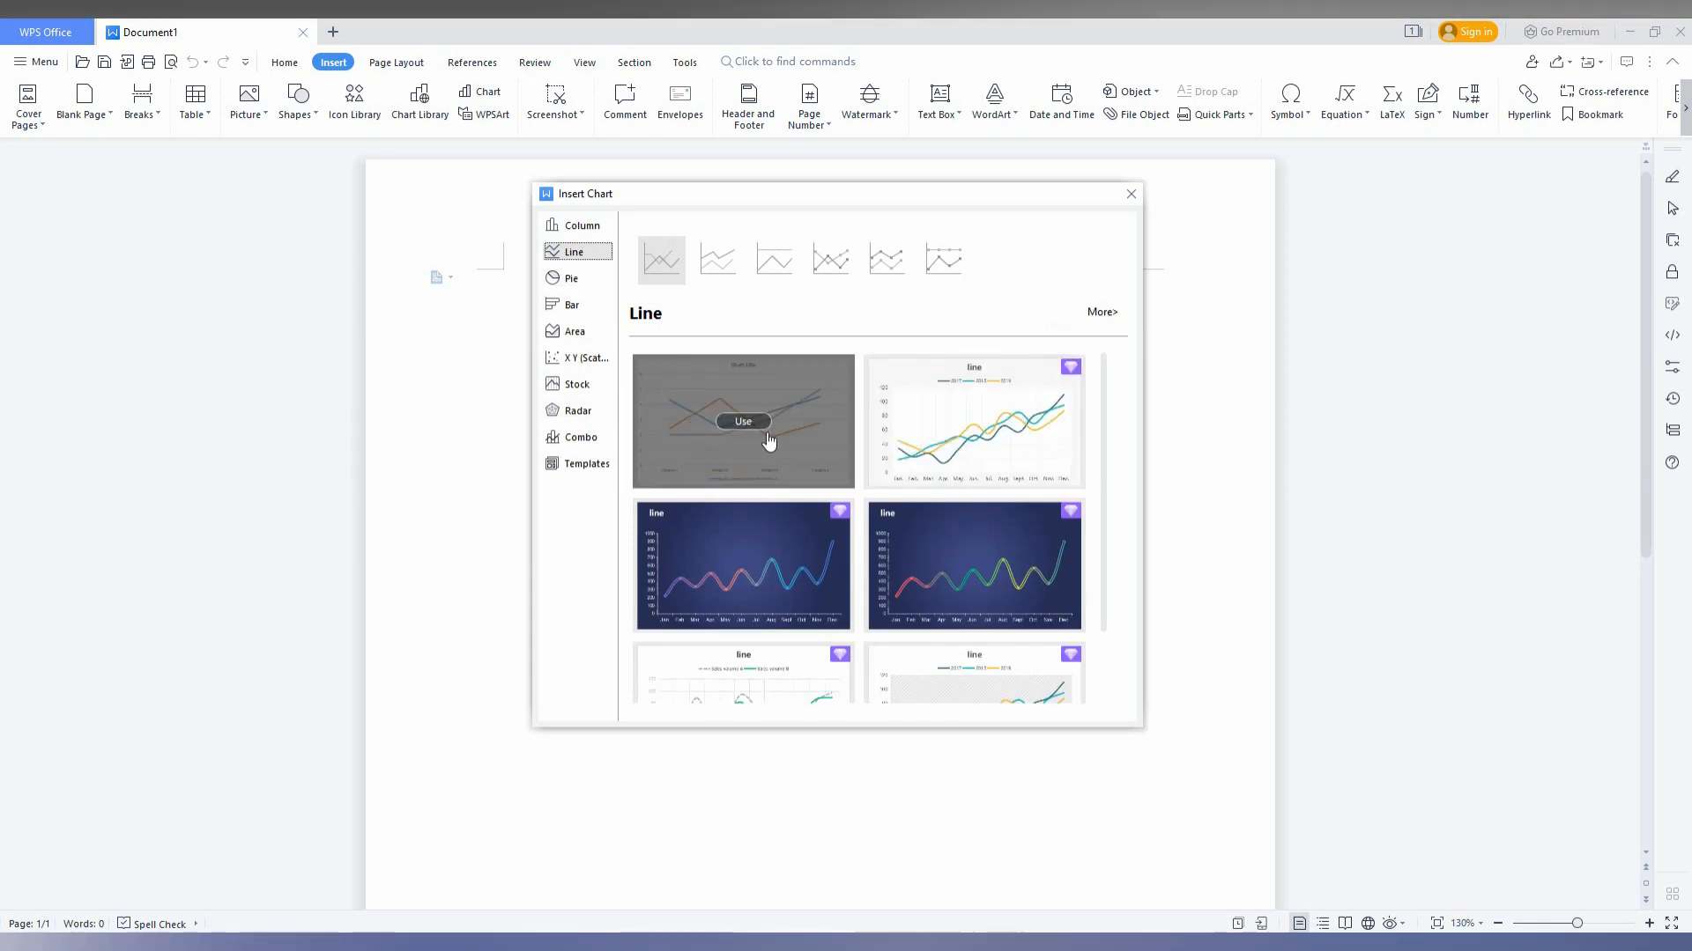
{"action": "left_click", "coordinate": [572, 278]}
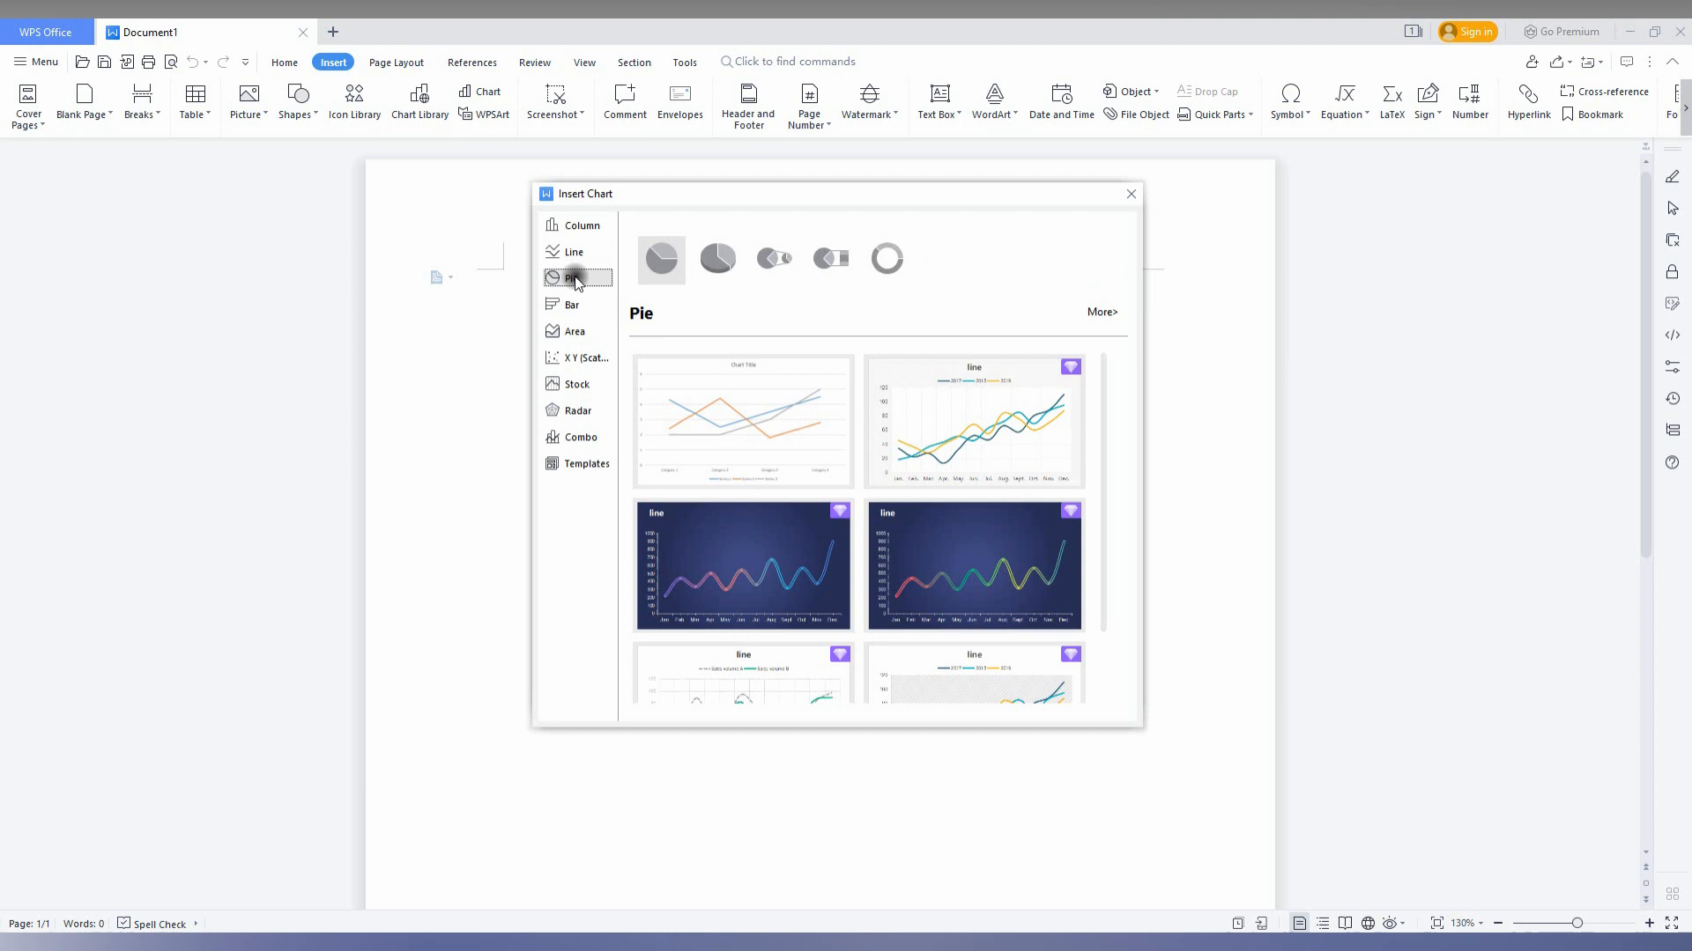
{"action": "left_click", "coordinate": [580, 225]}
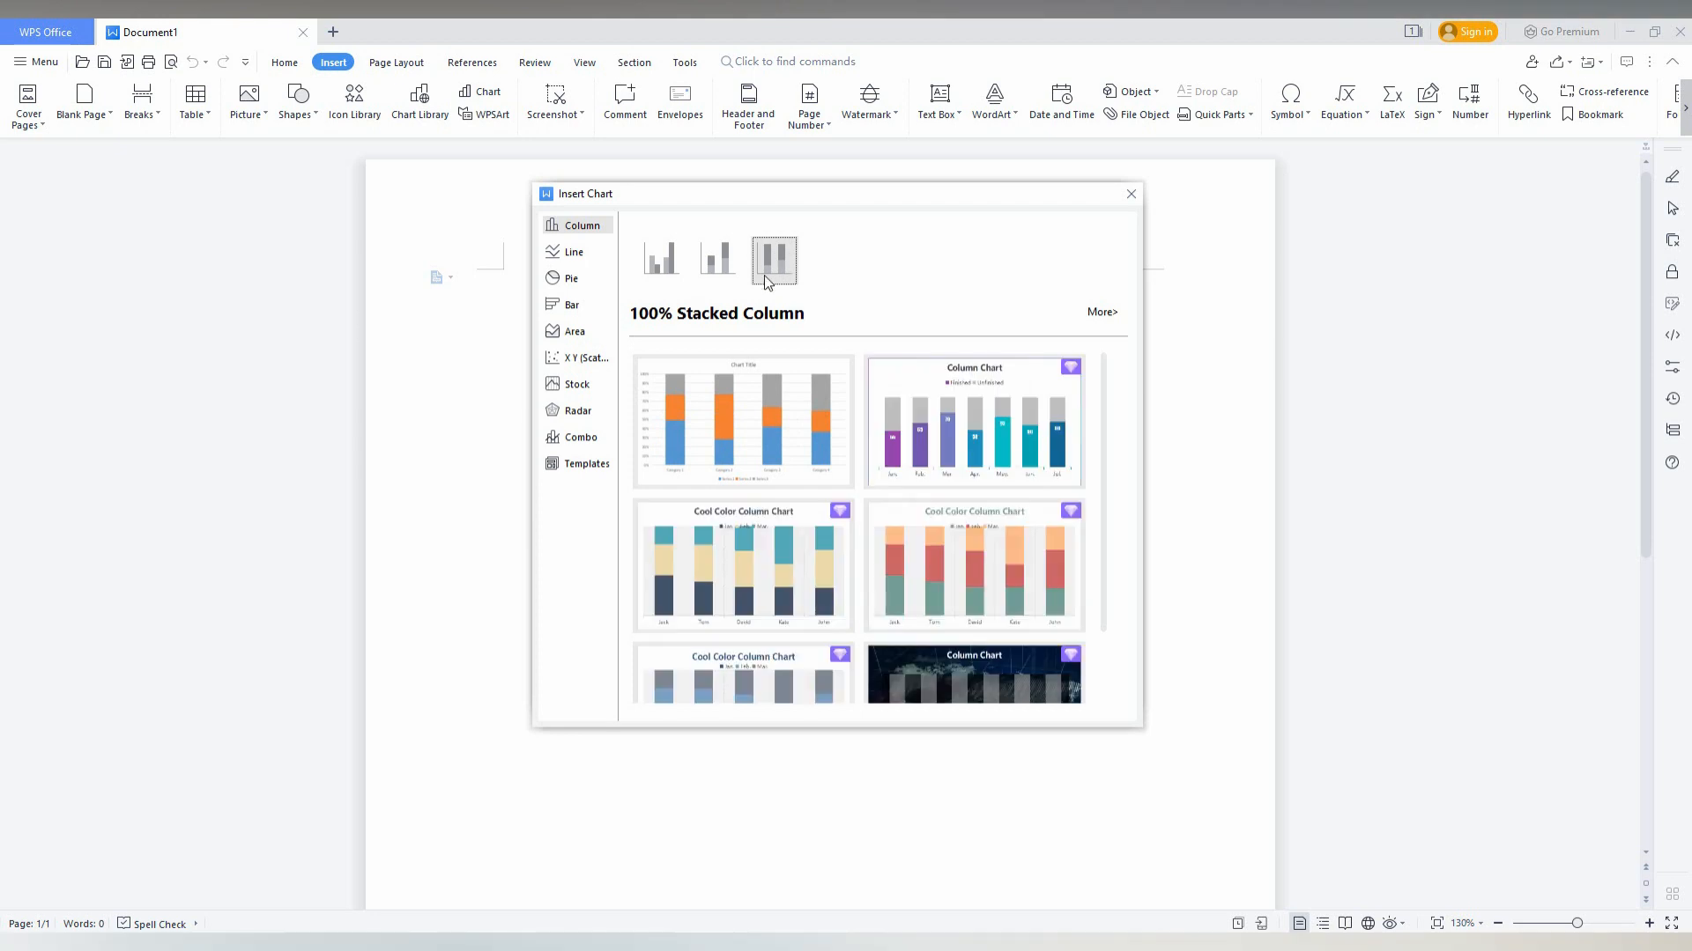
{"action": "left_click", "coordinate": [574, 252]}
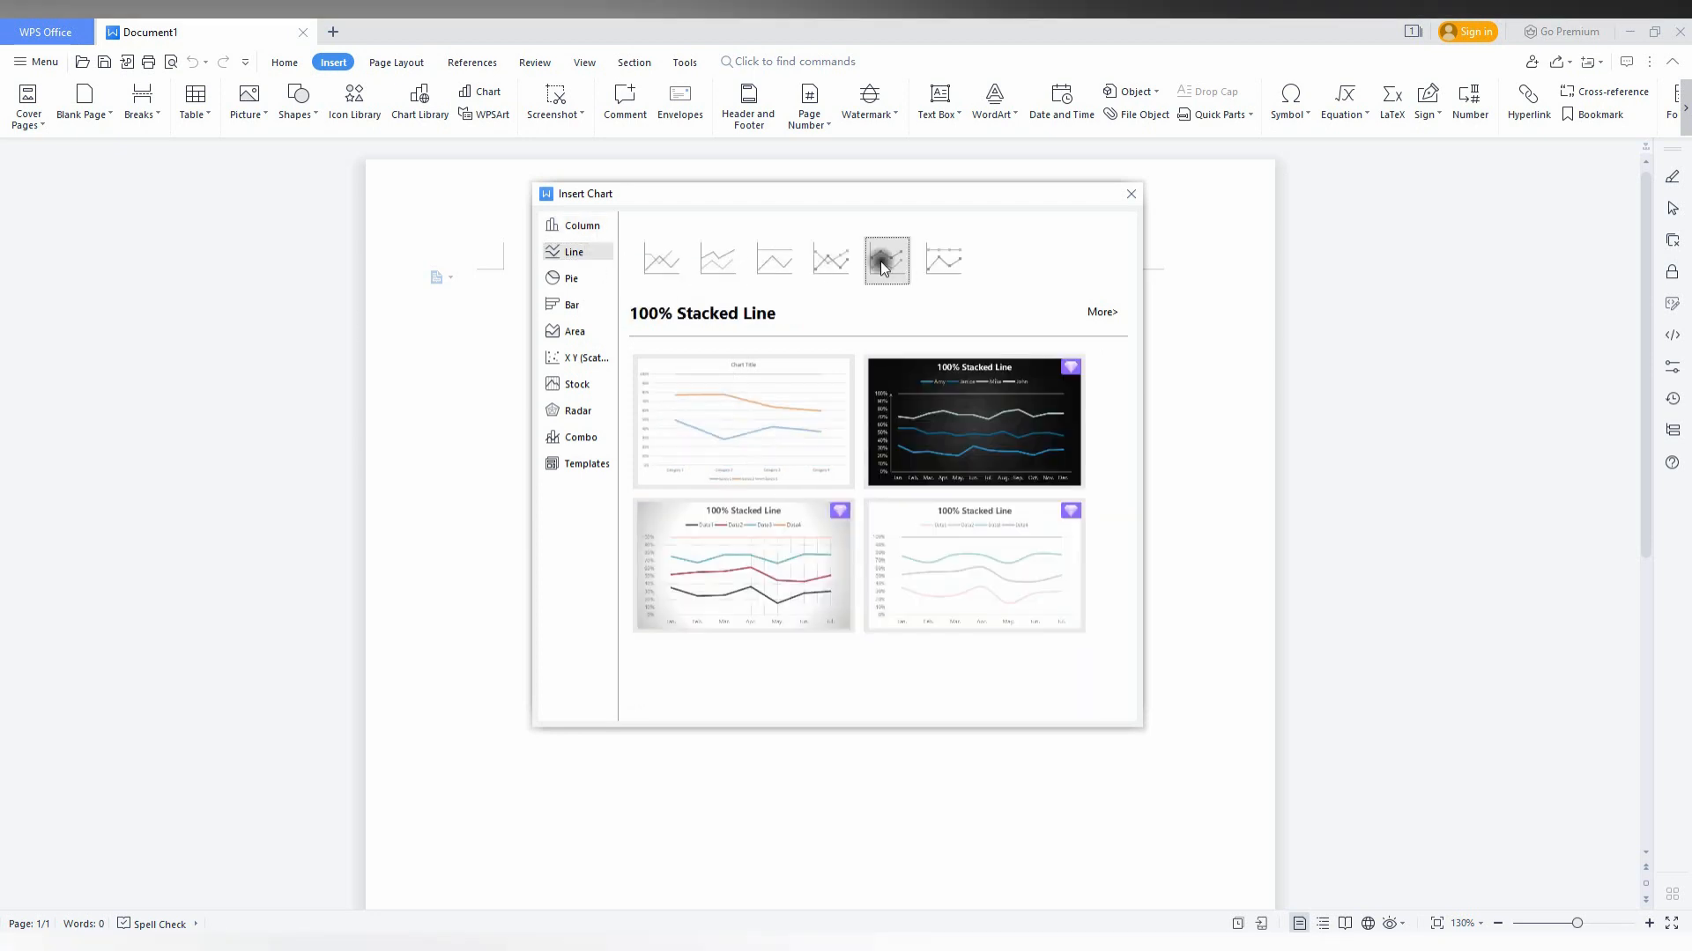
{"action": "left_click", "coordinate": [572, 279]}
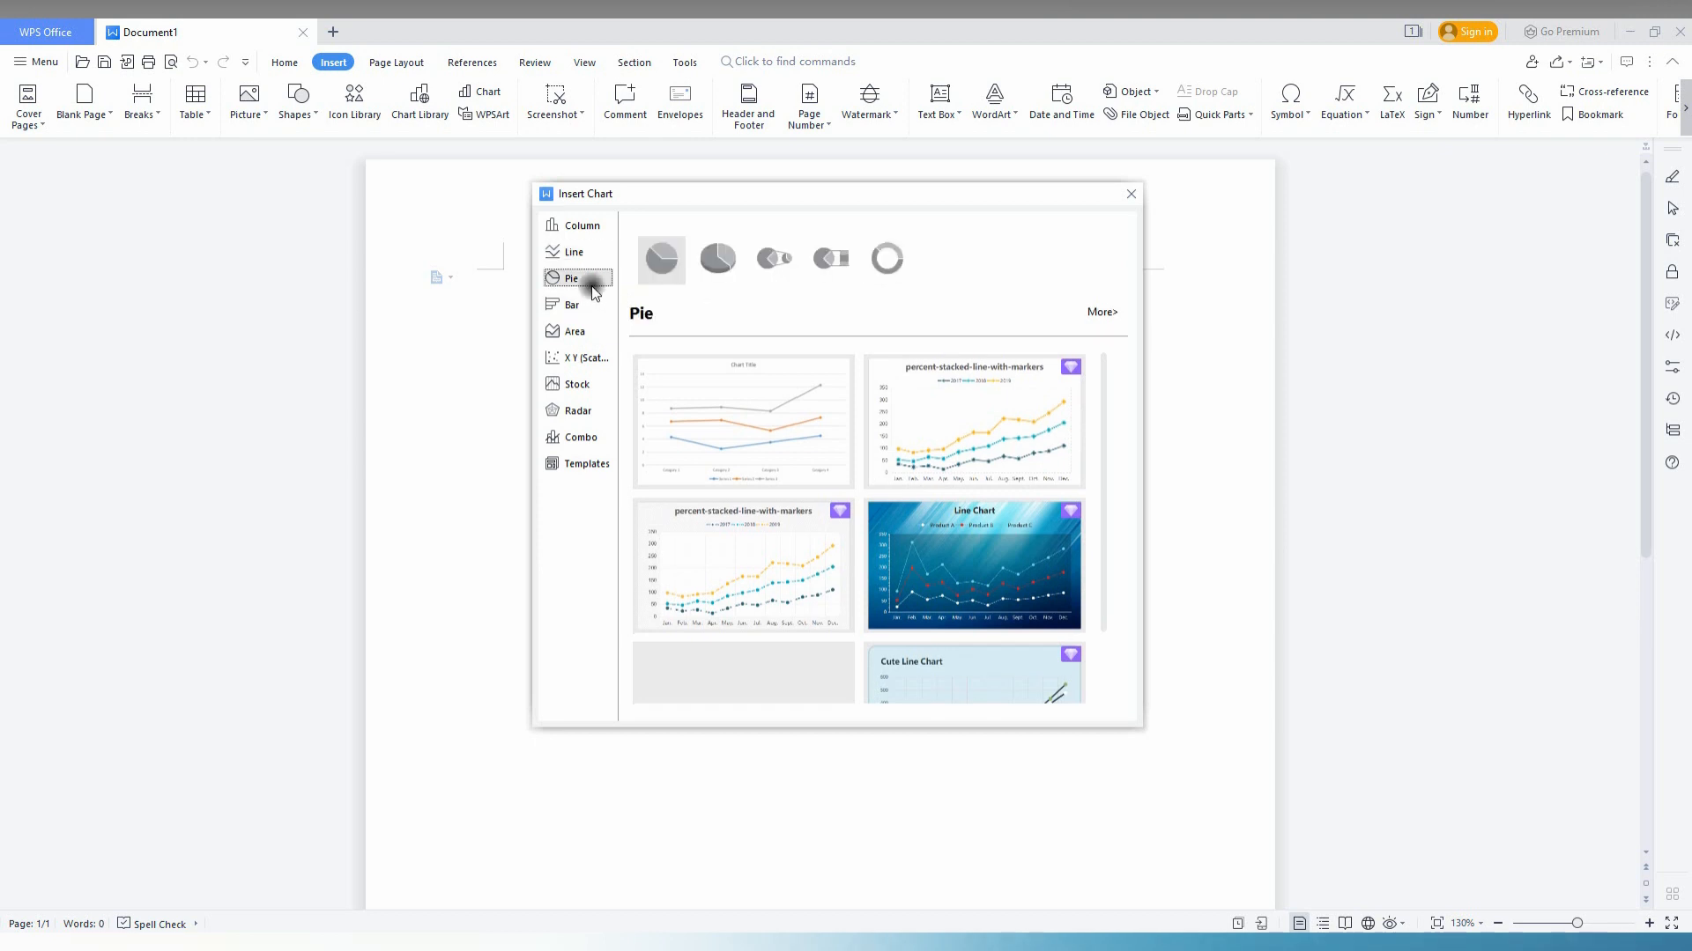
{"action": "left_click", "coordinate": [774, 259]}
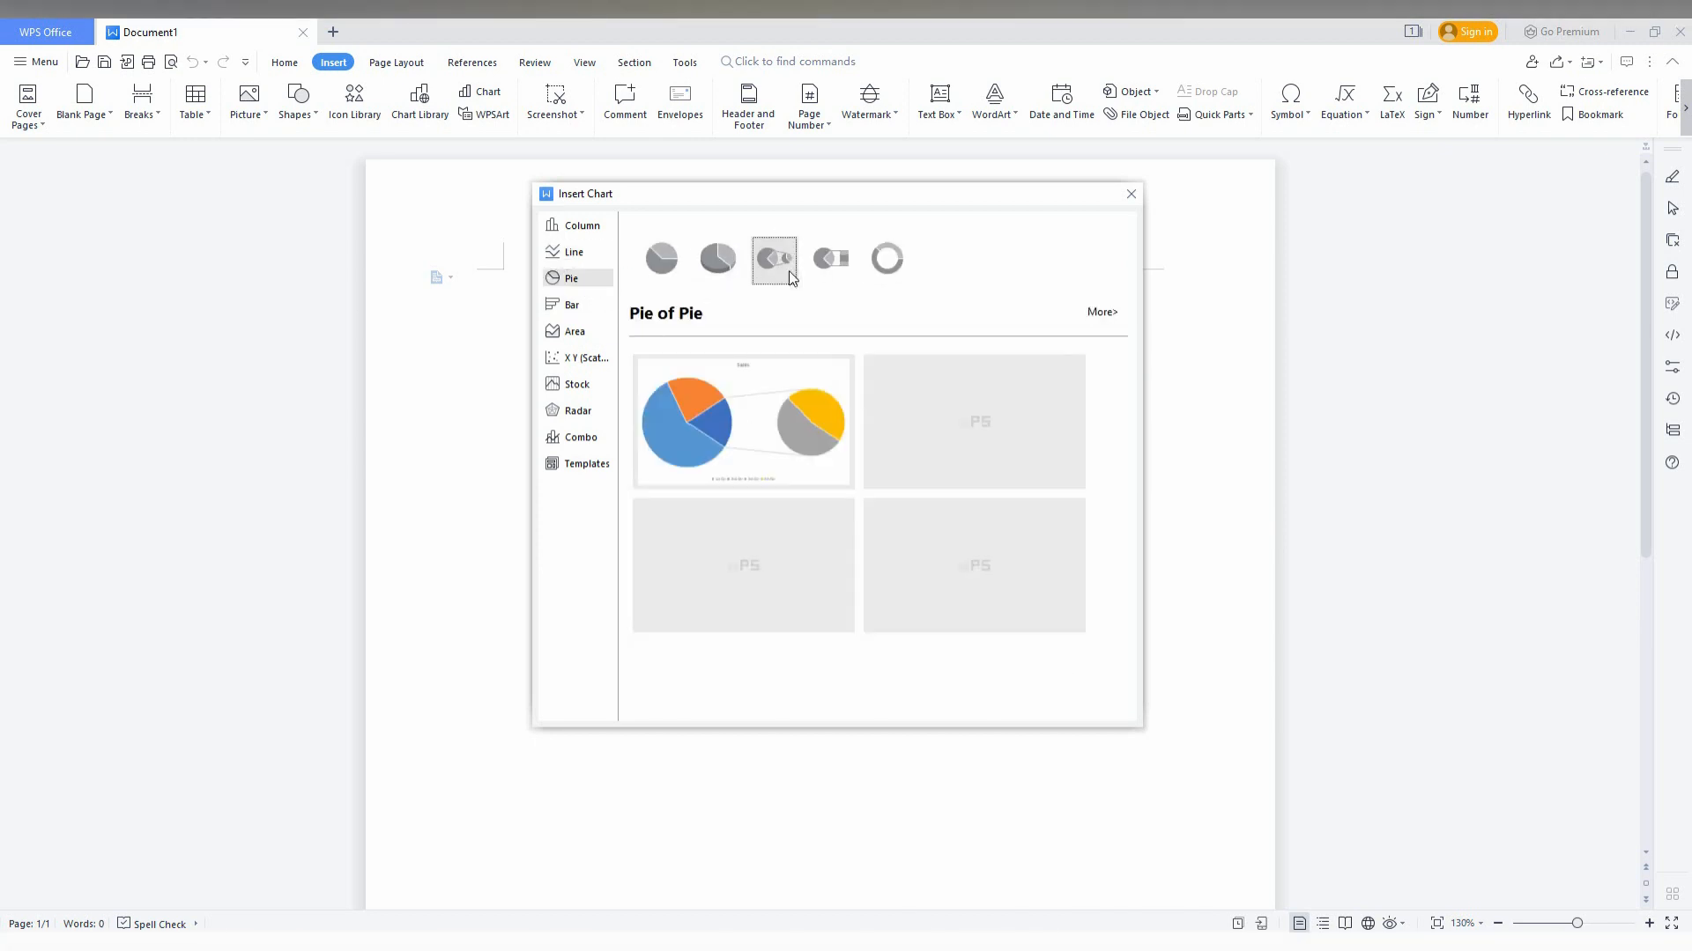
{"action": "left_click", "coordinate": [830, 258]}
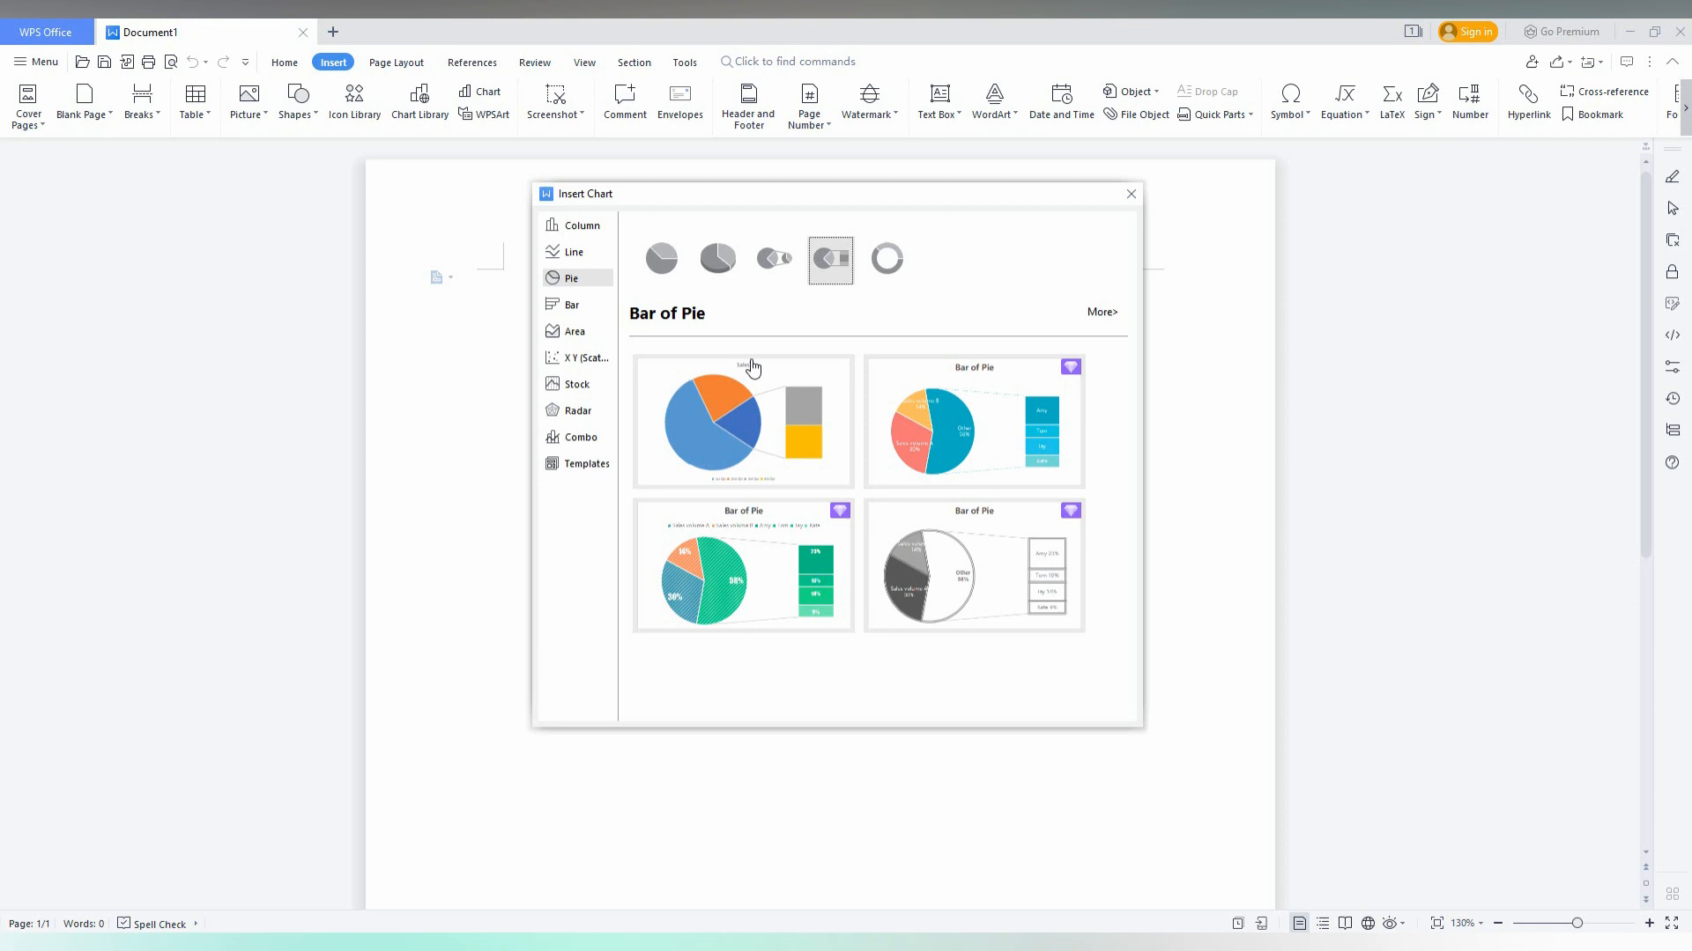
{"action": "left_click", "coordinate": [583, 226]}
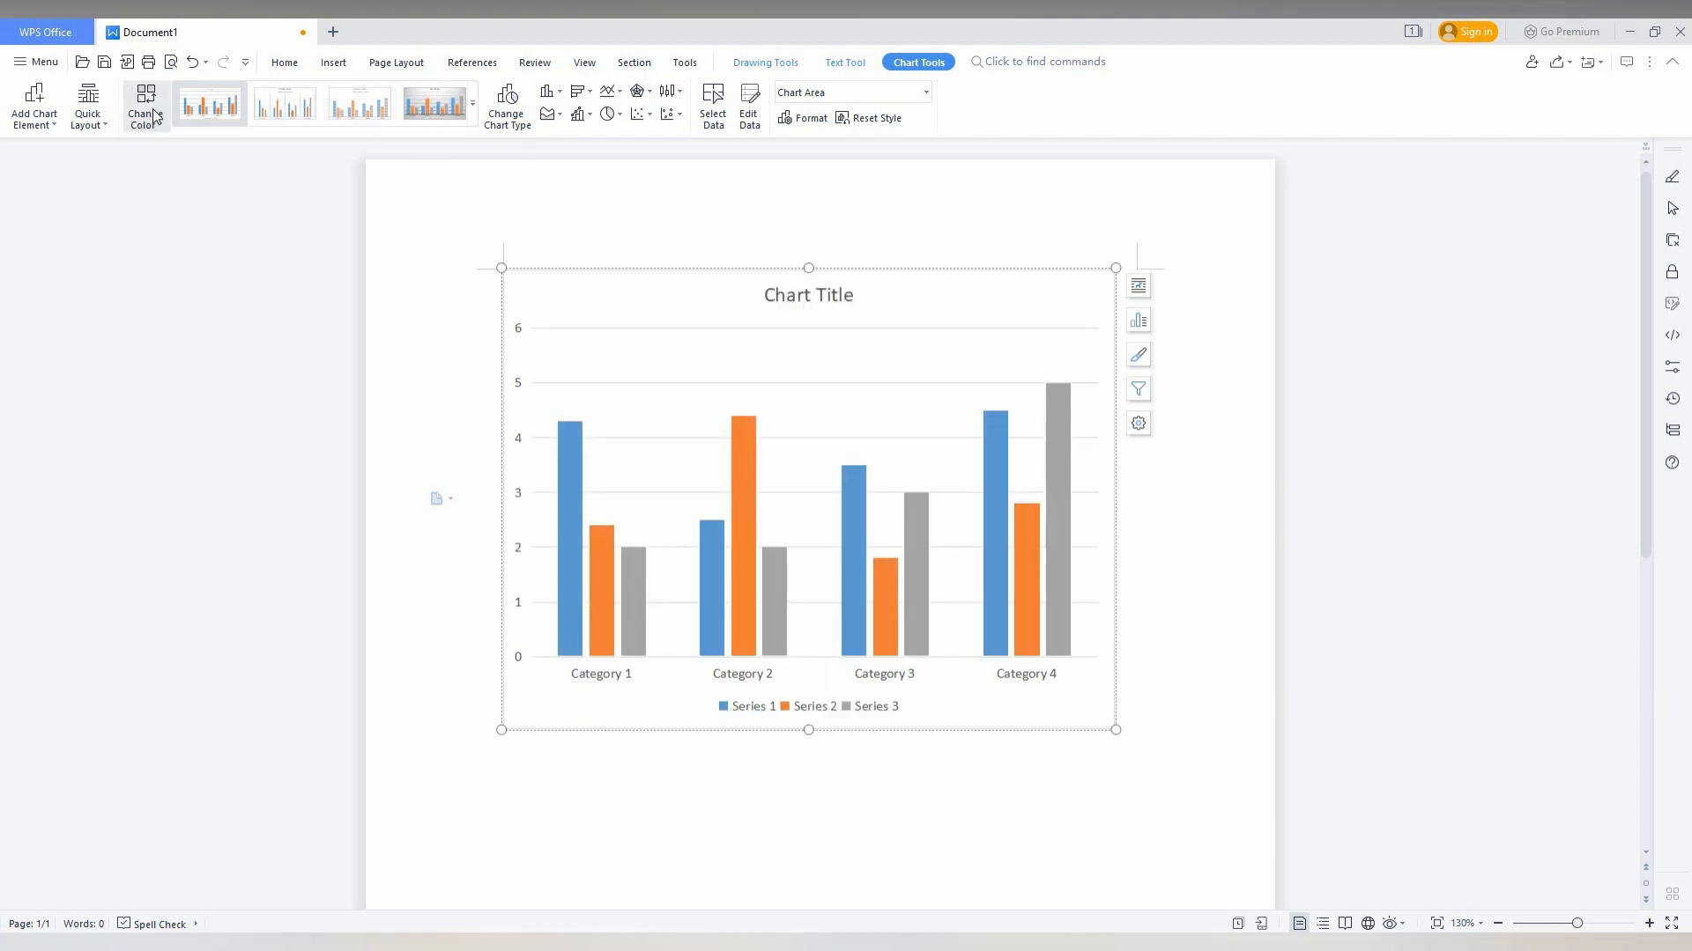
- Try two chart styles, then apply the dark chalkboard style from the full style gallery
{"action": "left_click", "coordinate": [359, 104]}
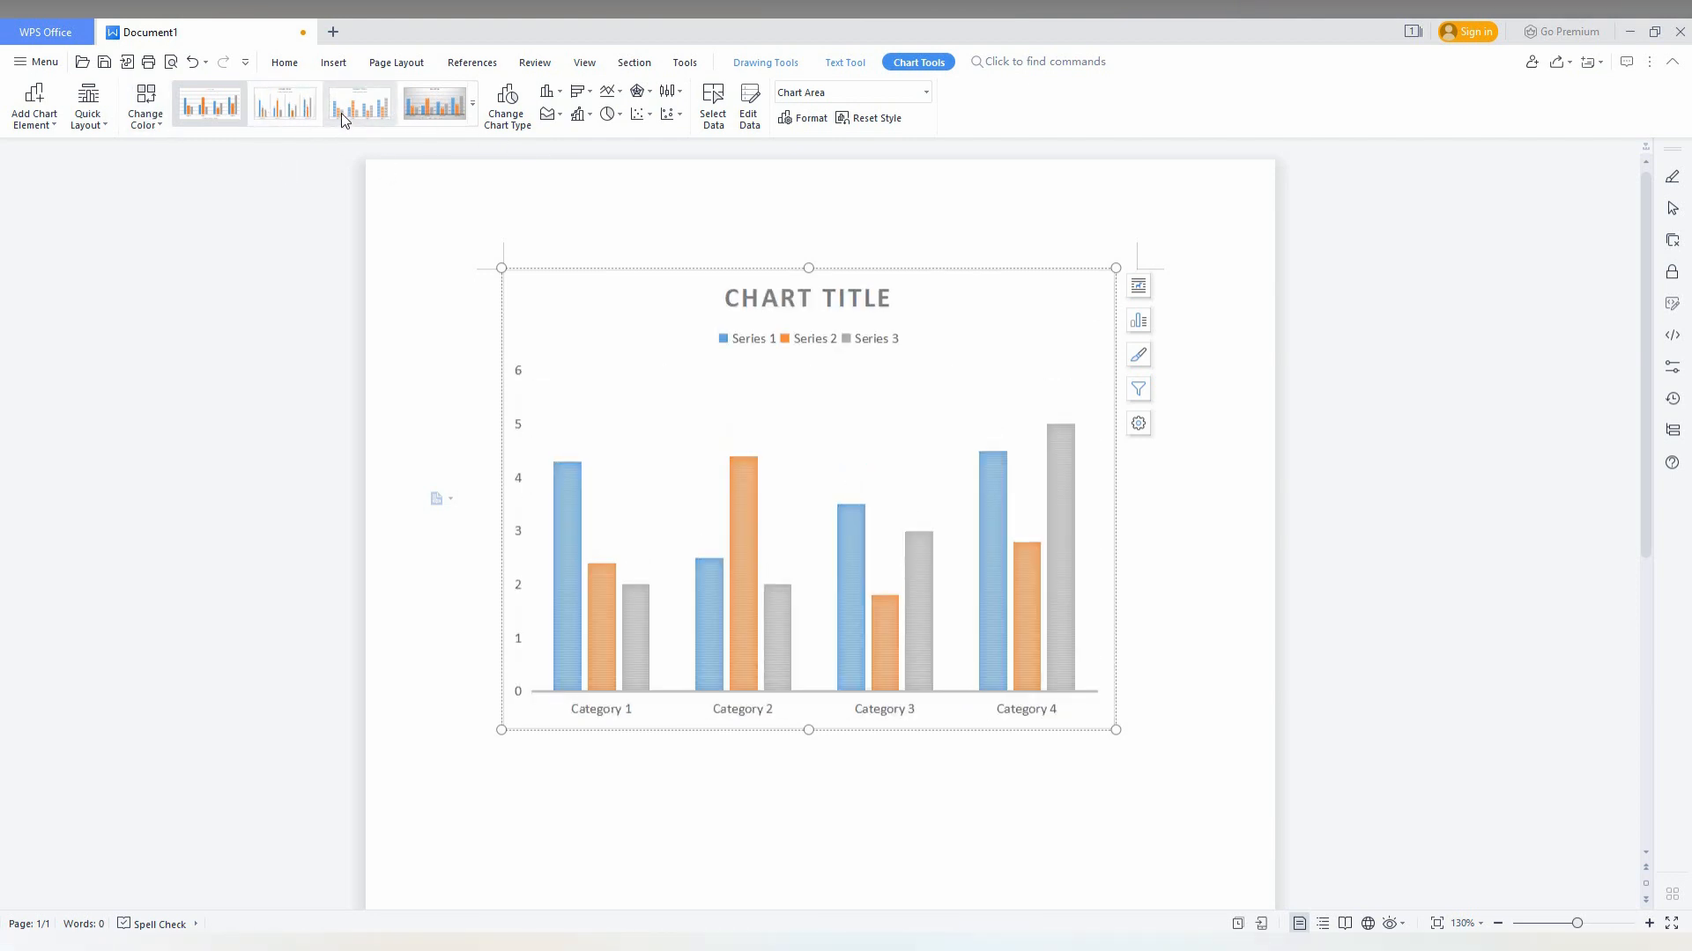
{"action": "left_click", "coordinate": [436, 104]}
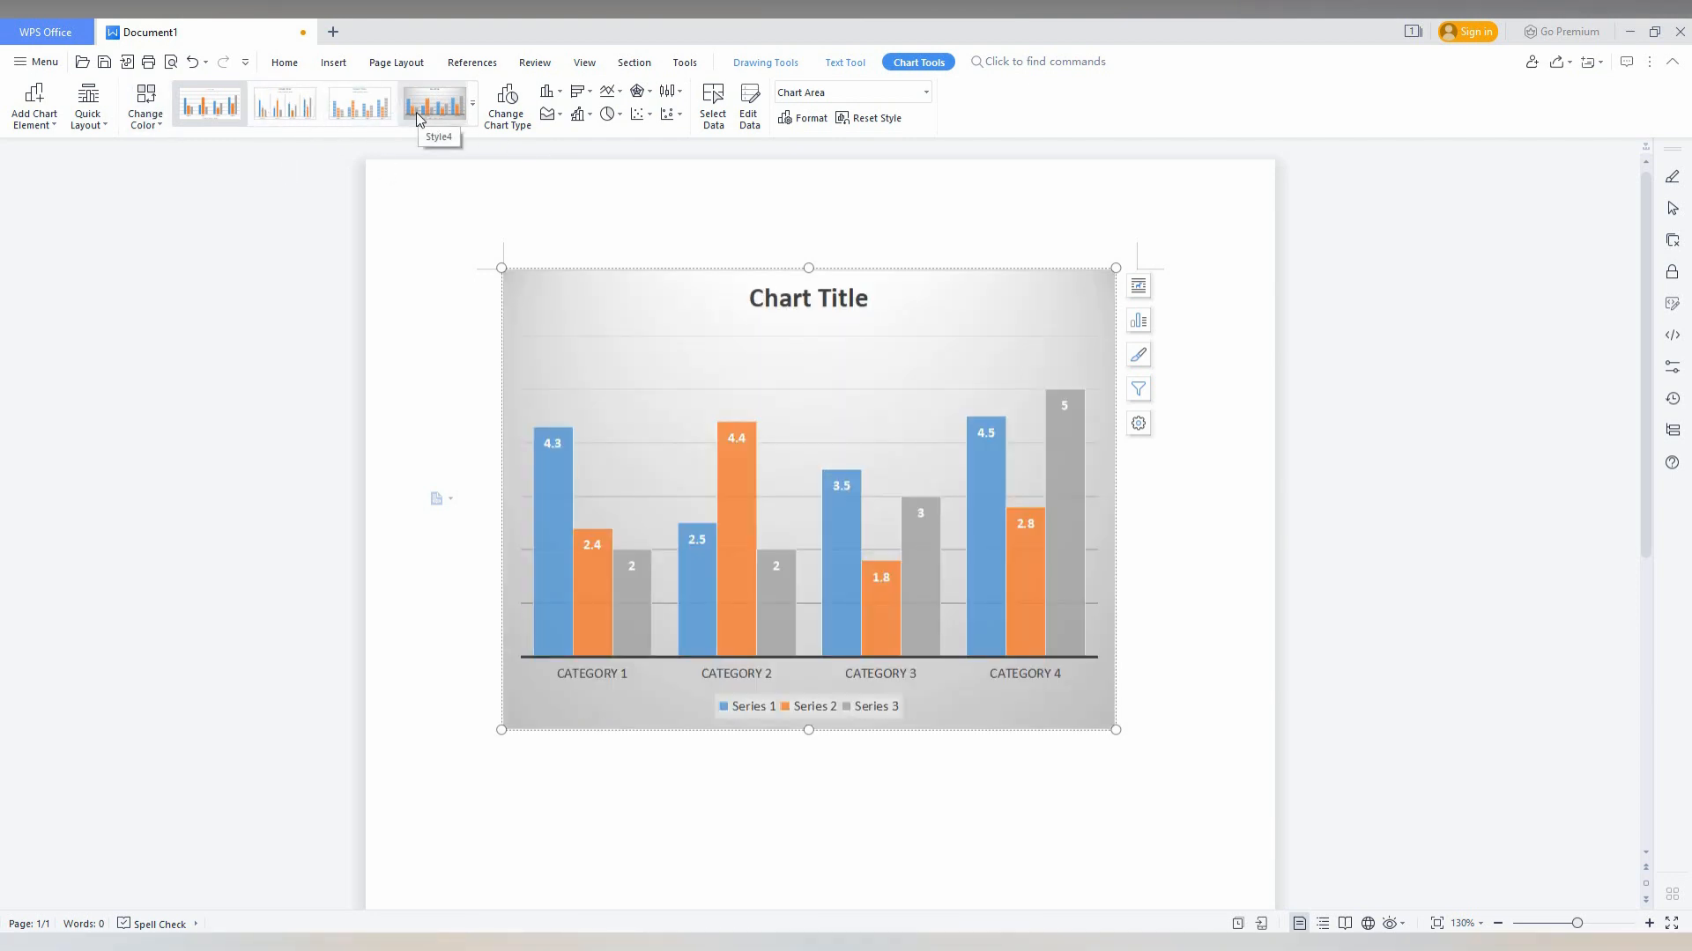
{"action": "left_click", "coordinate": [472, 104]}
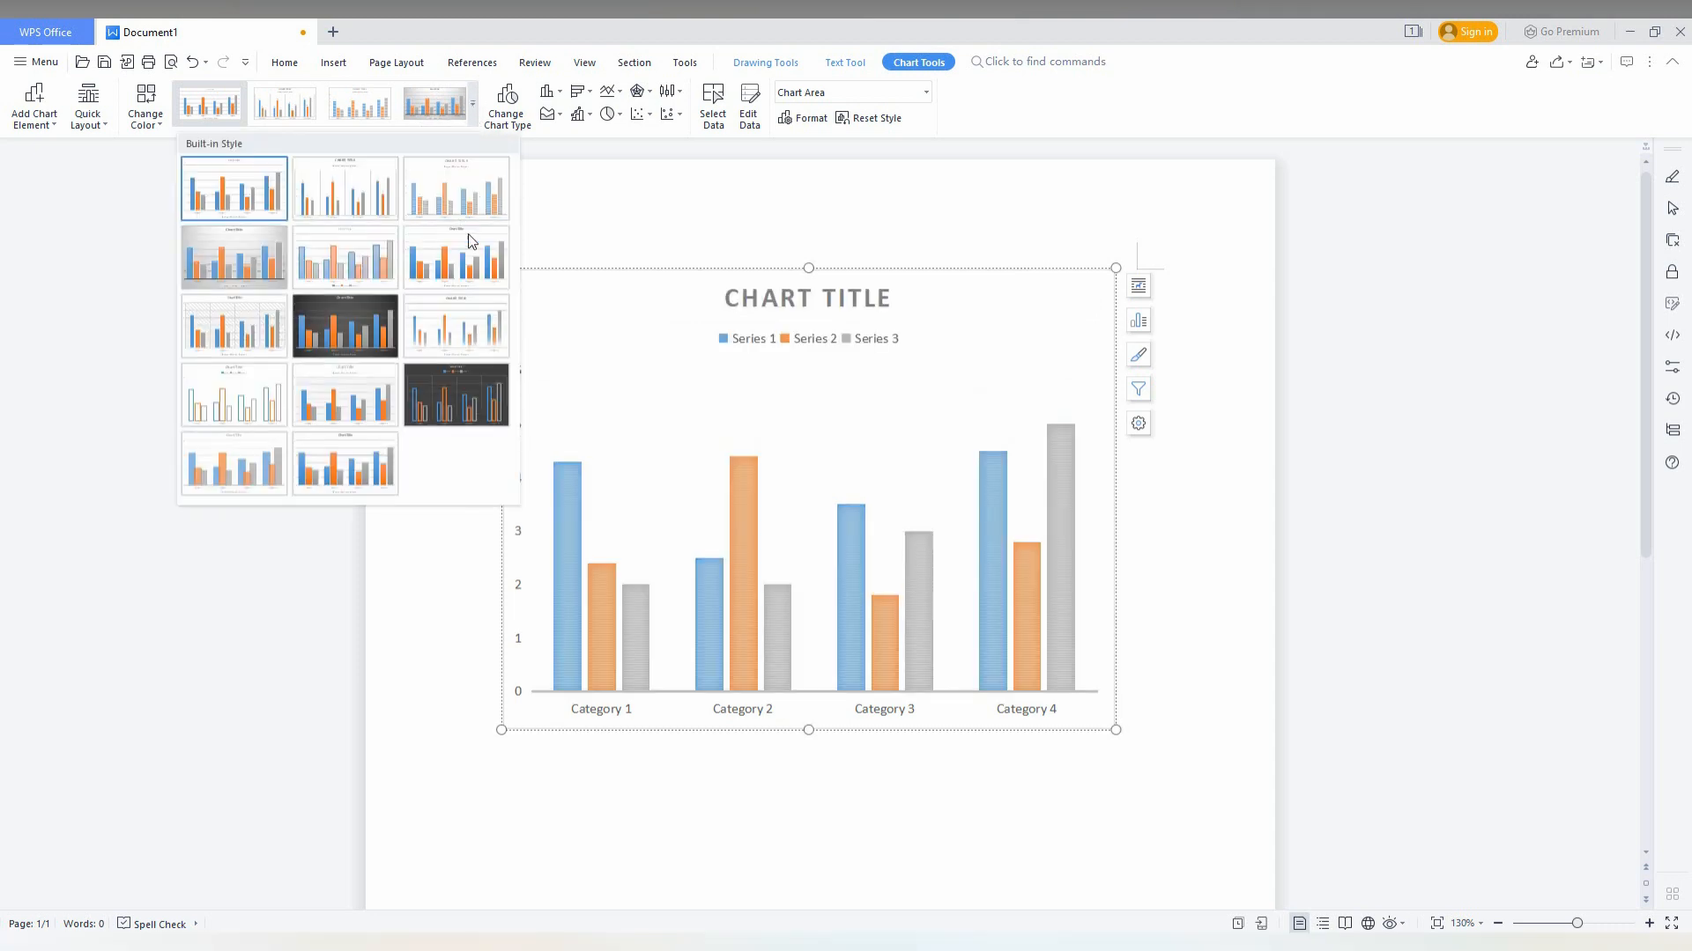
{"action": "left_click", "coordinate": [344, 326]}
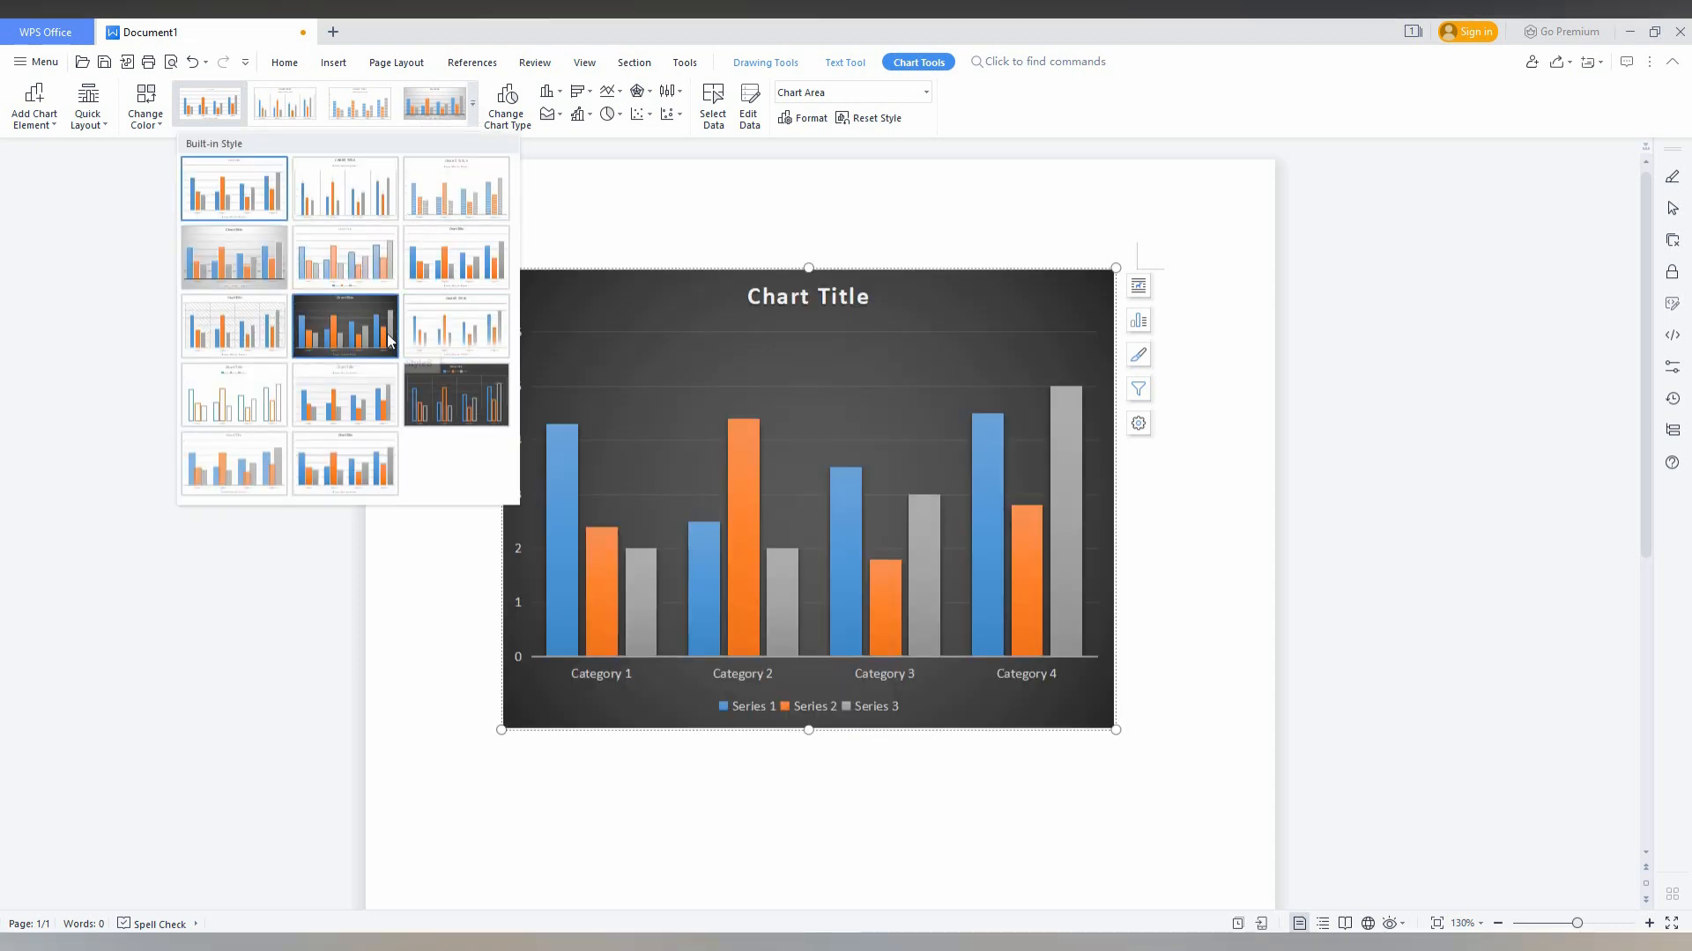
{"action": "left_click", "coordinate": [345, 464]}
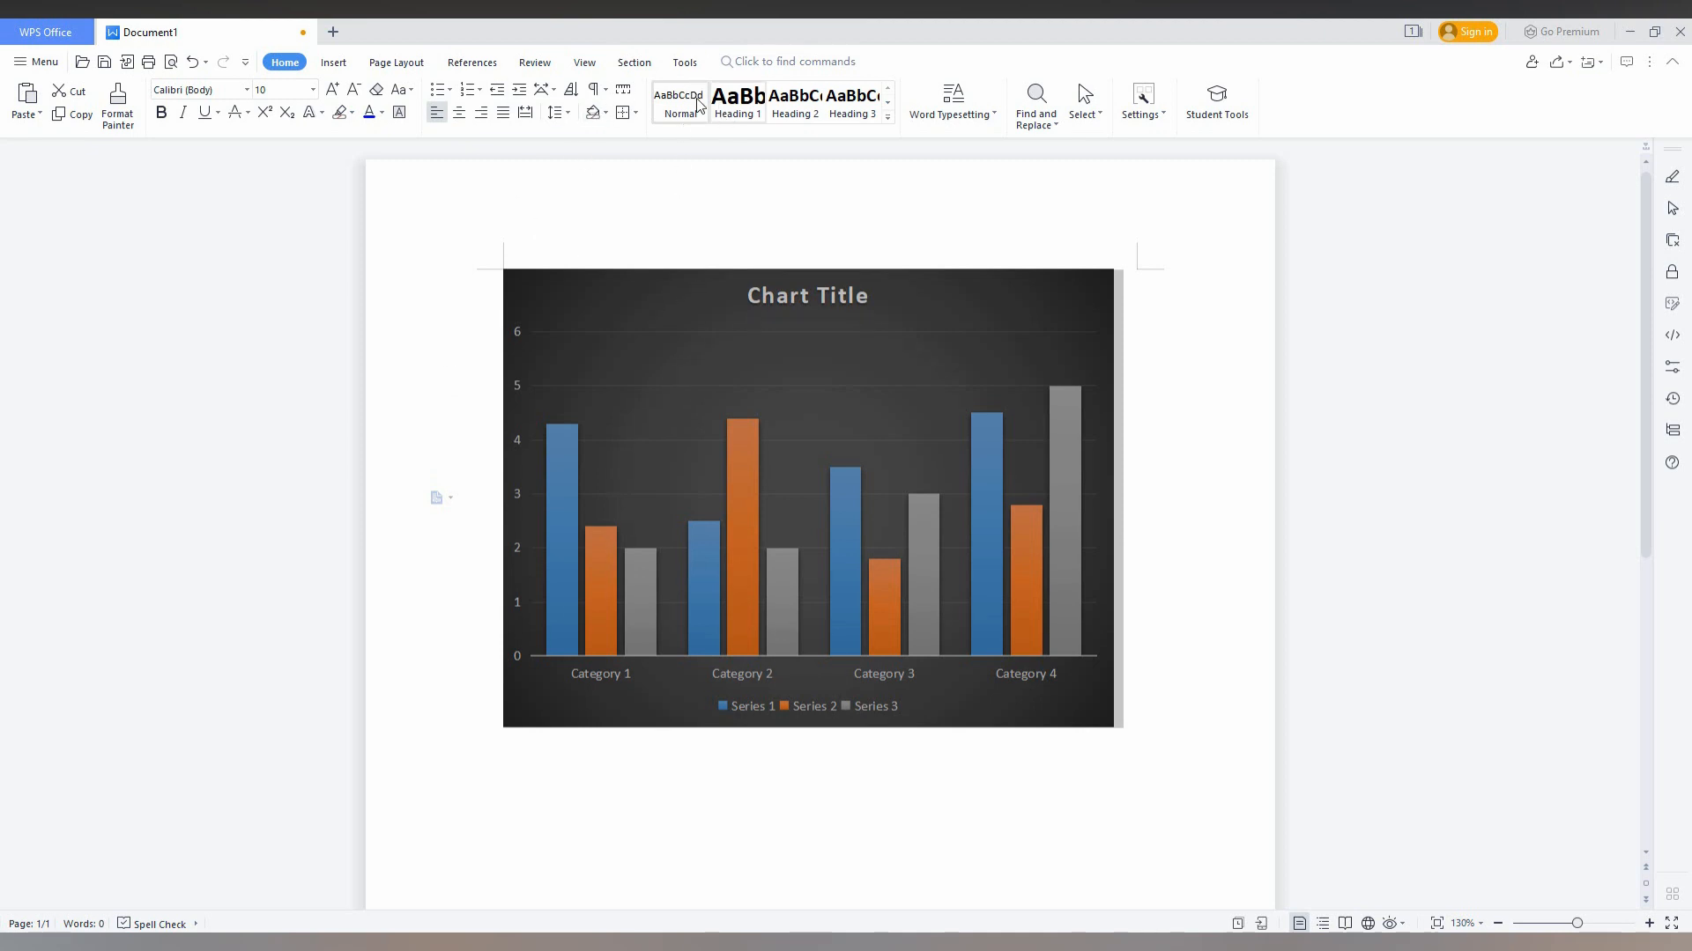
- Select the chart and make its title, axis labels and legend text blue
{"action": "left_click", "coordinate": [686, 62]}
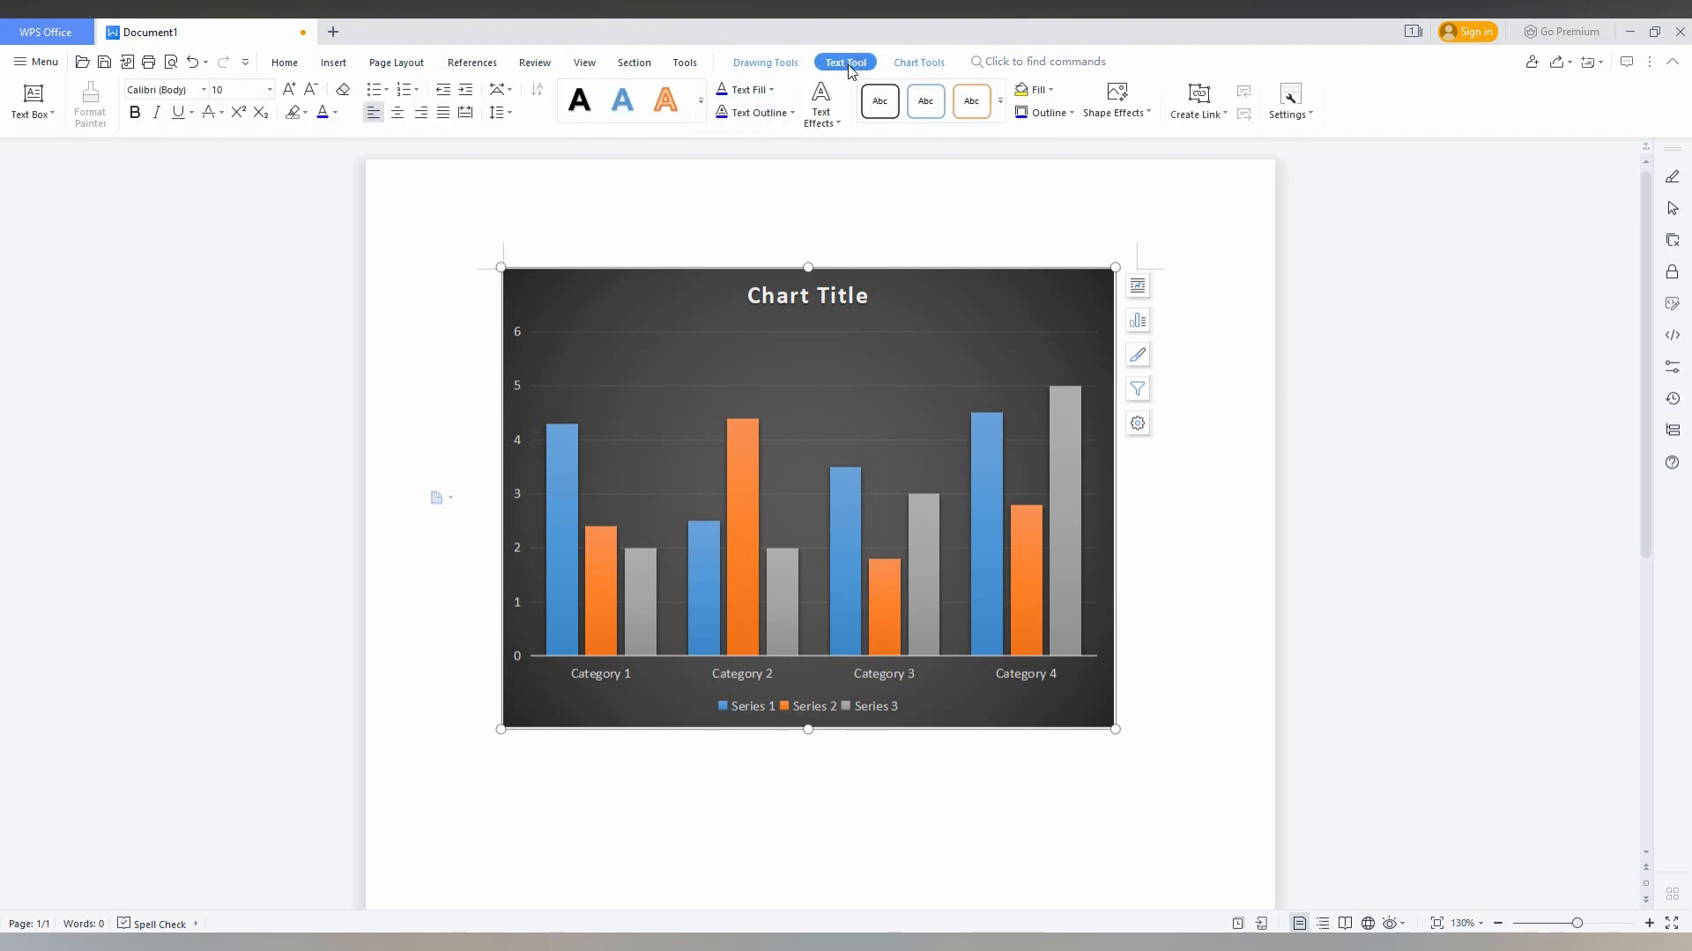
{"action": "left_click", "coordinate": [917, 61]}
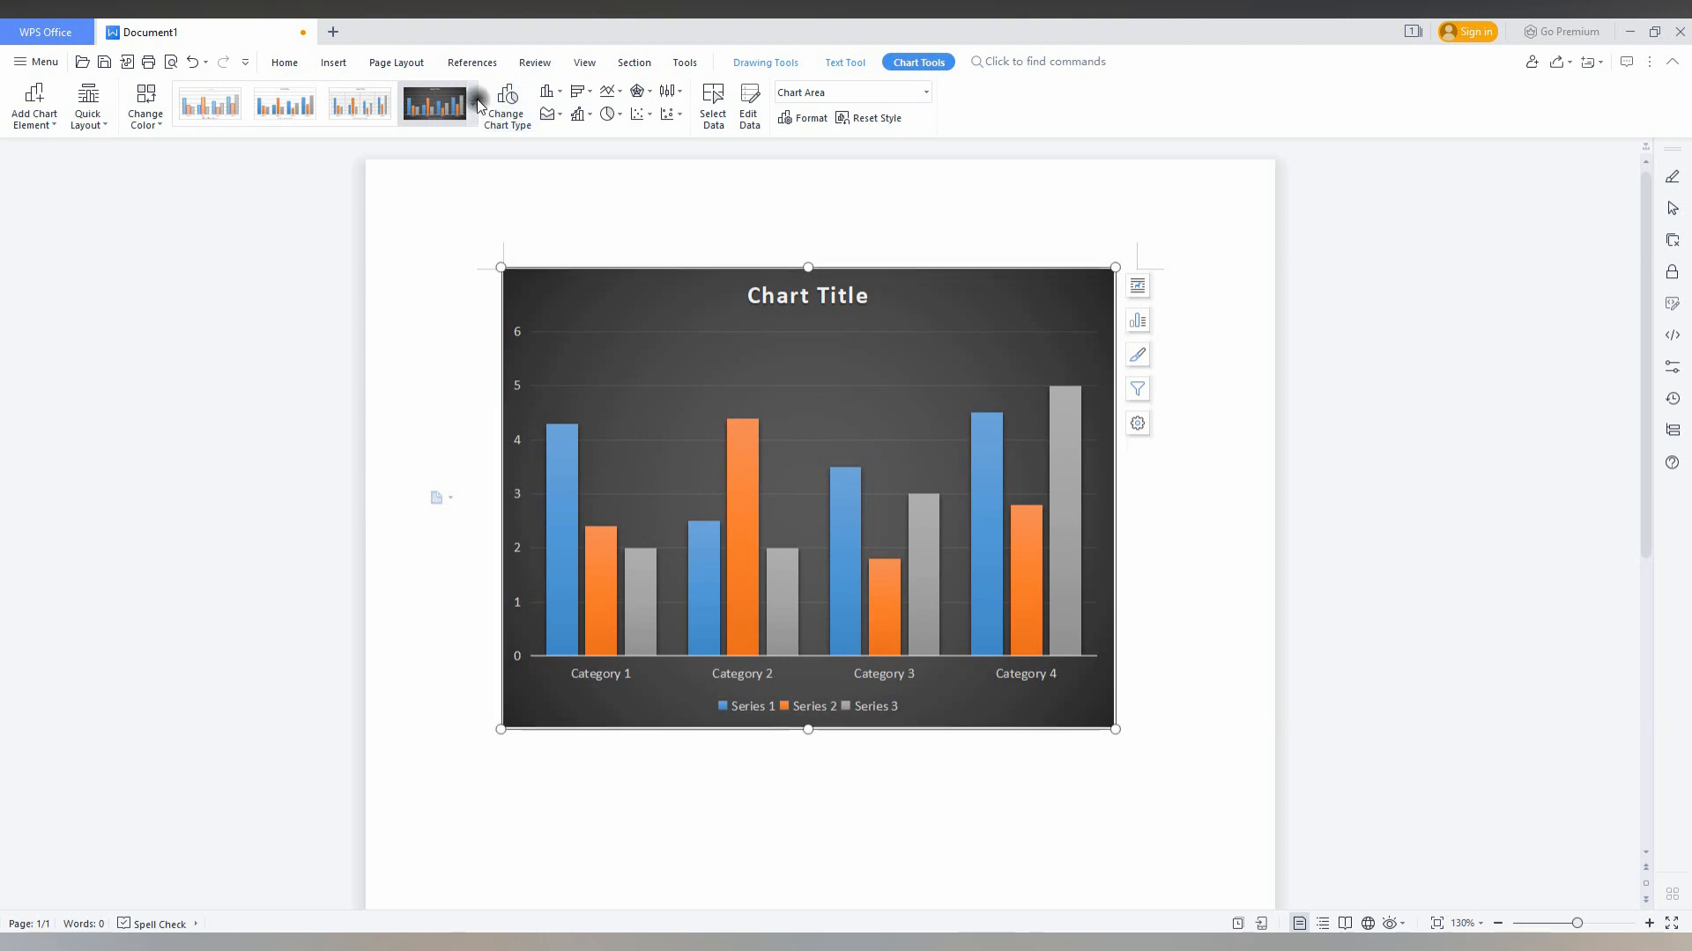
{"action": "left_click", "coordinate": [472, 104]}
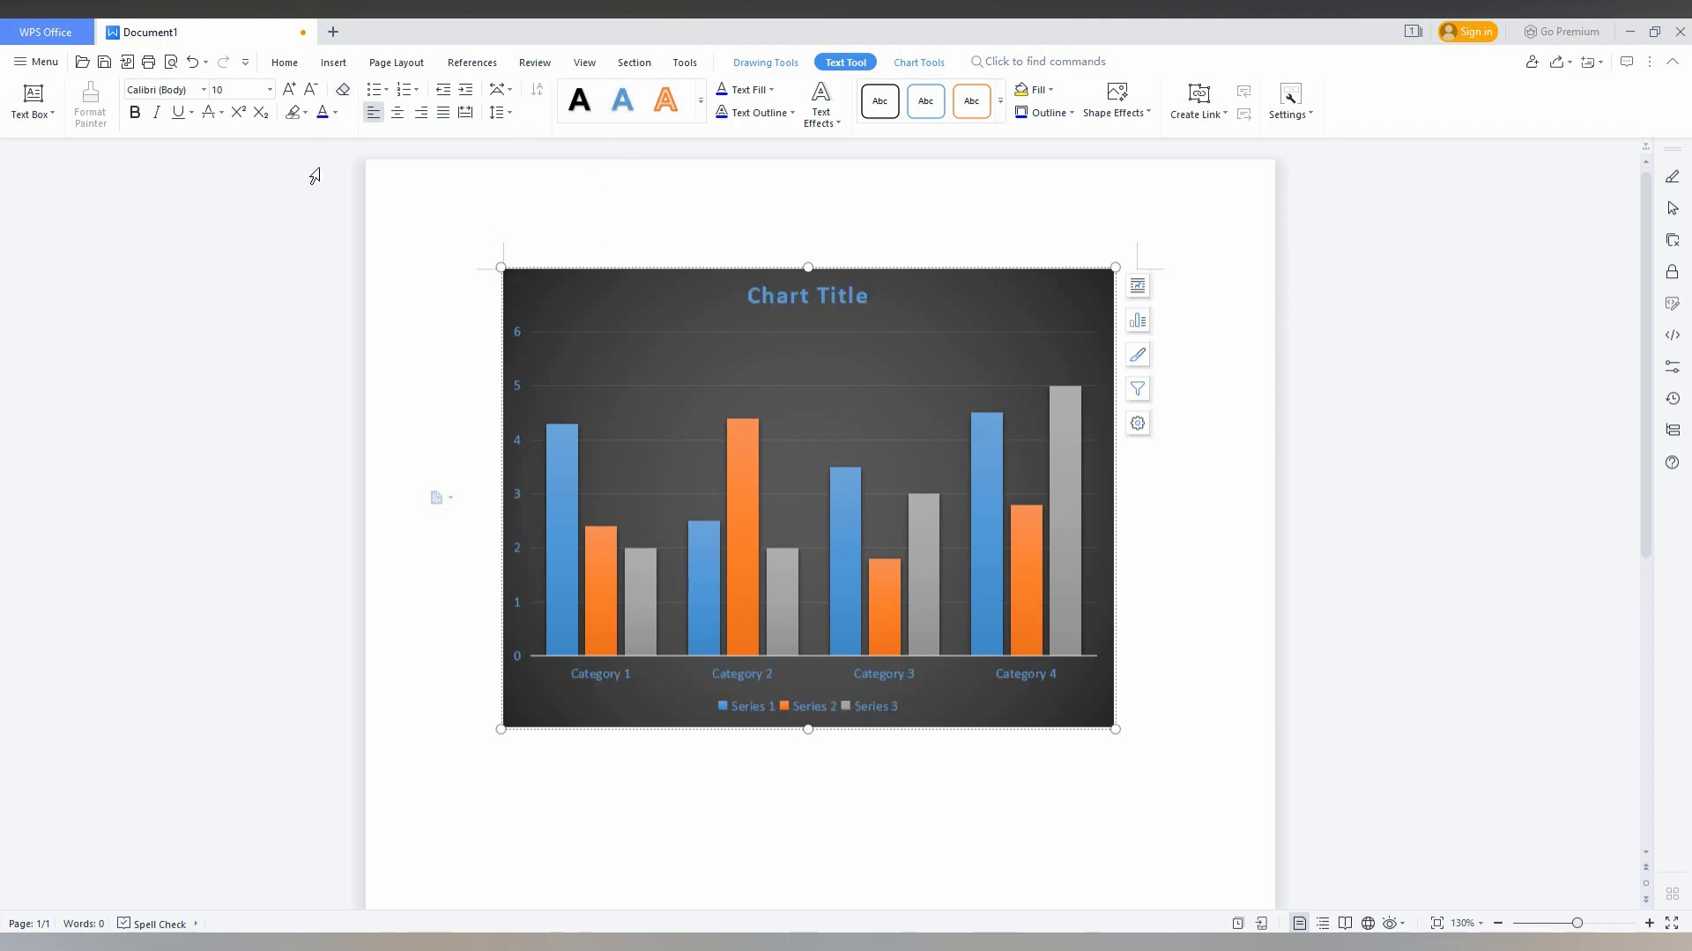
{"action": "left_click", "coordinate": [764, 61]}
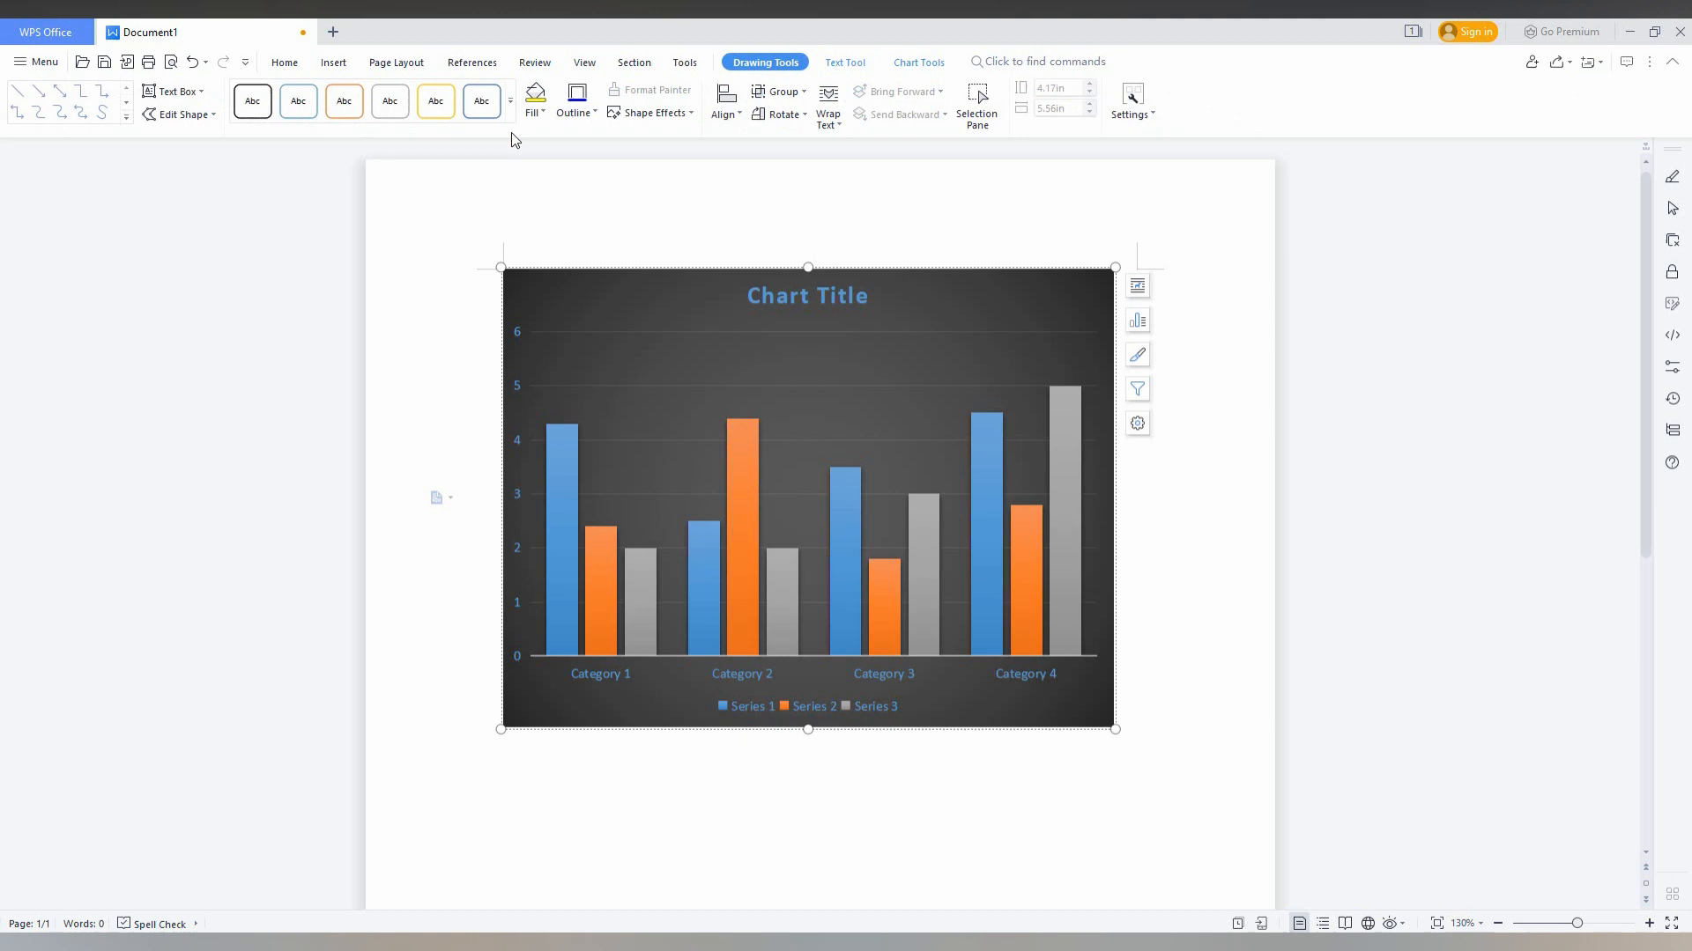
{"action": "left_click", "coordinate": [436, 101]}
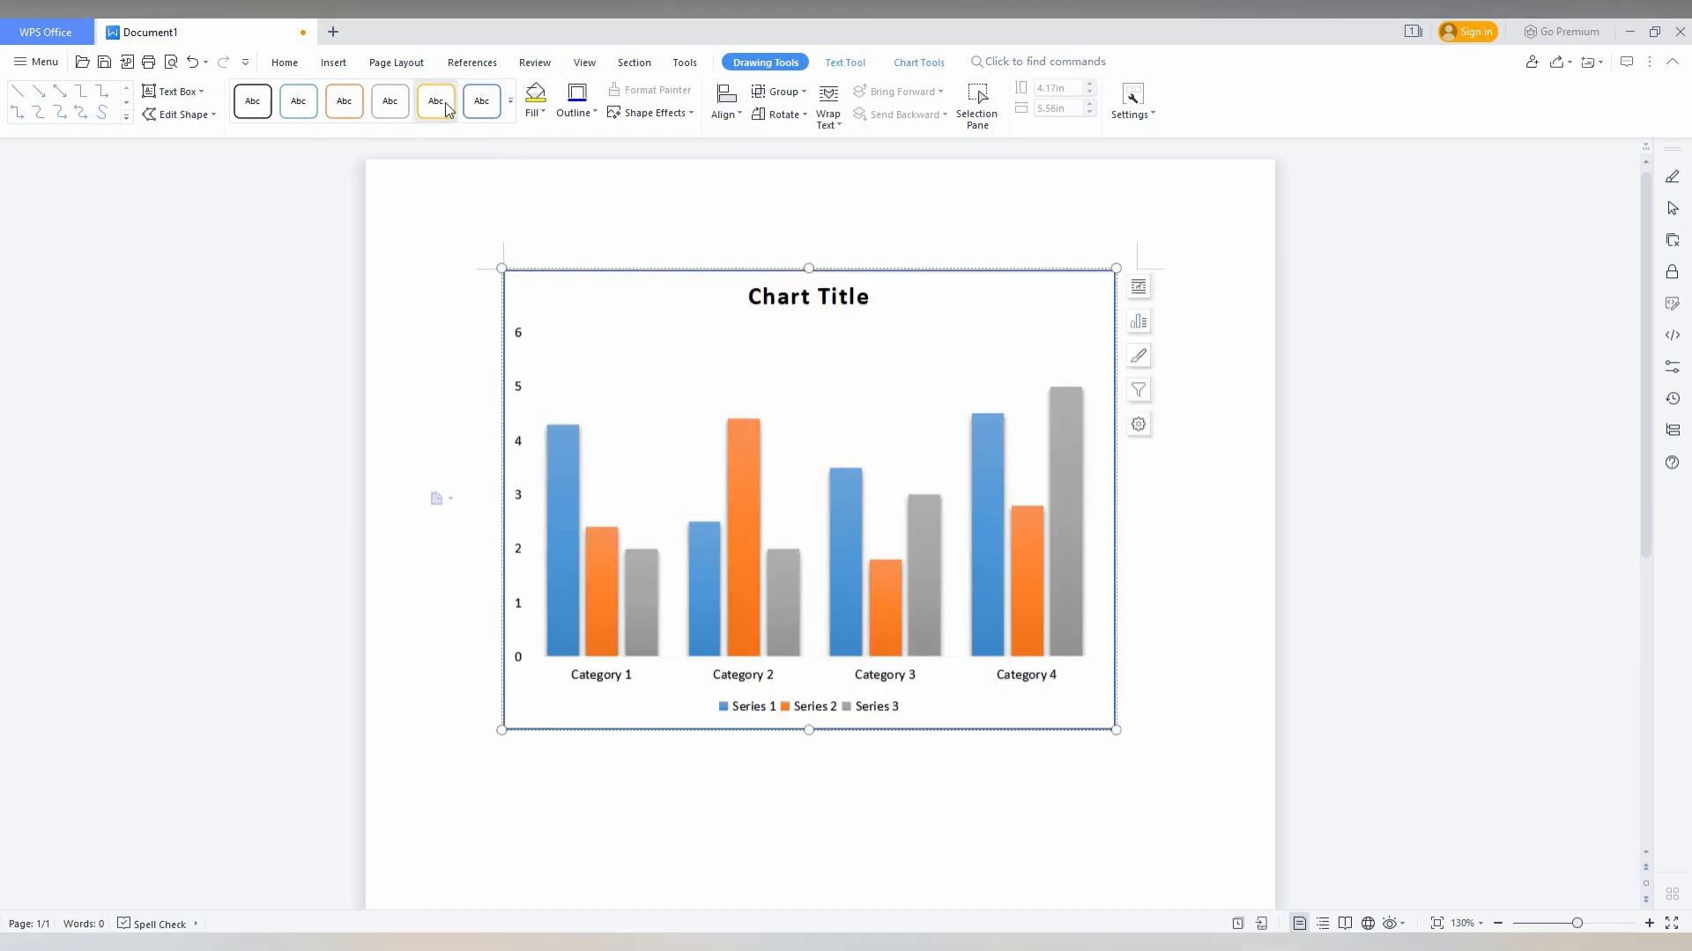
{"action": "left_click", "coordinate": [251, 100]}
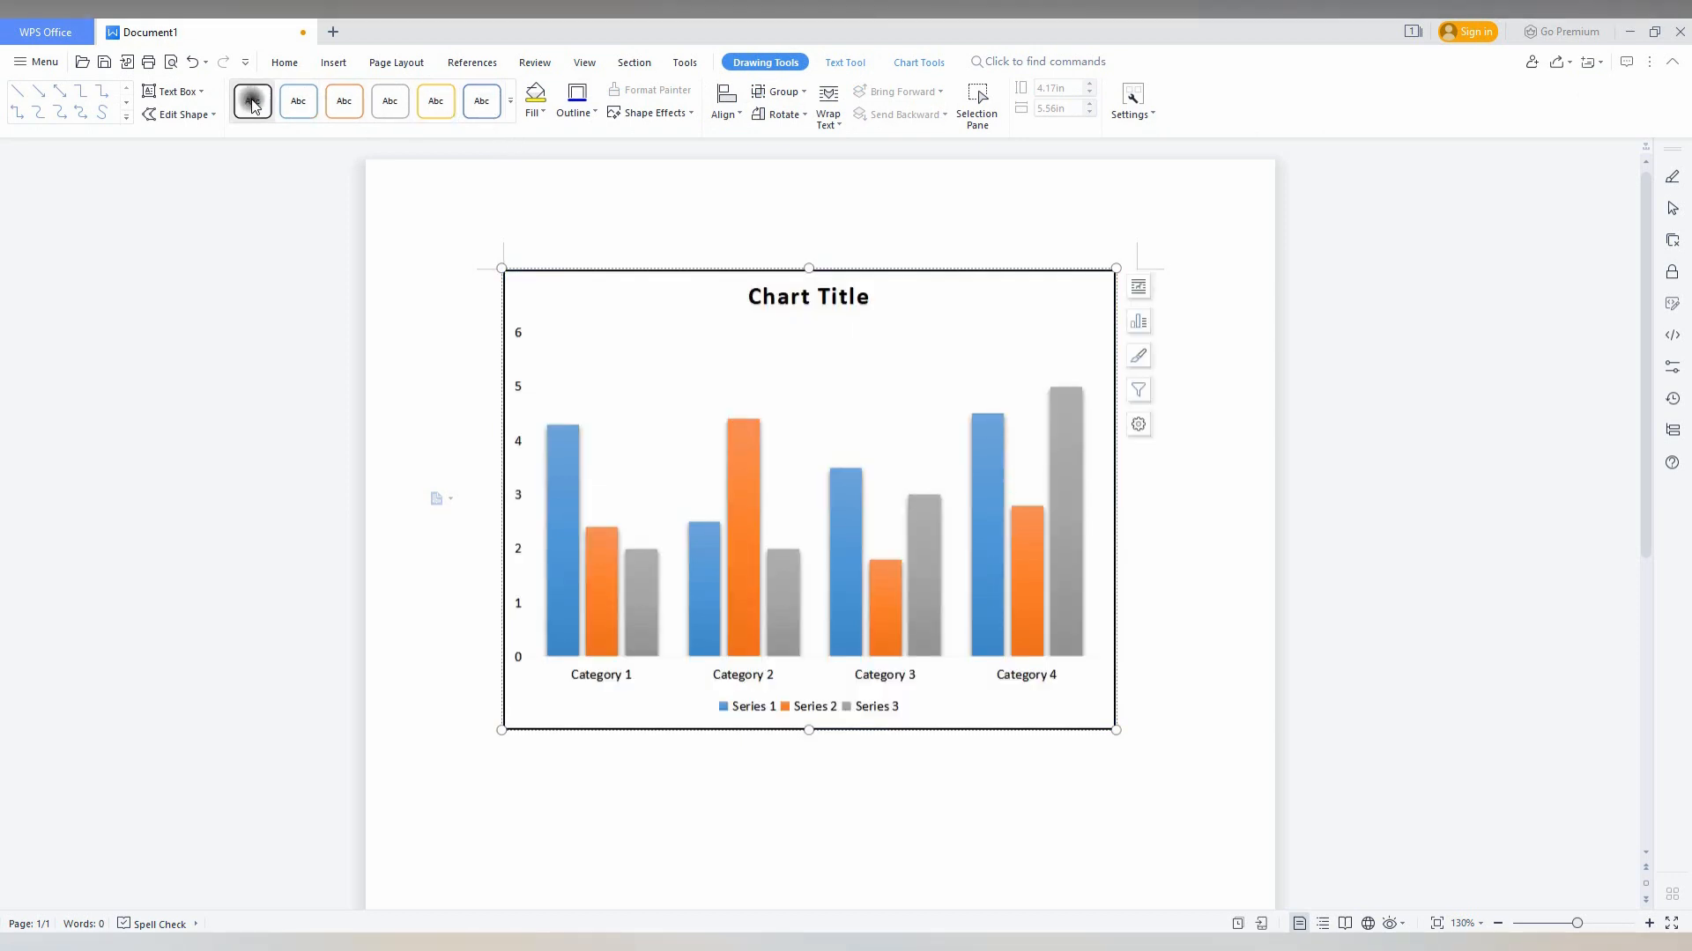
{"action": "left_click", "coordinate": [917, 62]}
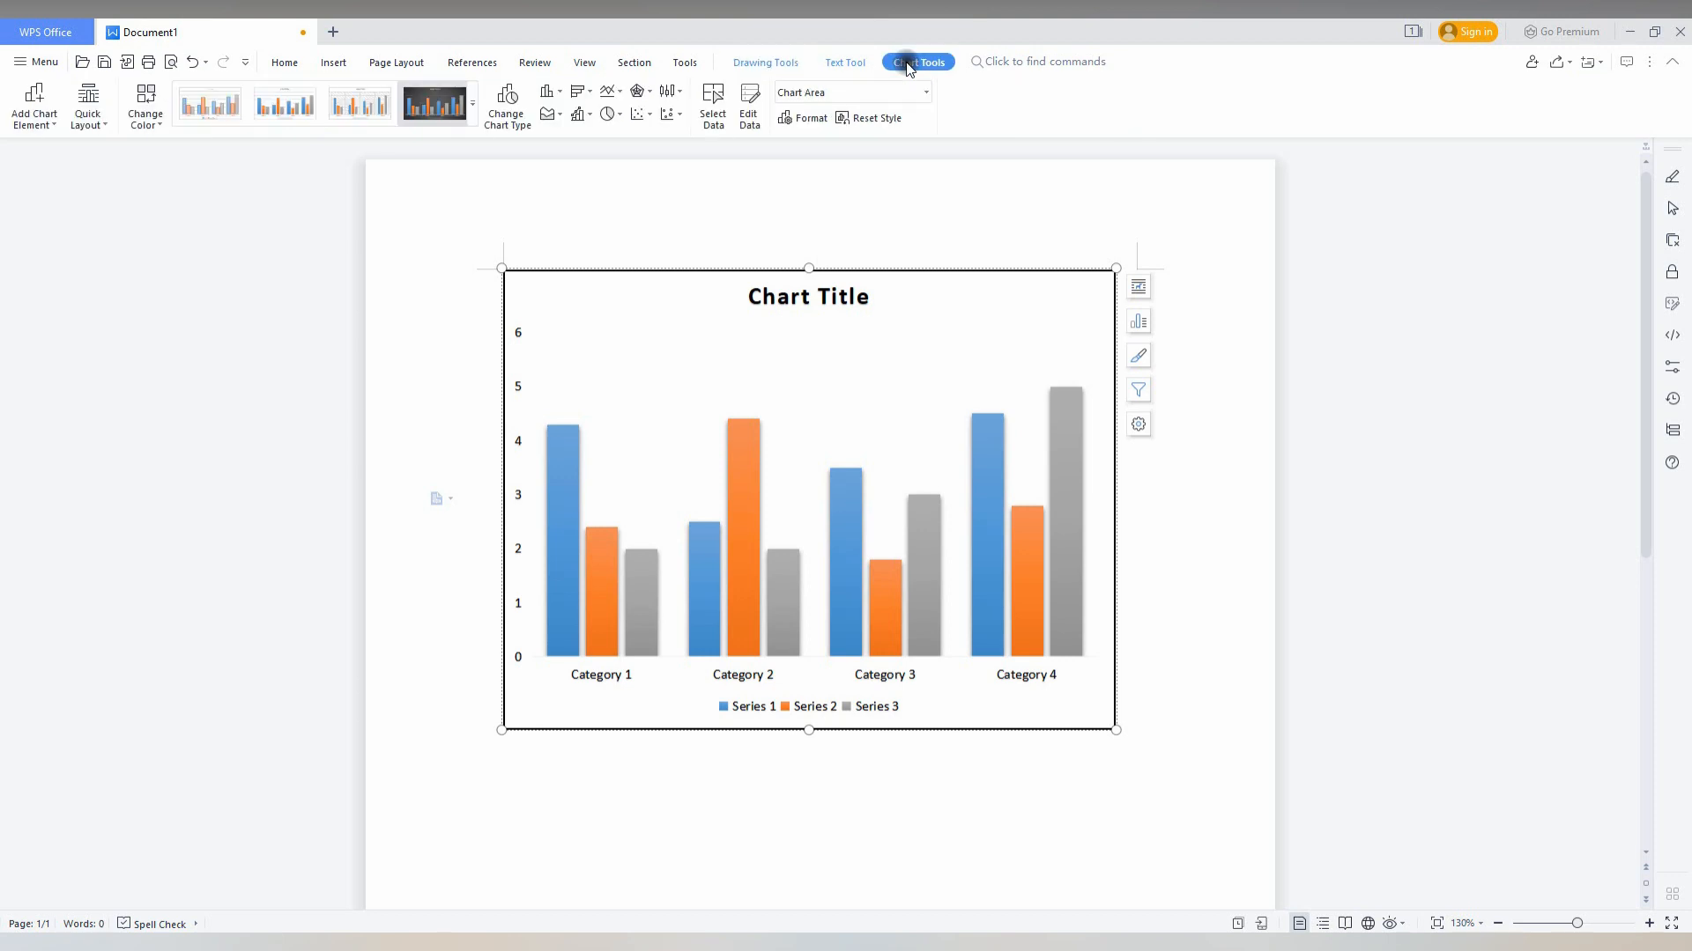
{"action": "left_click", "coordinate": [434, 104]}
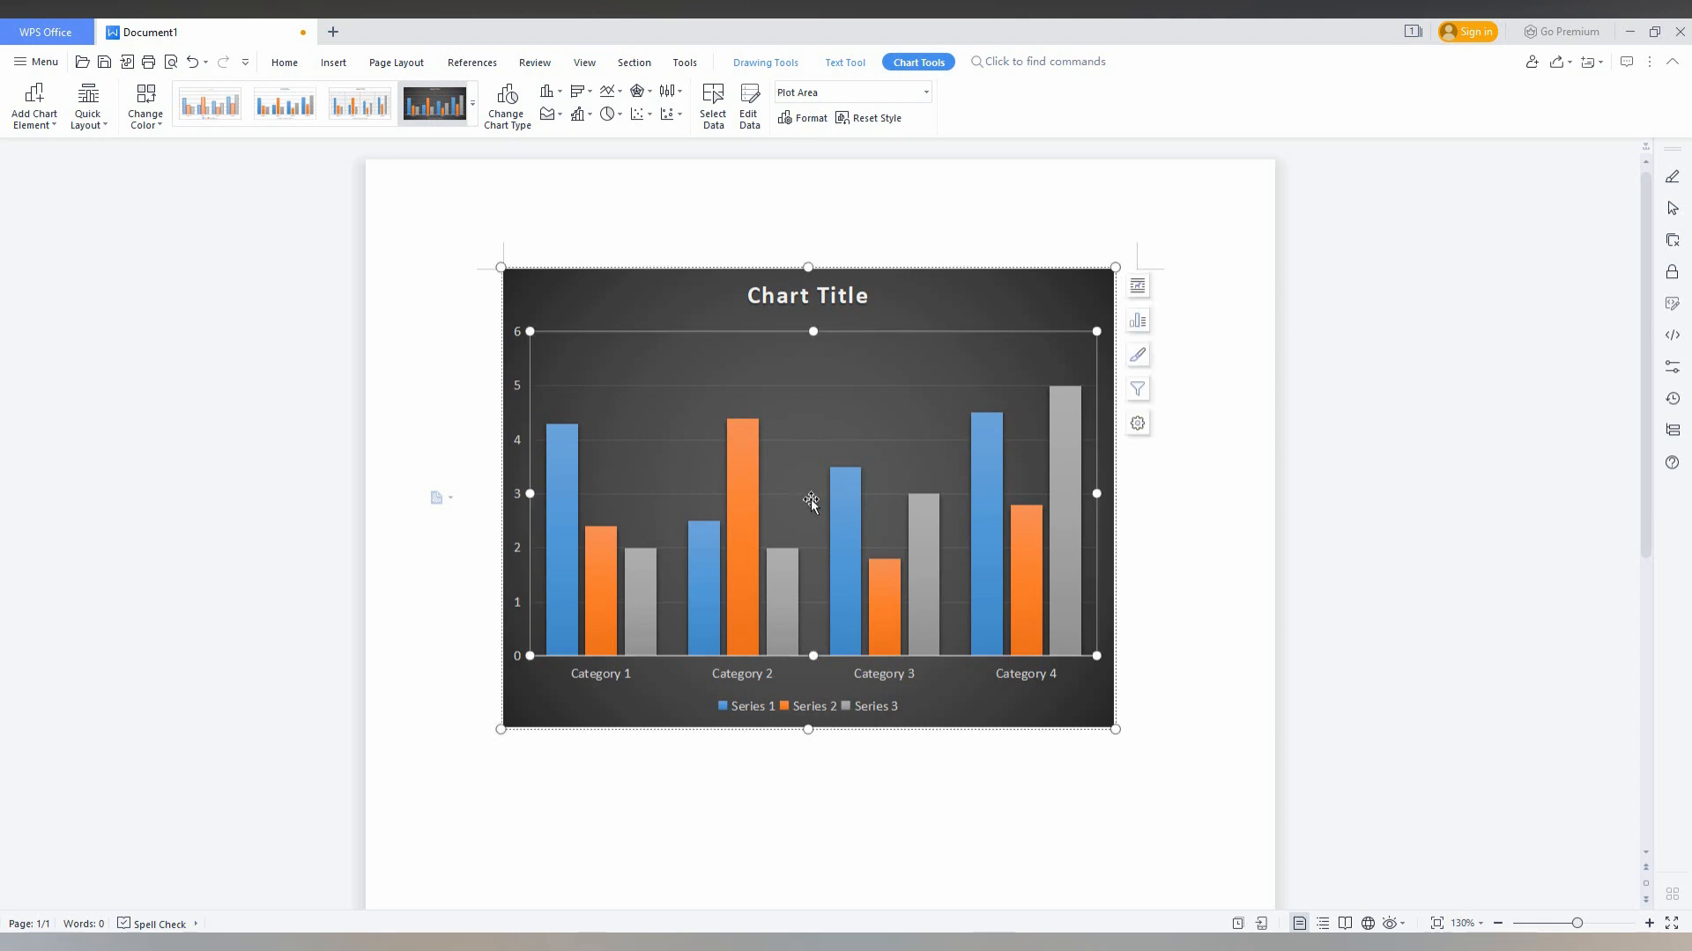
{"action": "mouse_move", "coordinate": [936, 359]}
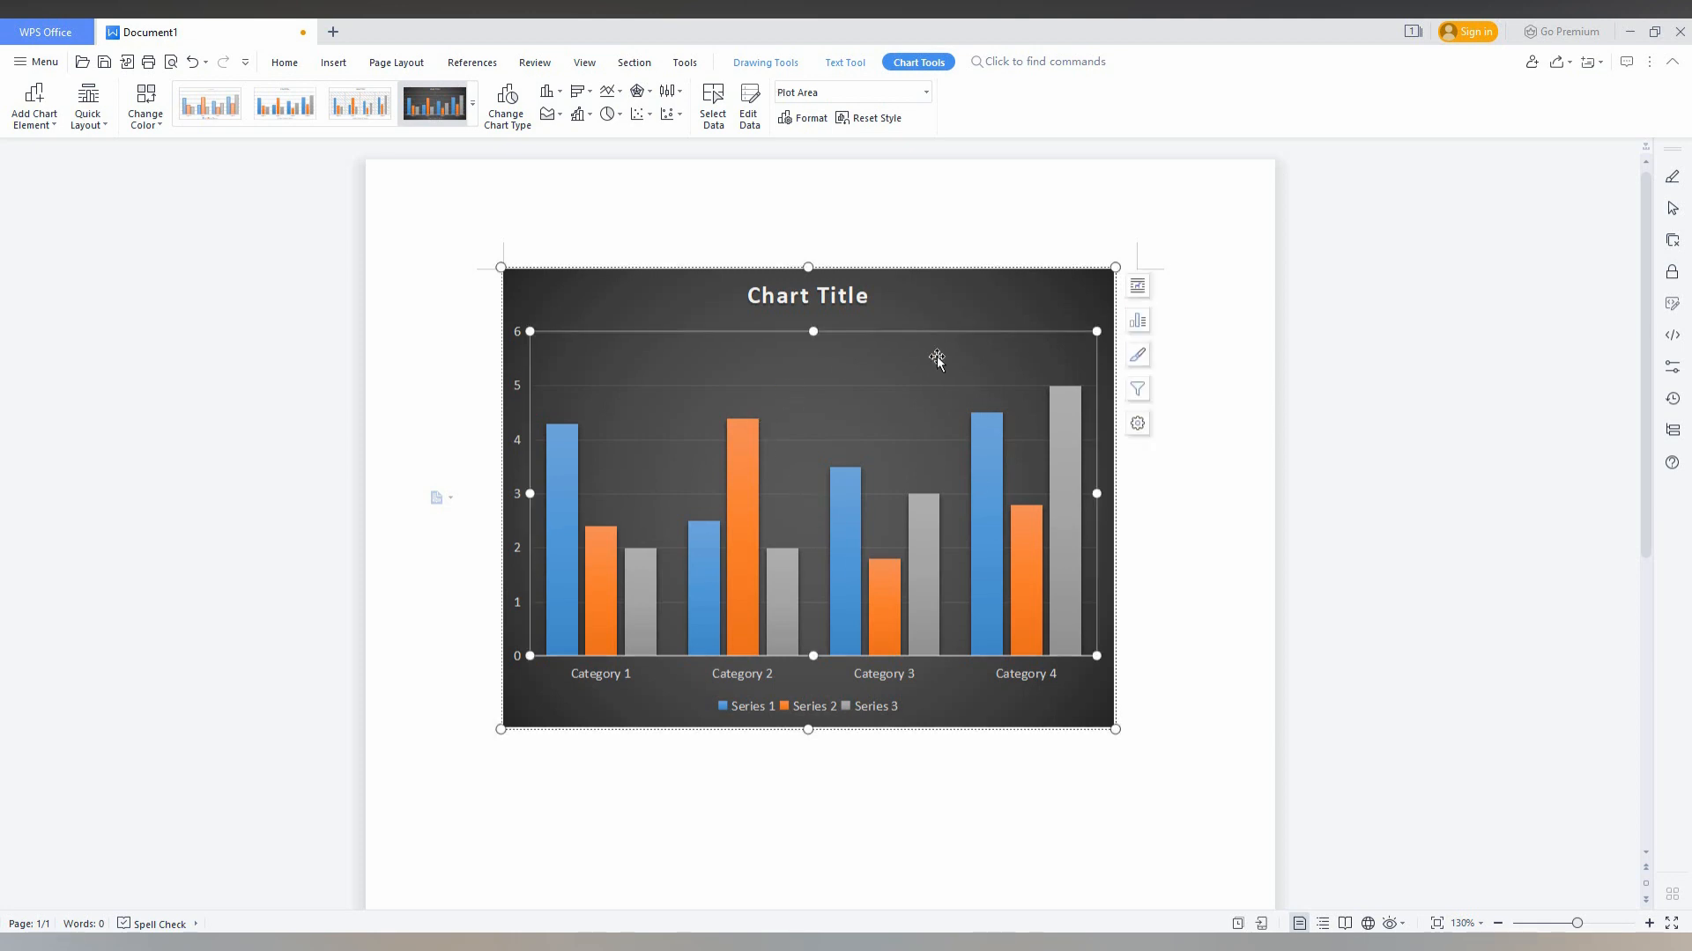
{"action": "mouse_move", "coordinate": [1015, 395]}
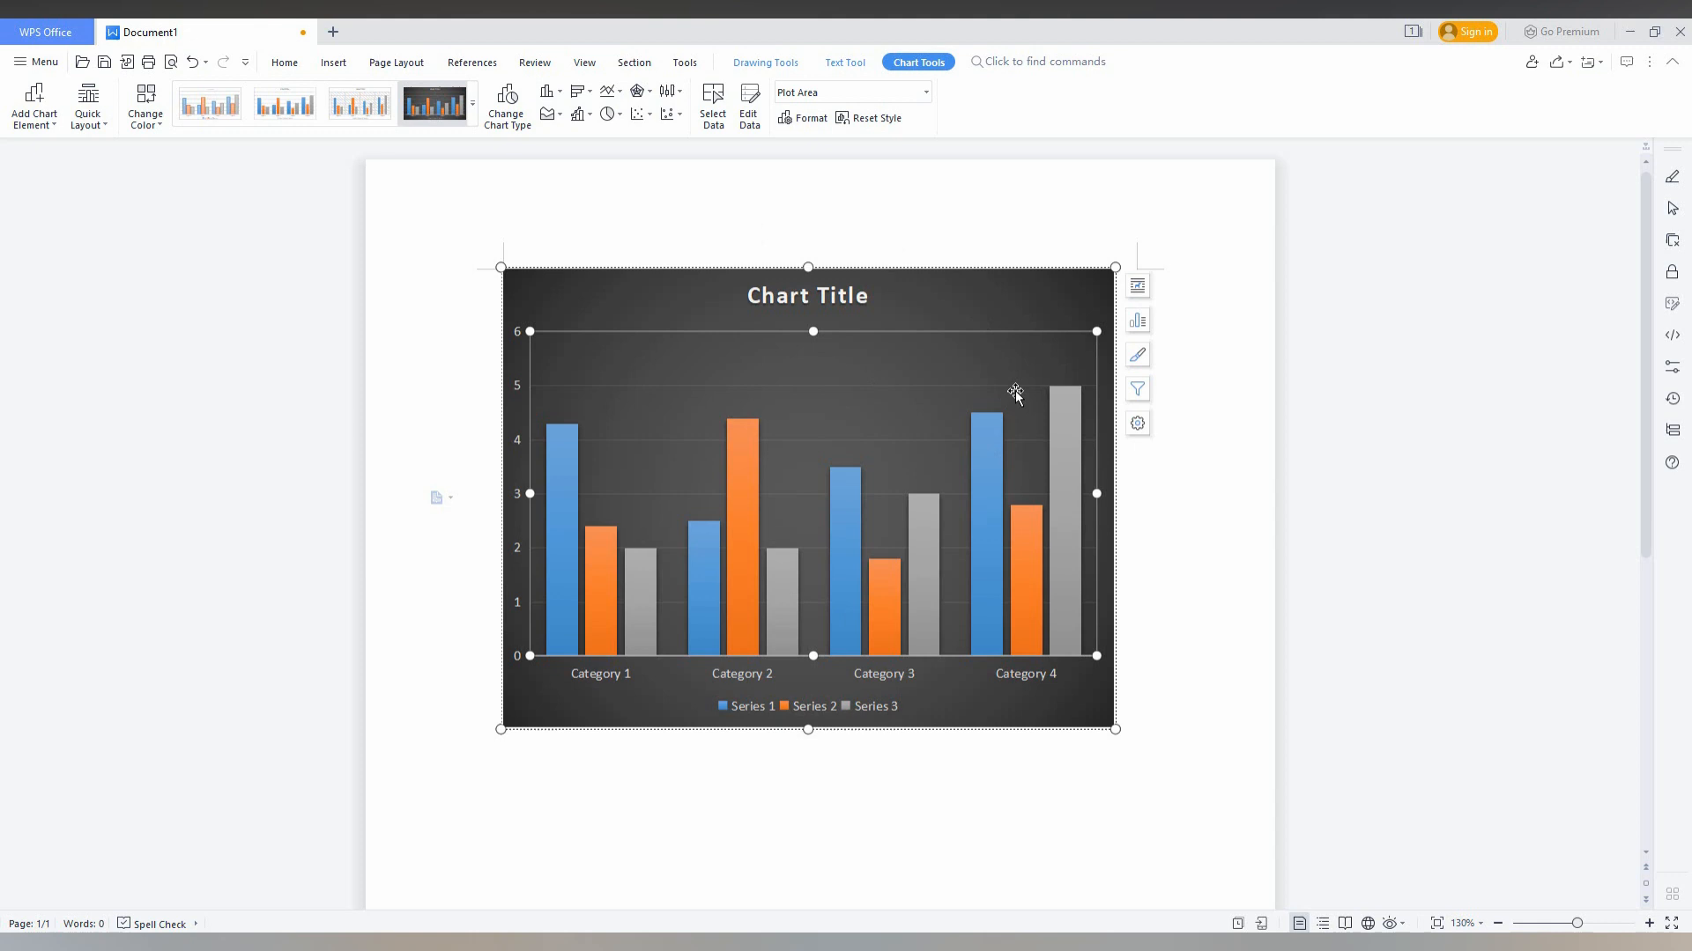
- Check the chart's side buttons, then recolour the three series with the orange colour scheme
{"action": "left_click", "coordinate": [1137, 286]}
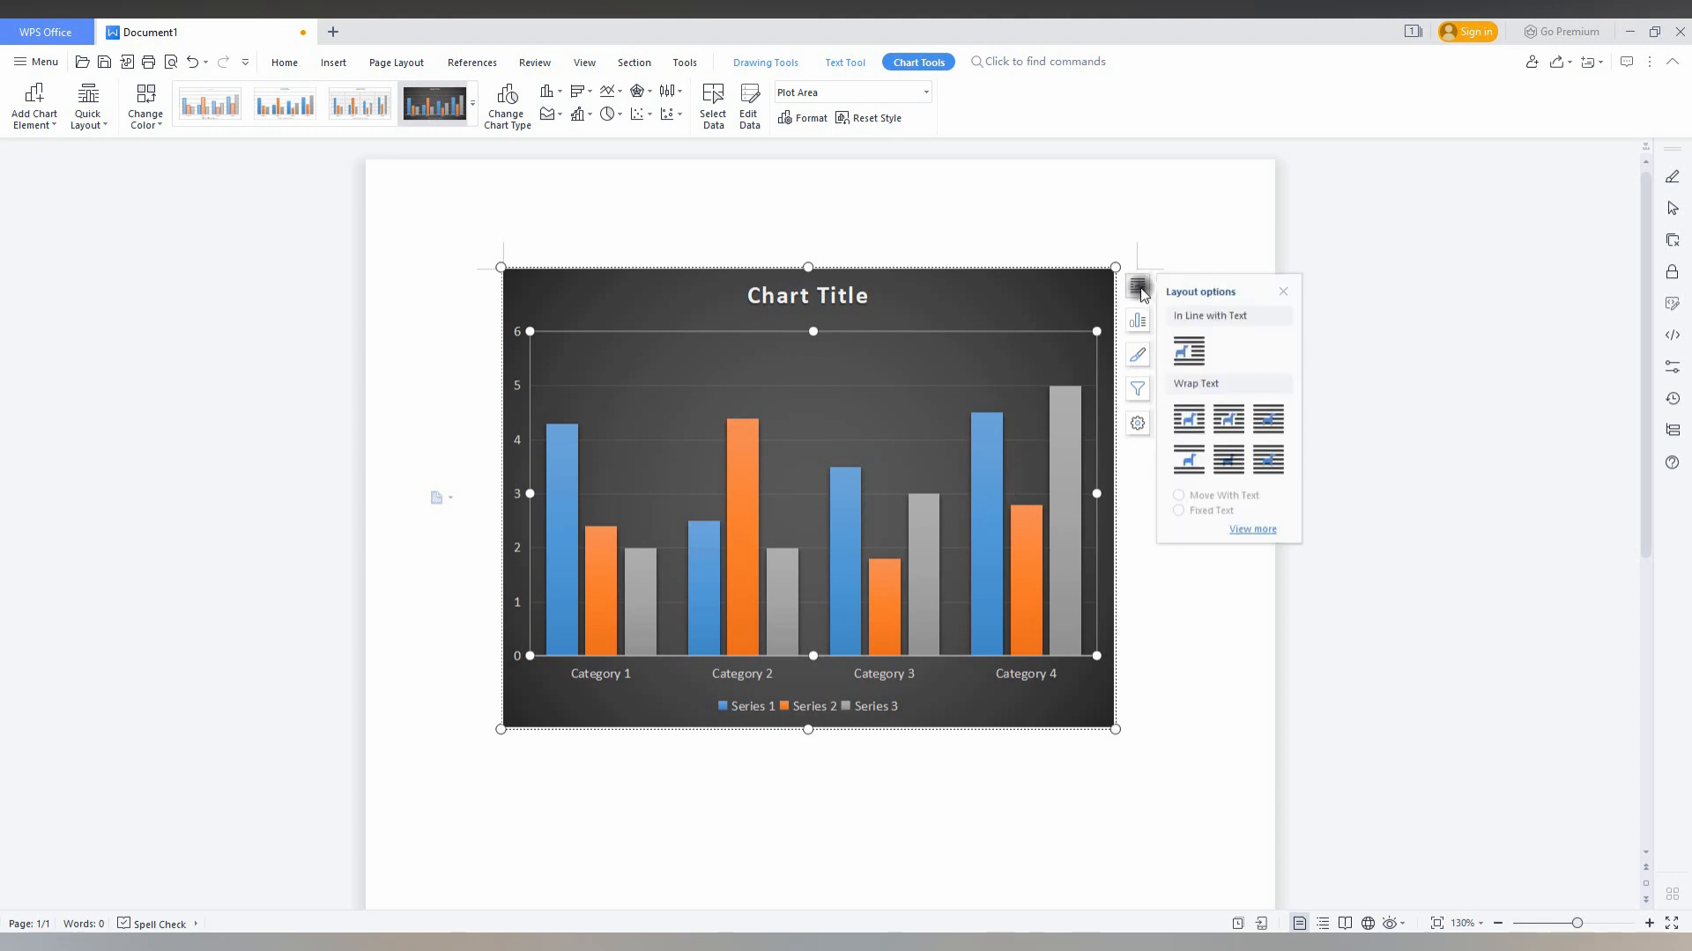
{"action": "left_click", "coordinate": [1138, 322]}
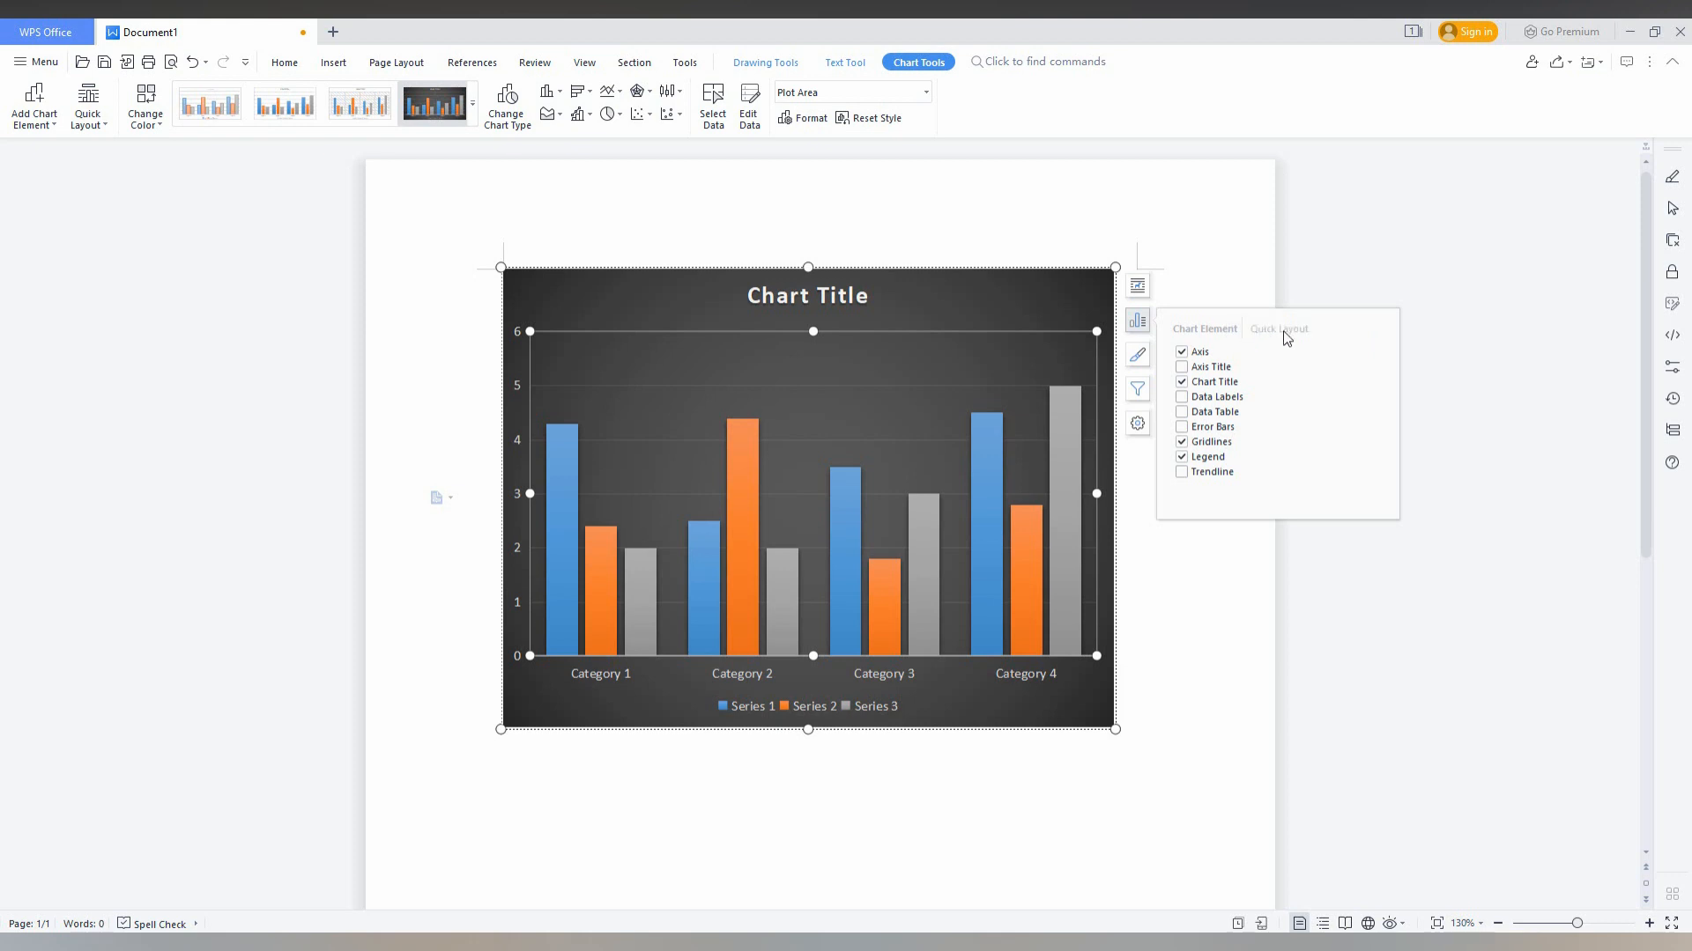
{"action": "left_click", "coordinate": [1137, 355]}
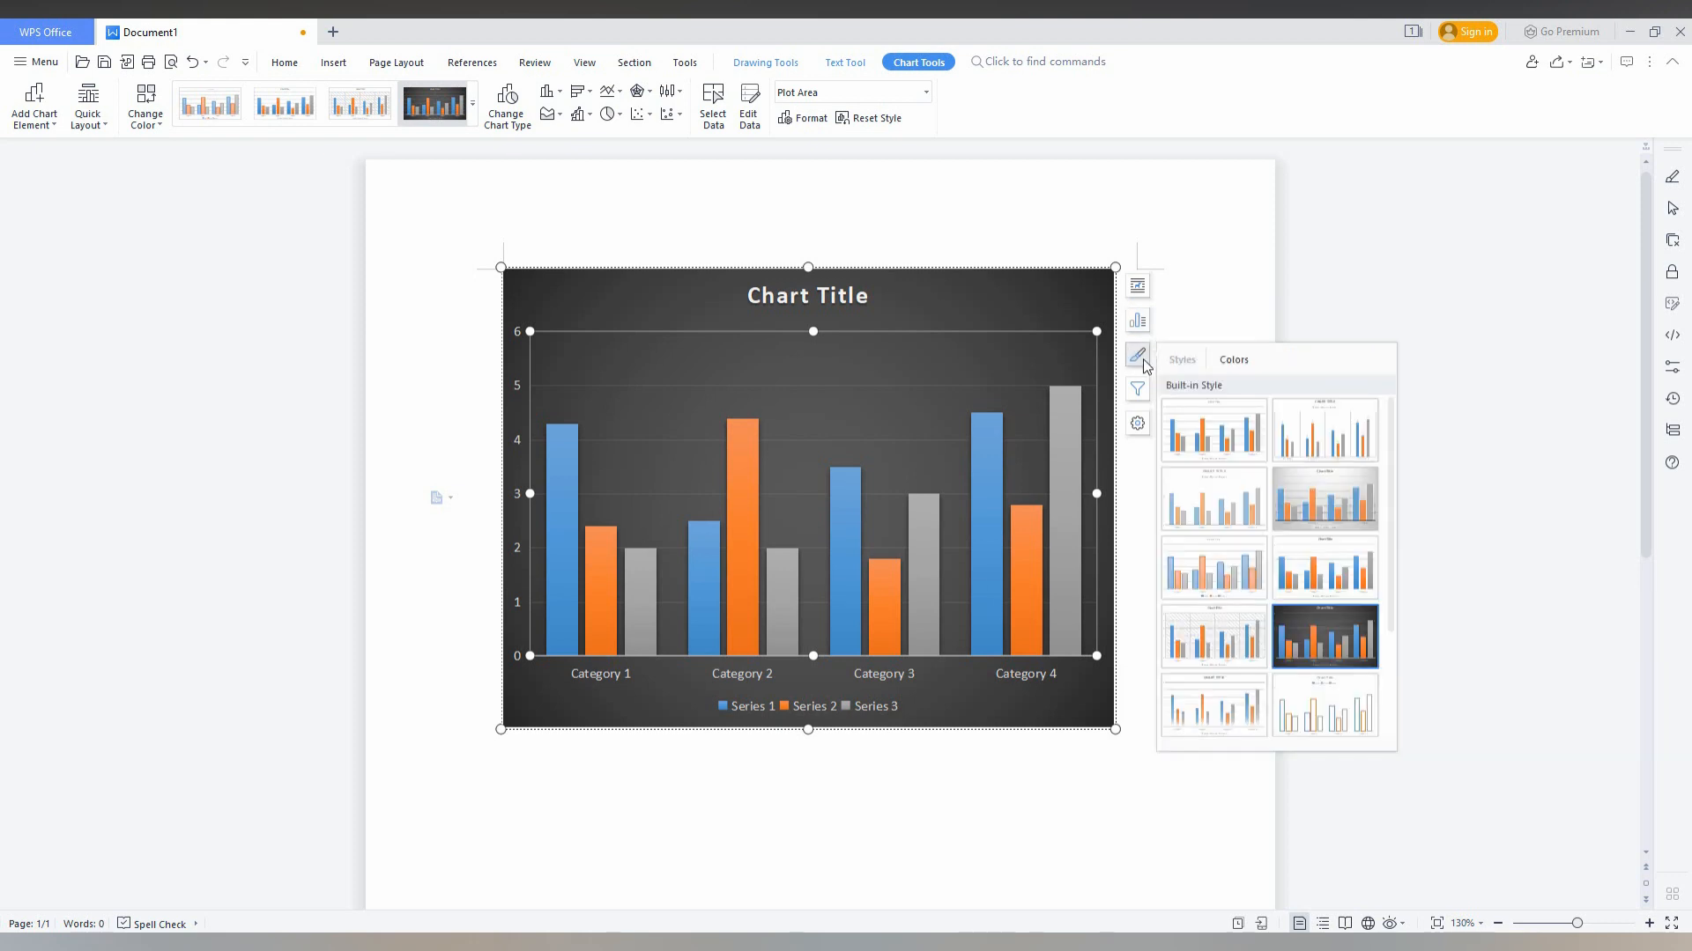
{"action": "left_click", "coordinate": [1231, 360]}
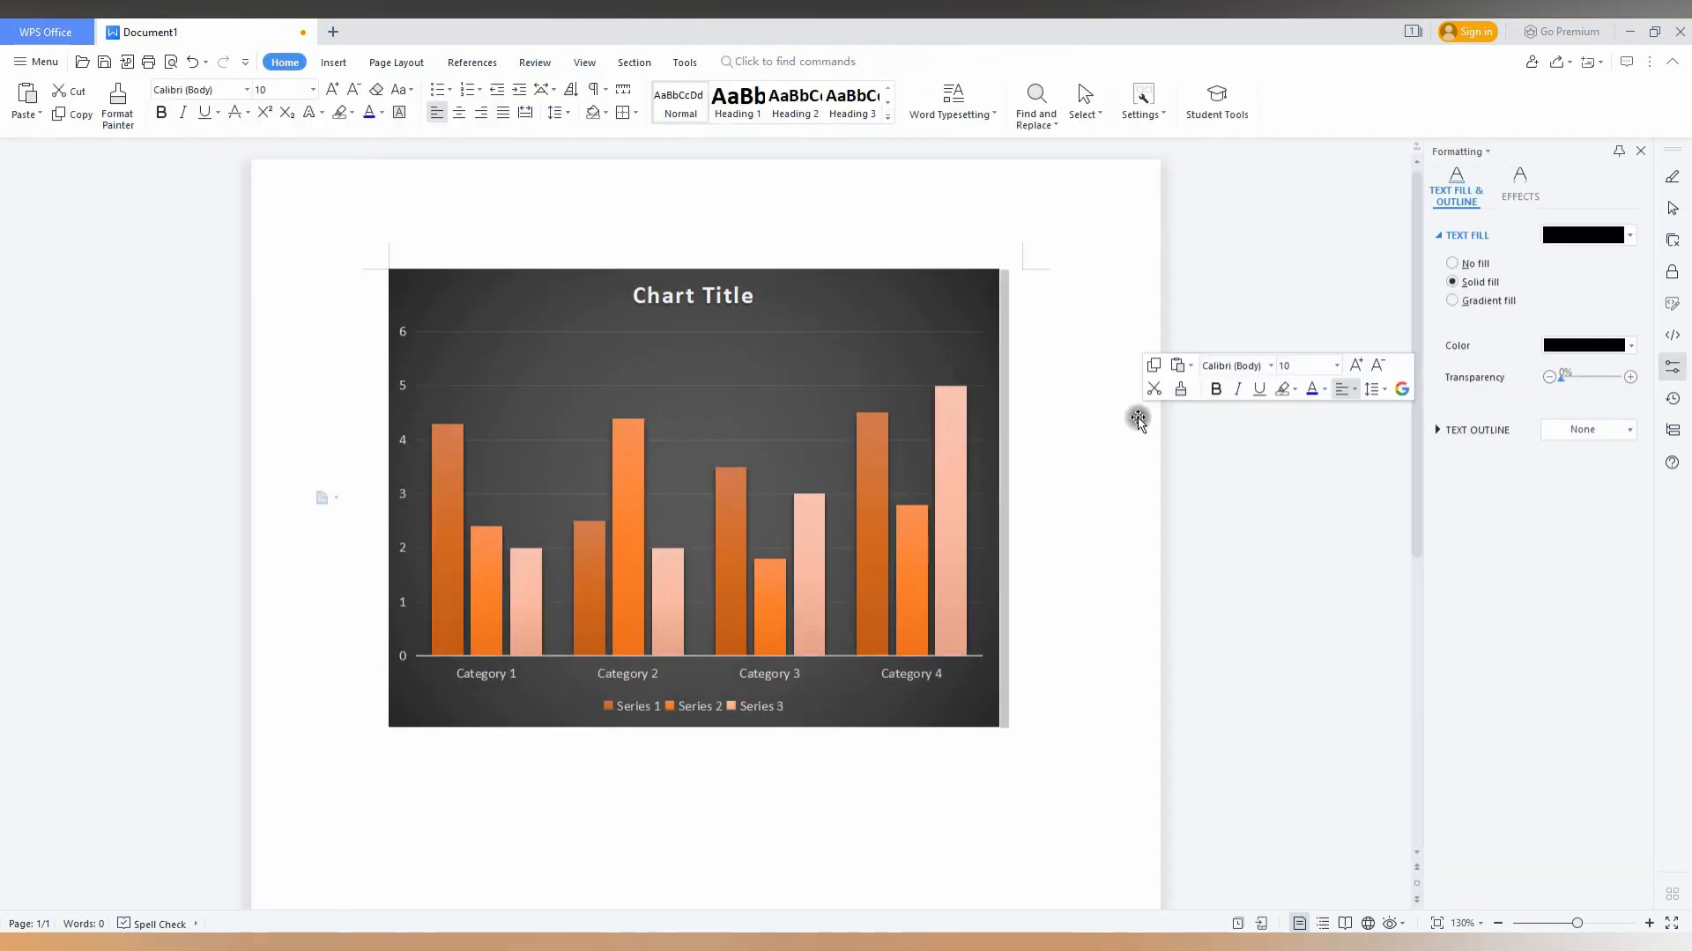
{"action": "mouse_move", "coordinate": [1453, 173]}
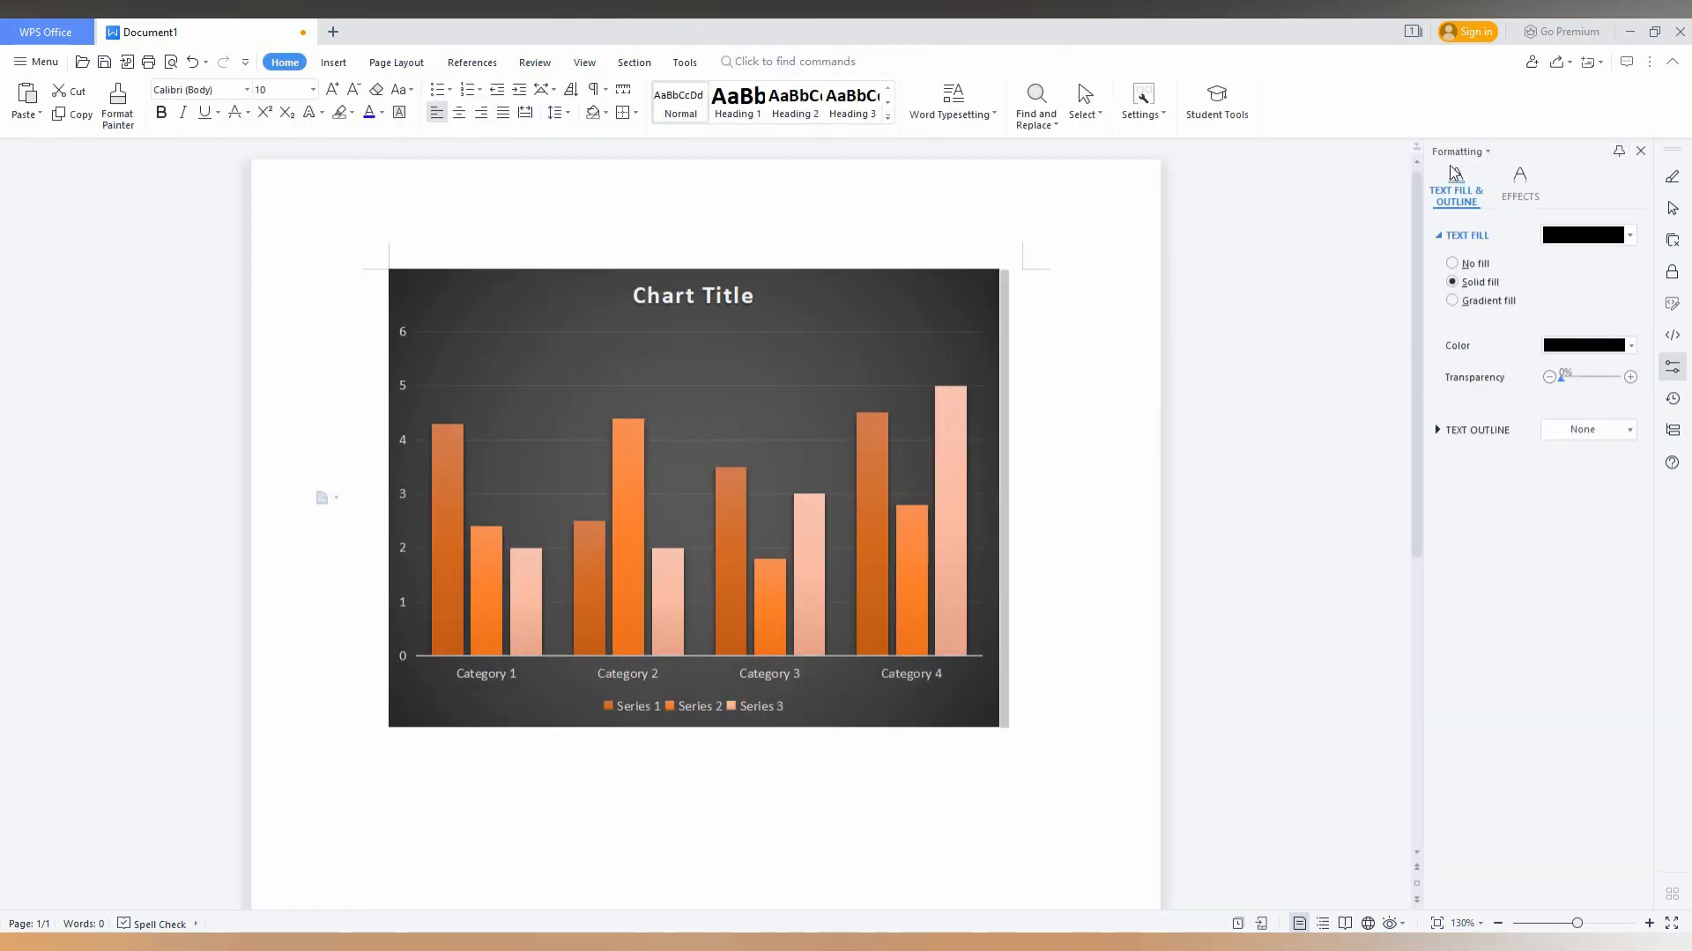
- Review the chart's text fill, outline and shadow effect settings in the formatting pane
{"action": "left_click", "coordinate": [1519, 194]}
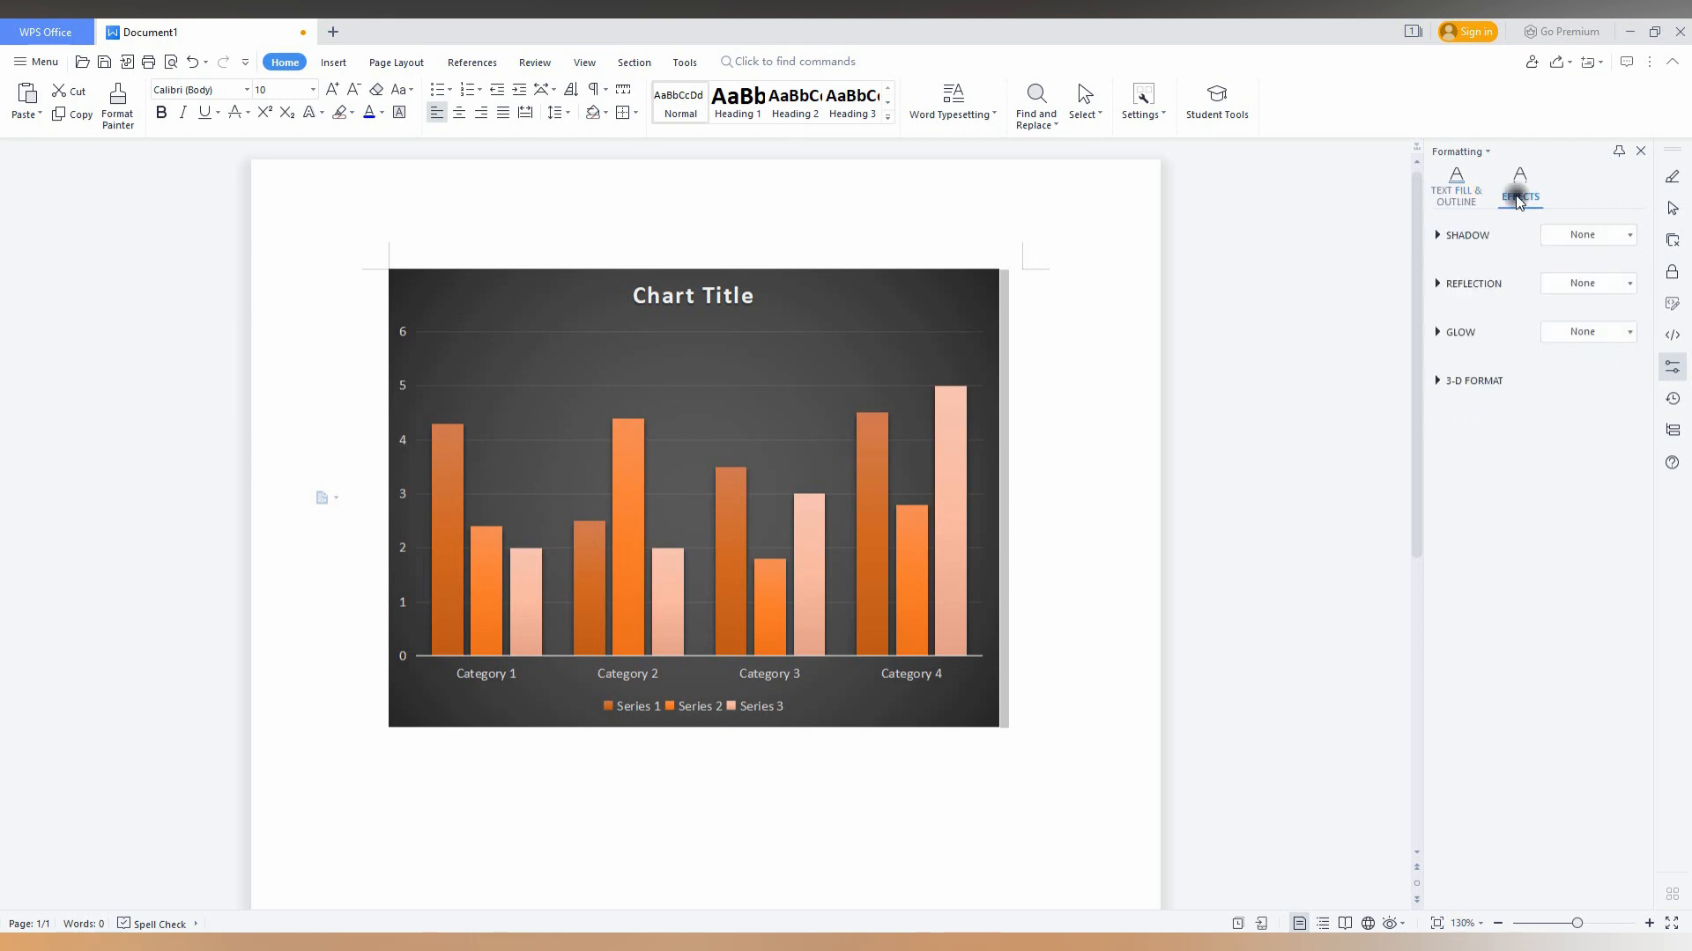
{"action": "left_click", "coordinate": [1586, 234]}
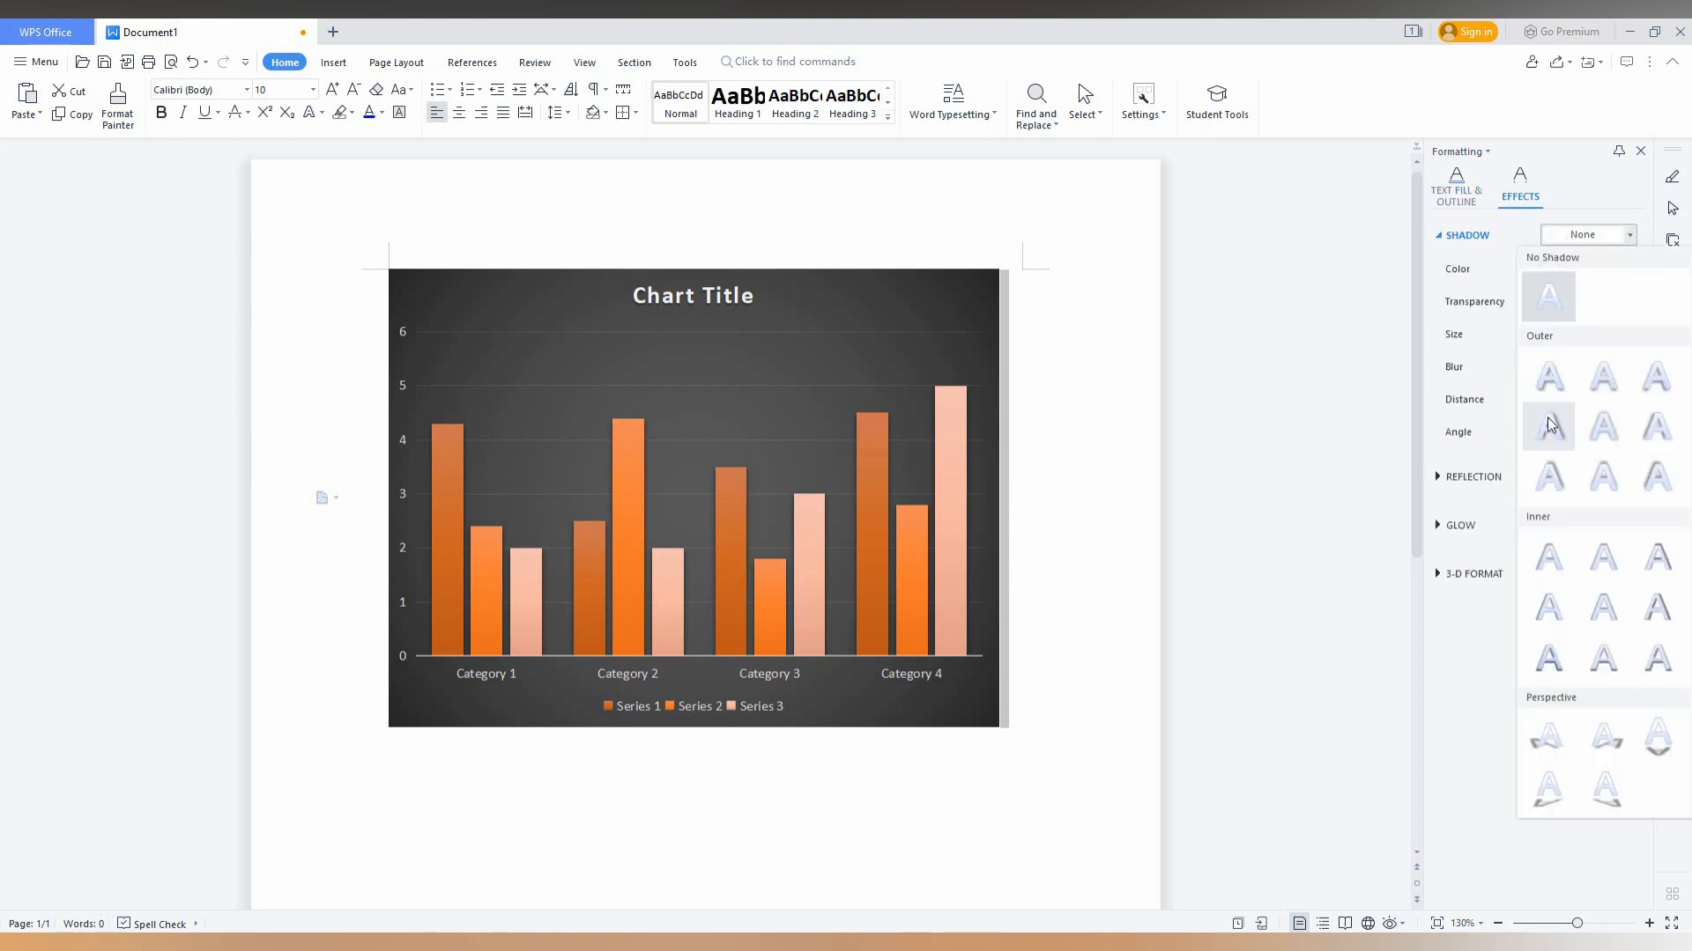
{"action": "left_click", "coordinate": [1456, 183]}
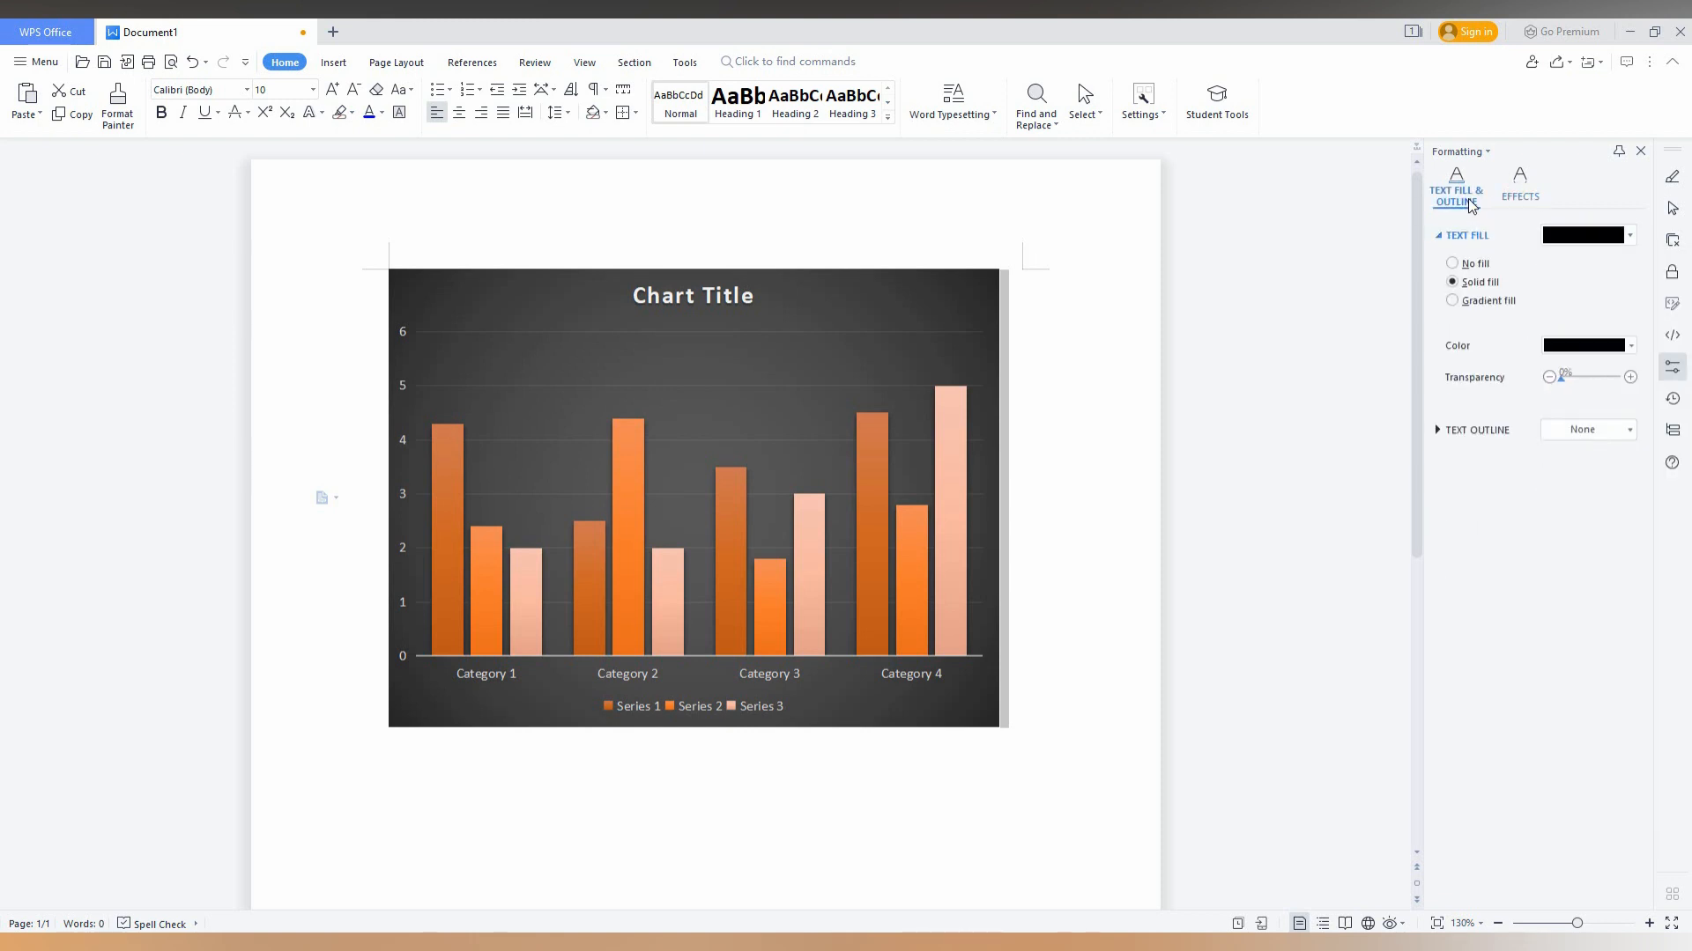
{"action": "mouse_move", "coordinate": [1355, 361]}
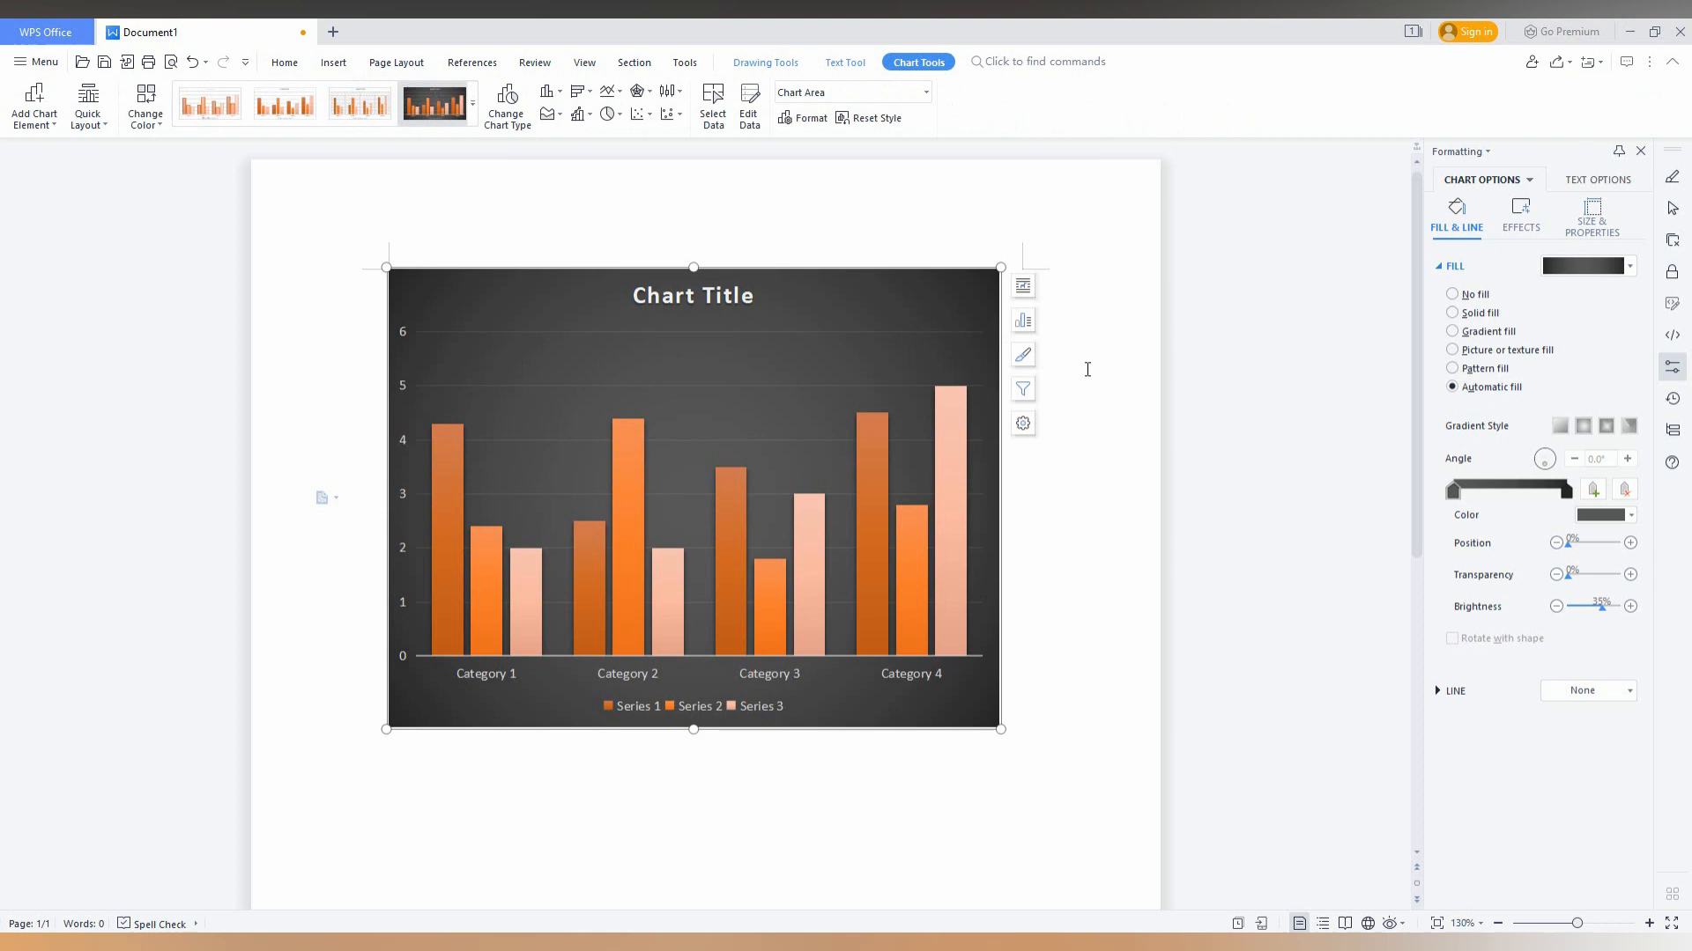
{"action": "mouse_move", "coordinate": [1022, 388]}
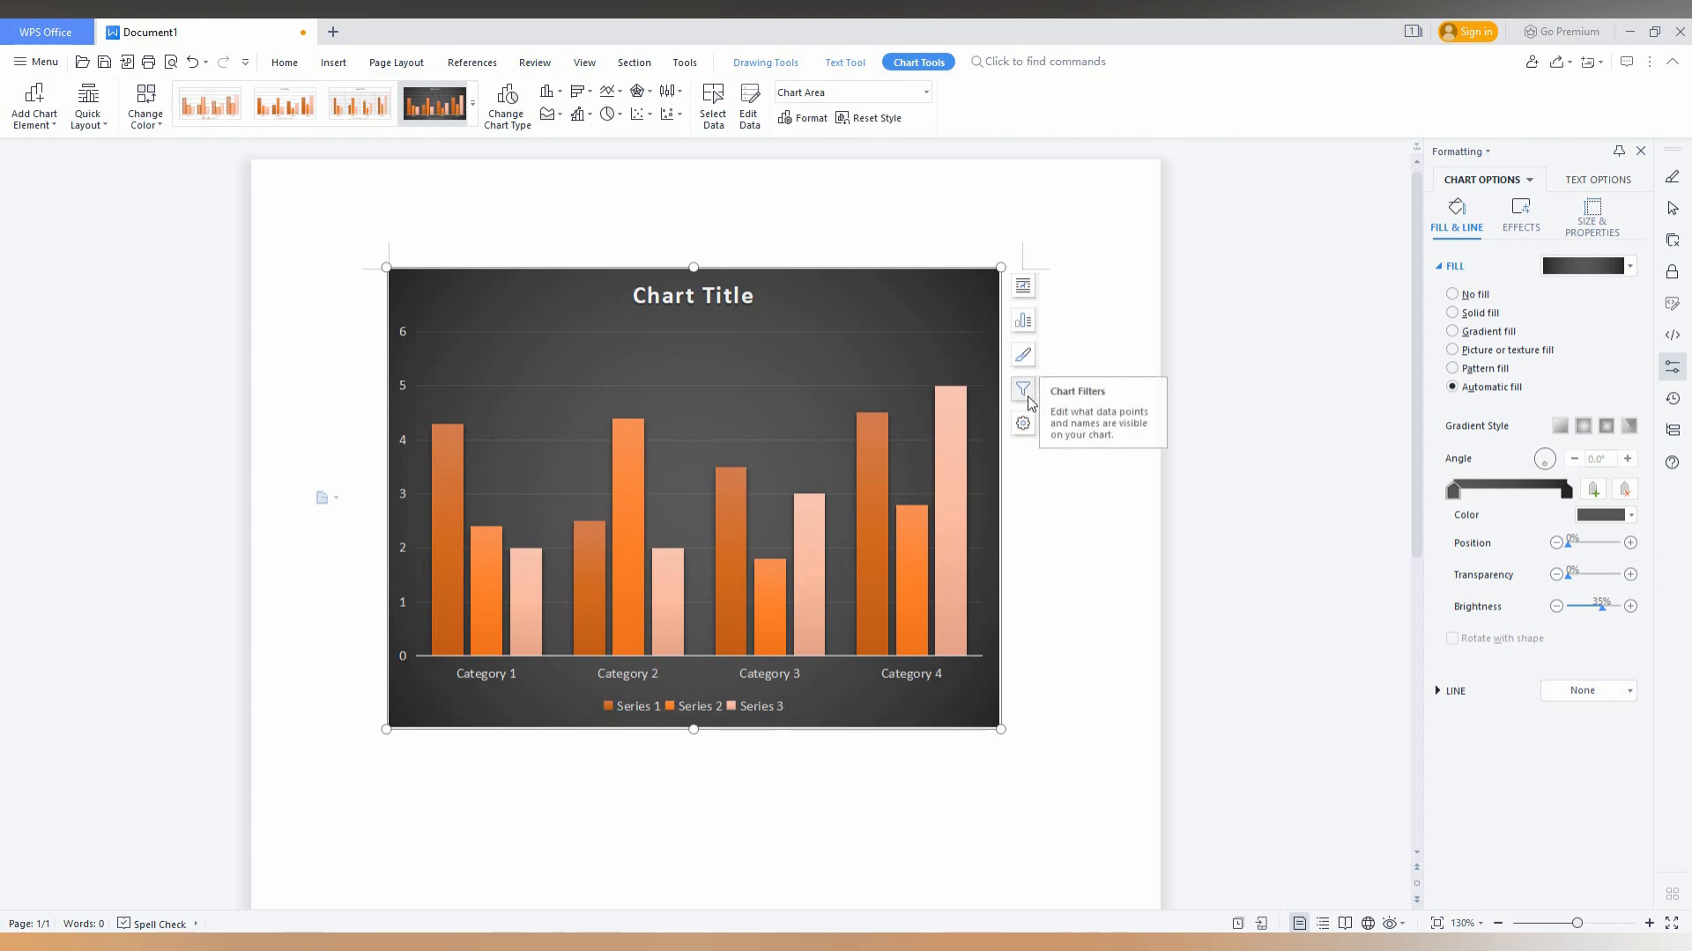
{"action": "mouse_move", "coordinate": [644, 687]}
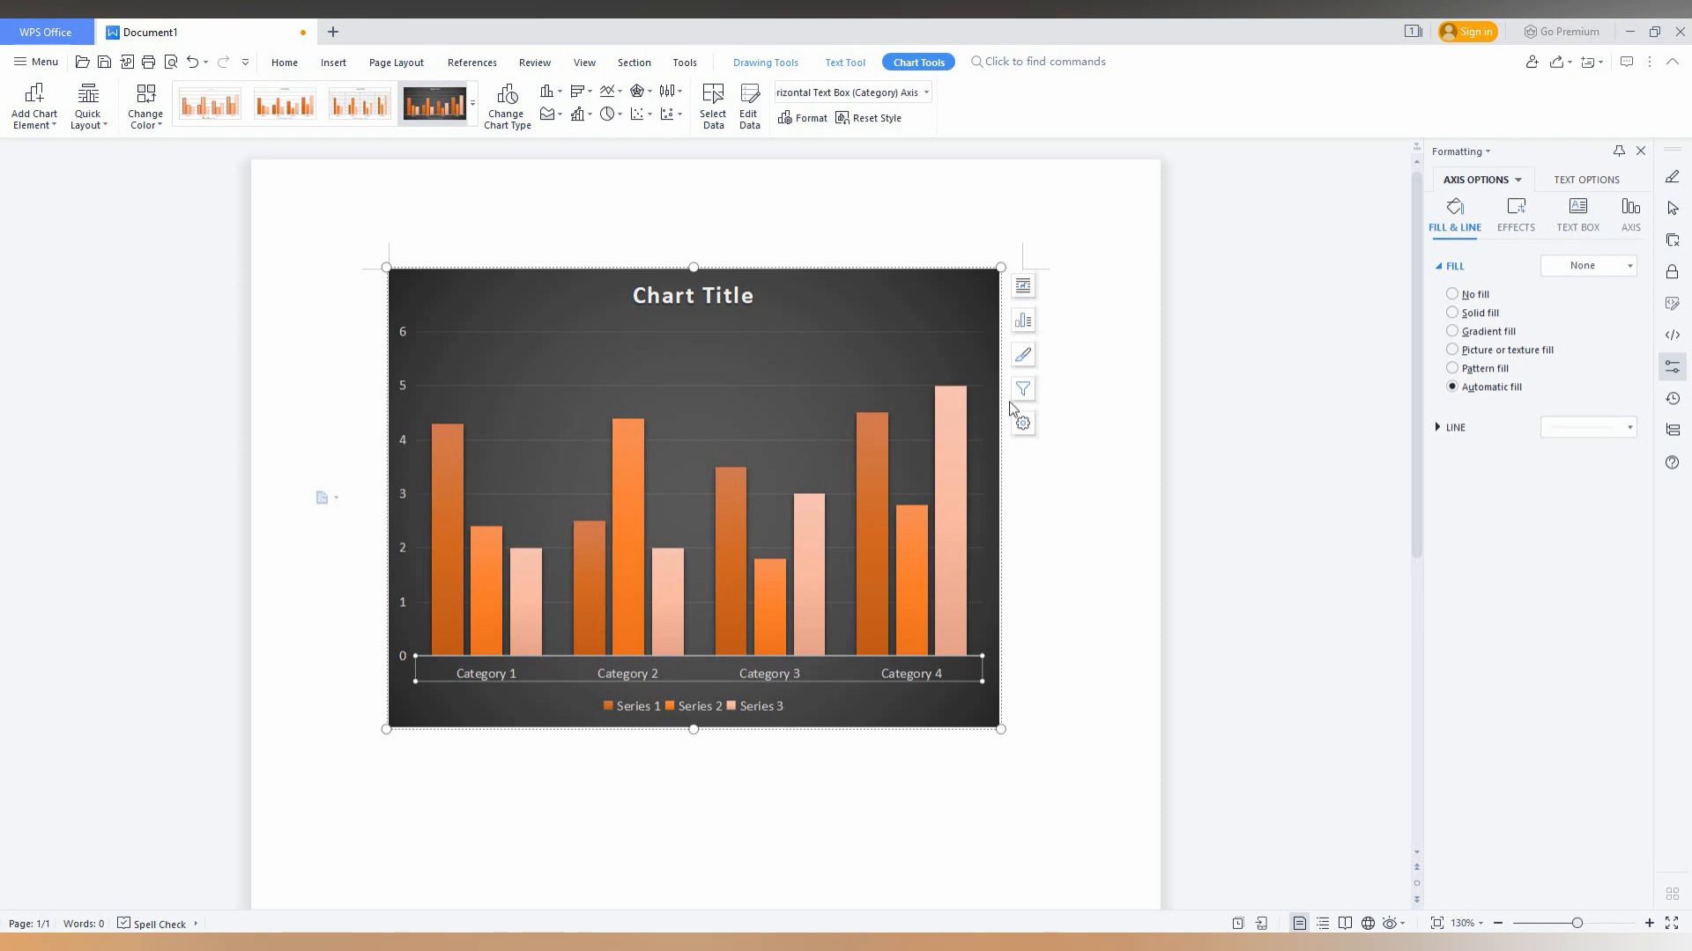
- Select the horizontal category axis to show its Fill & Line options
{"action": "left_click", "coordinate": [1020, 388]}
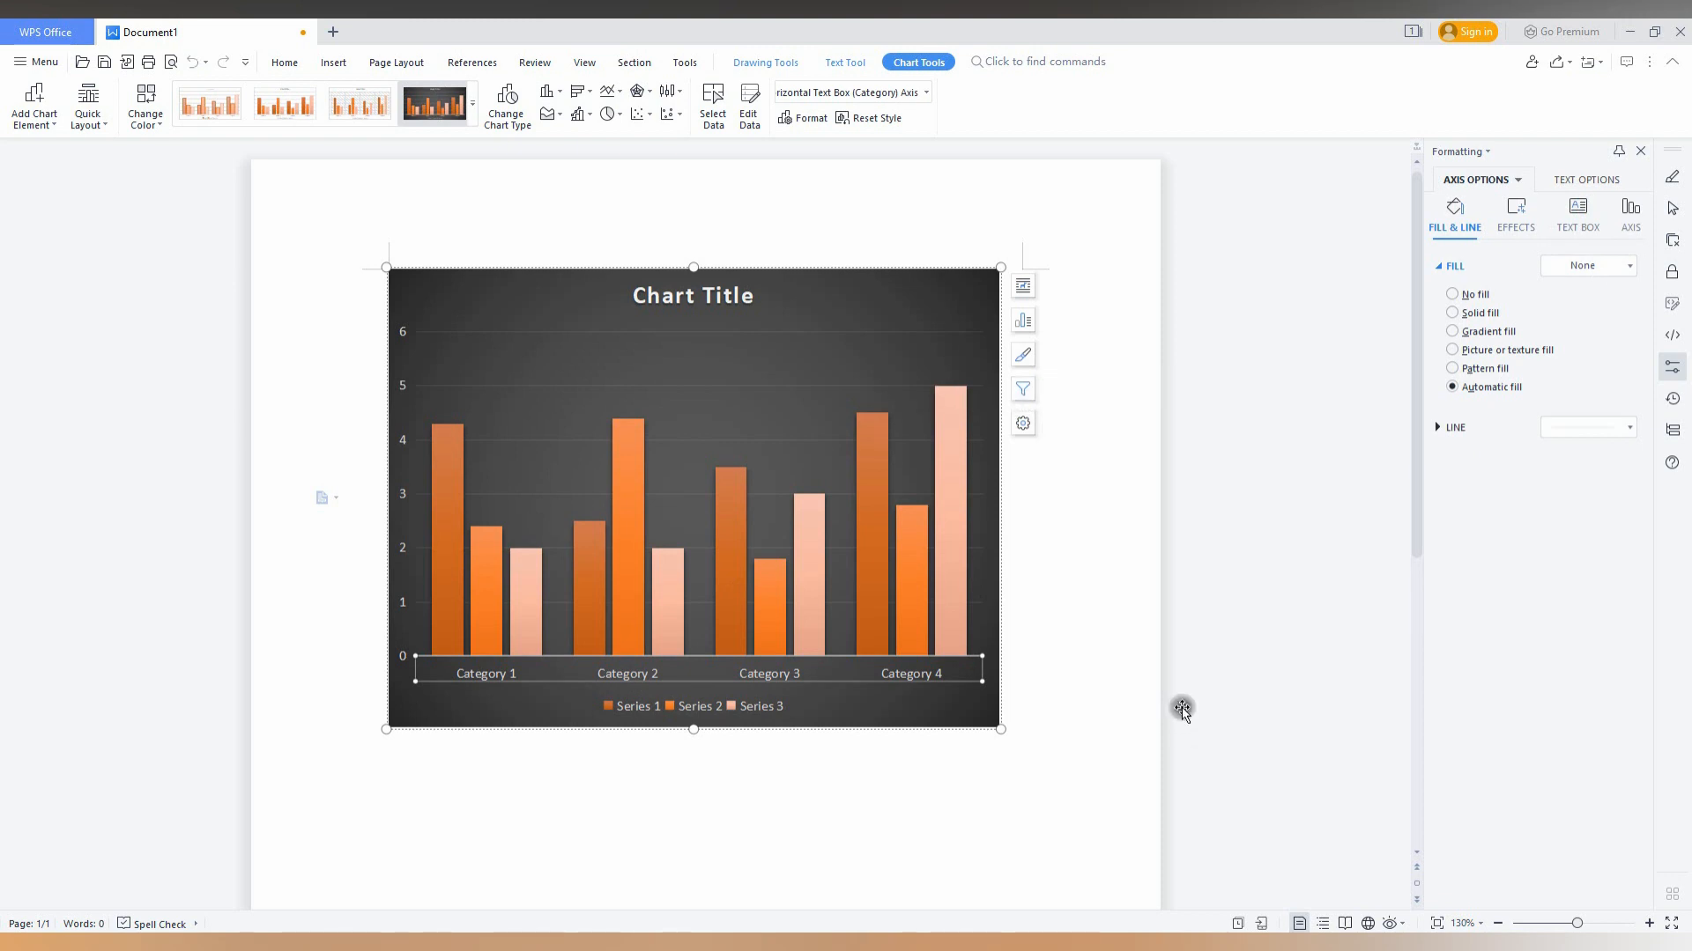
{"action": "mouse_move", "coordinate": [1033, 613]}
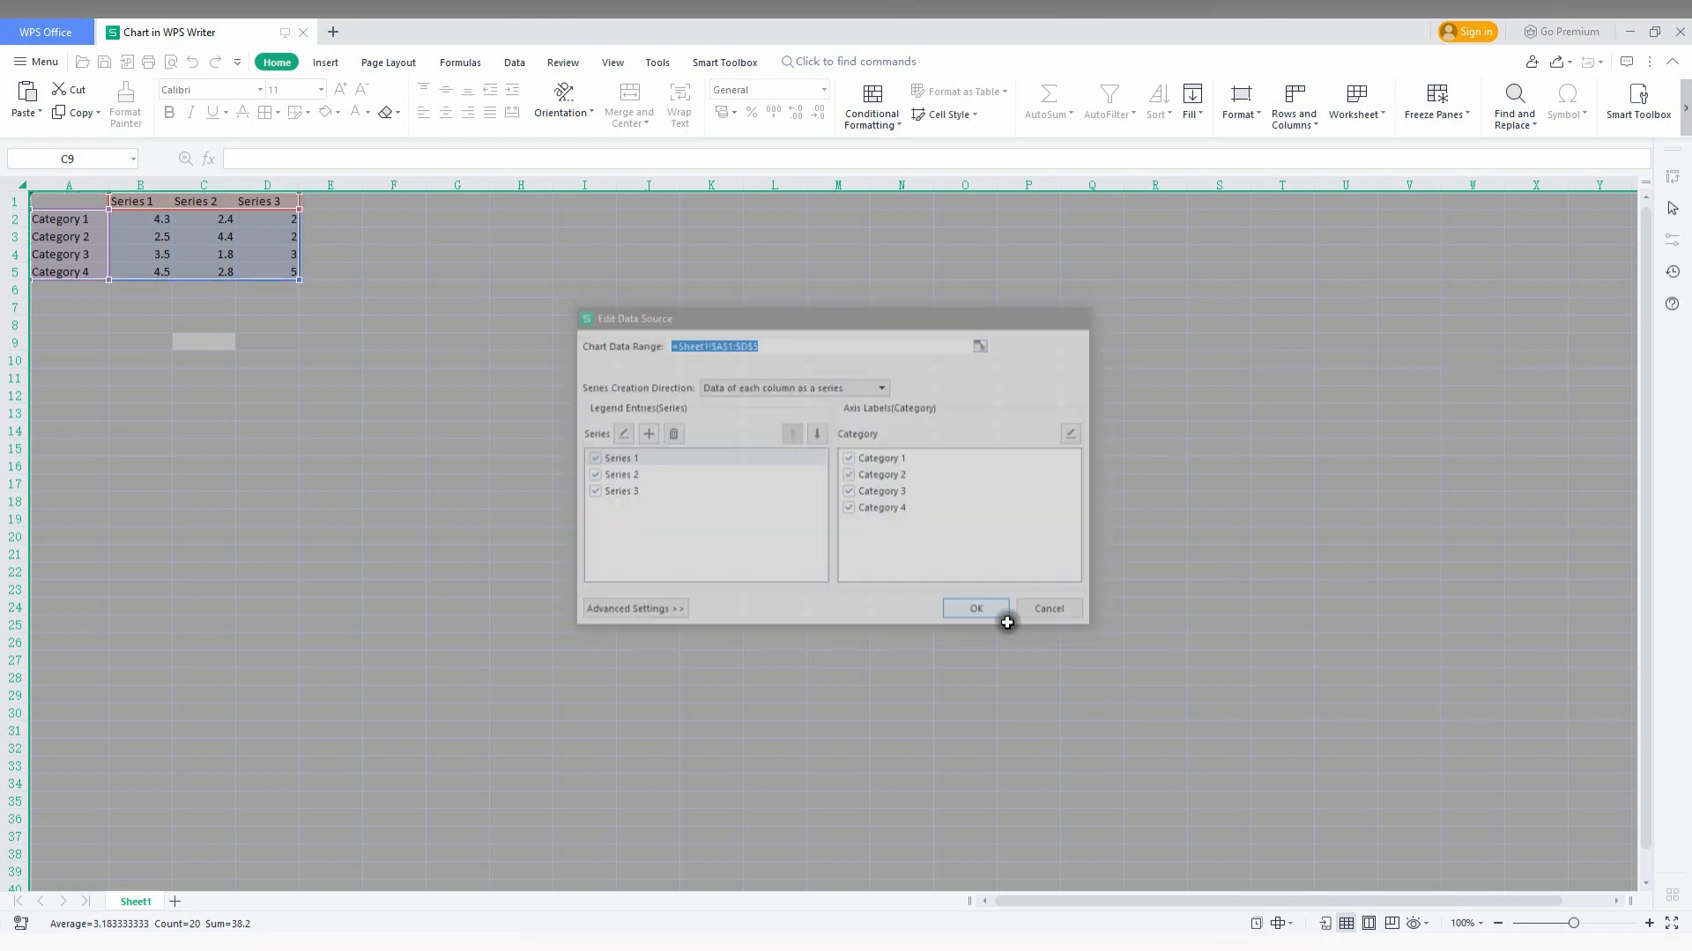
- Open the chart's data sheet with the Edit Data Source dialog, then dismiss the dialog
{"action": "left_click", "coordinate": [974, 607]}
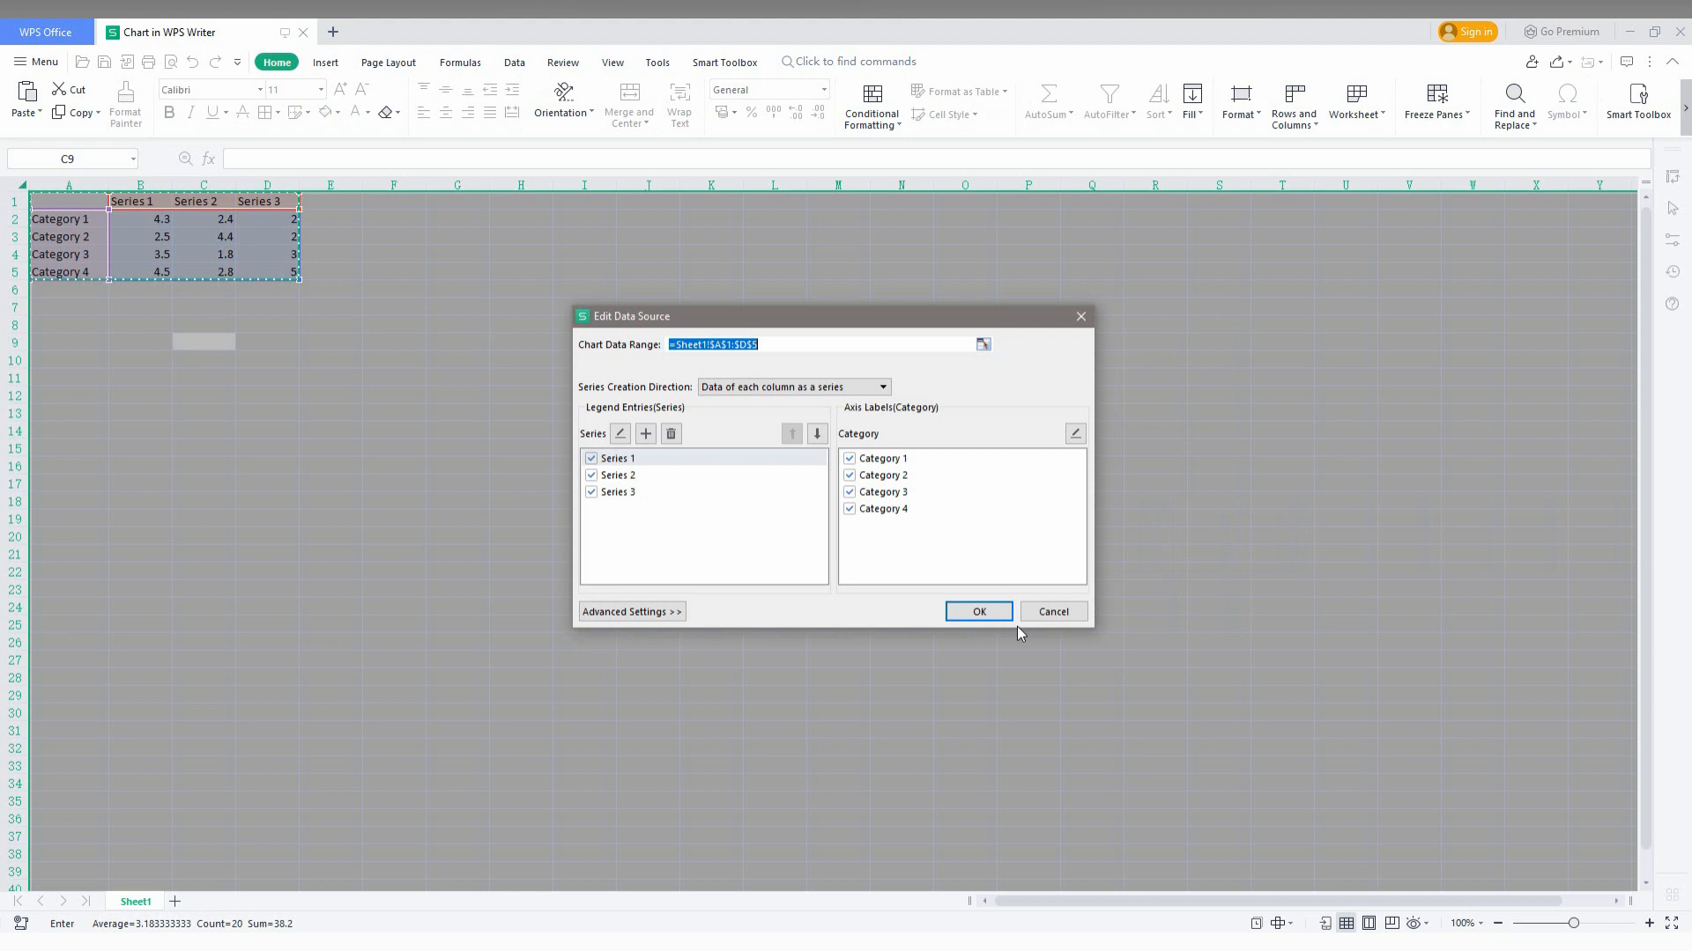
{"action": "mouse_move", "coordinate": [1013, 631]}
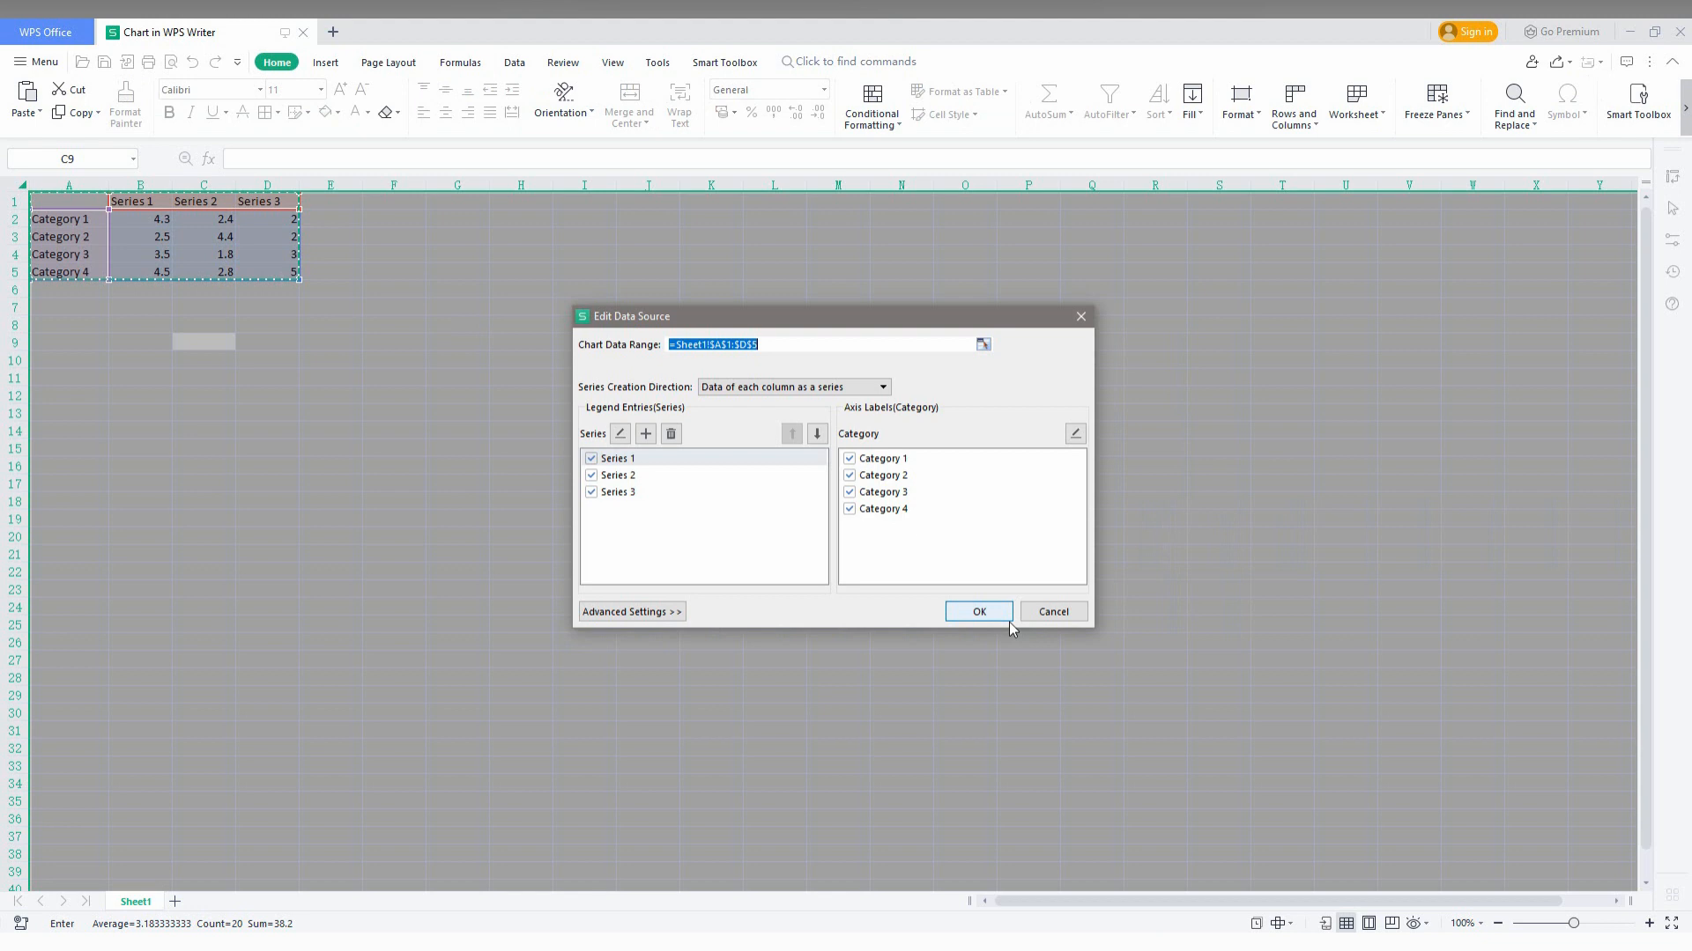
{"action": "mouse_move", "coordinate": [1010, 630]}
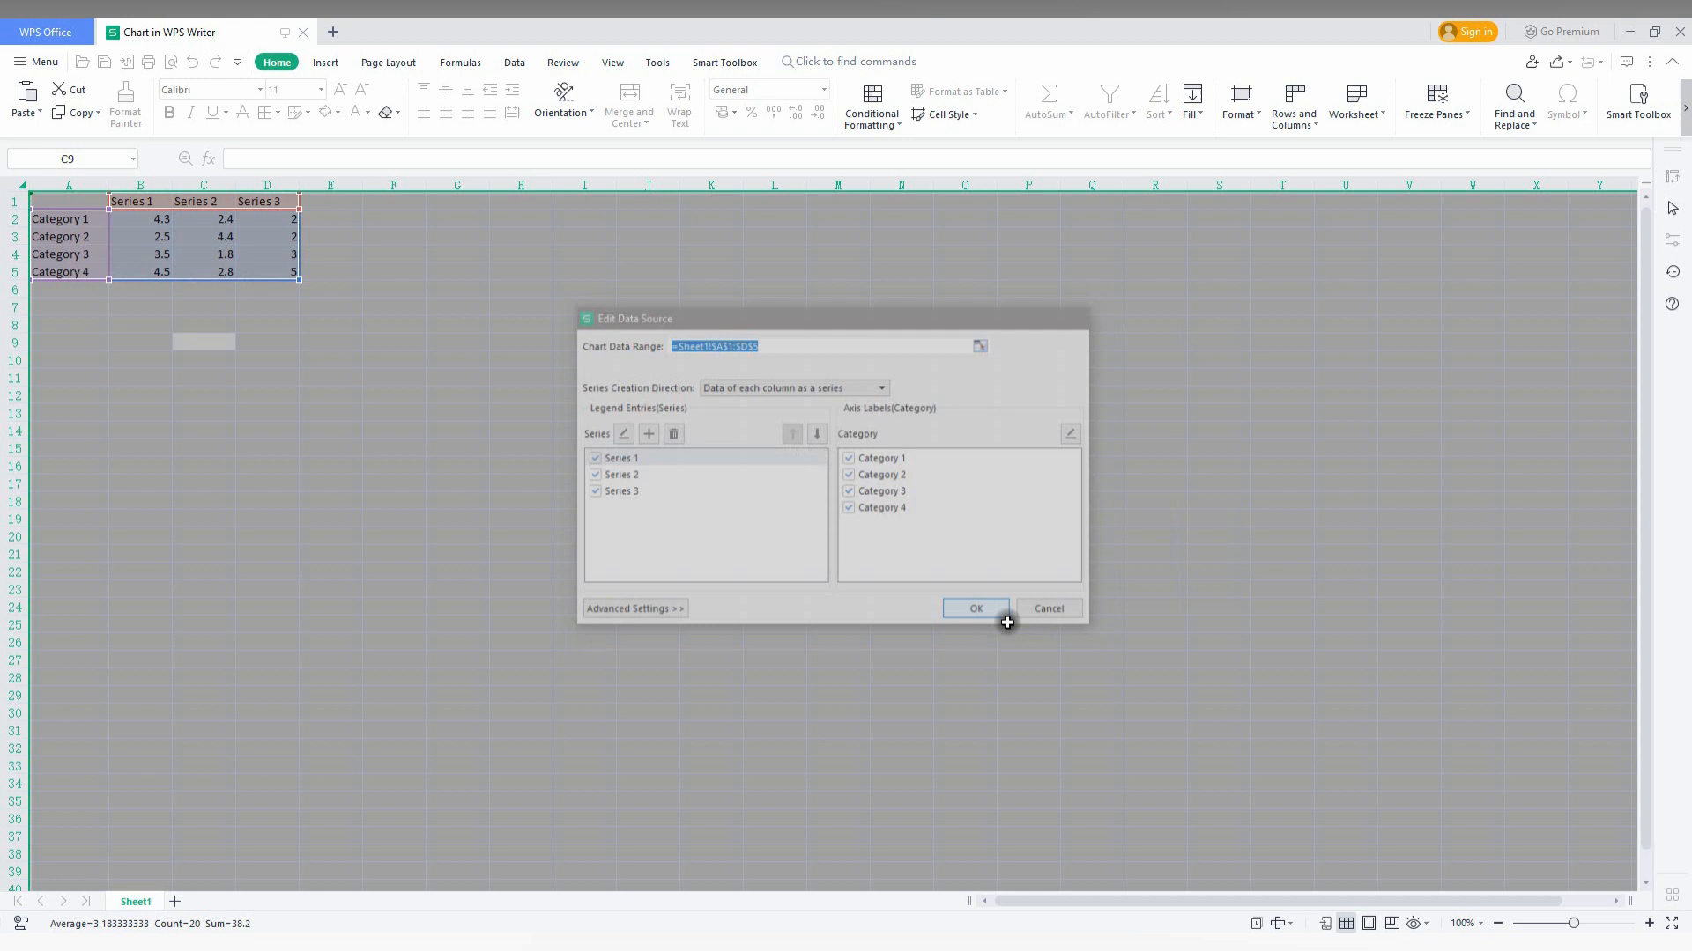
{"action": "left_click", "coordinate": [974, 607]}
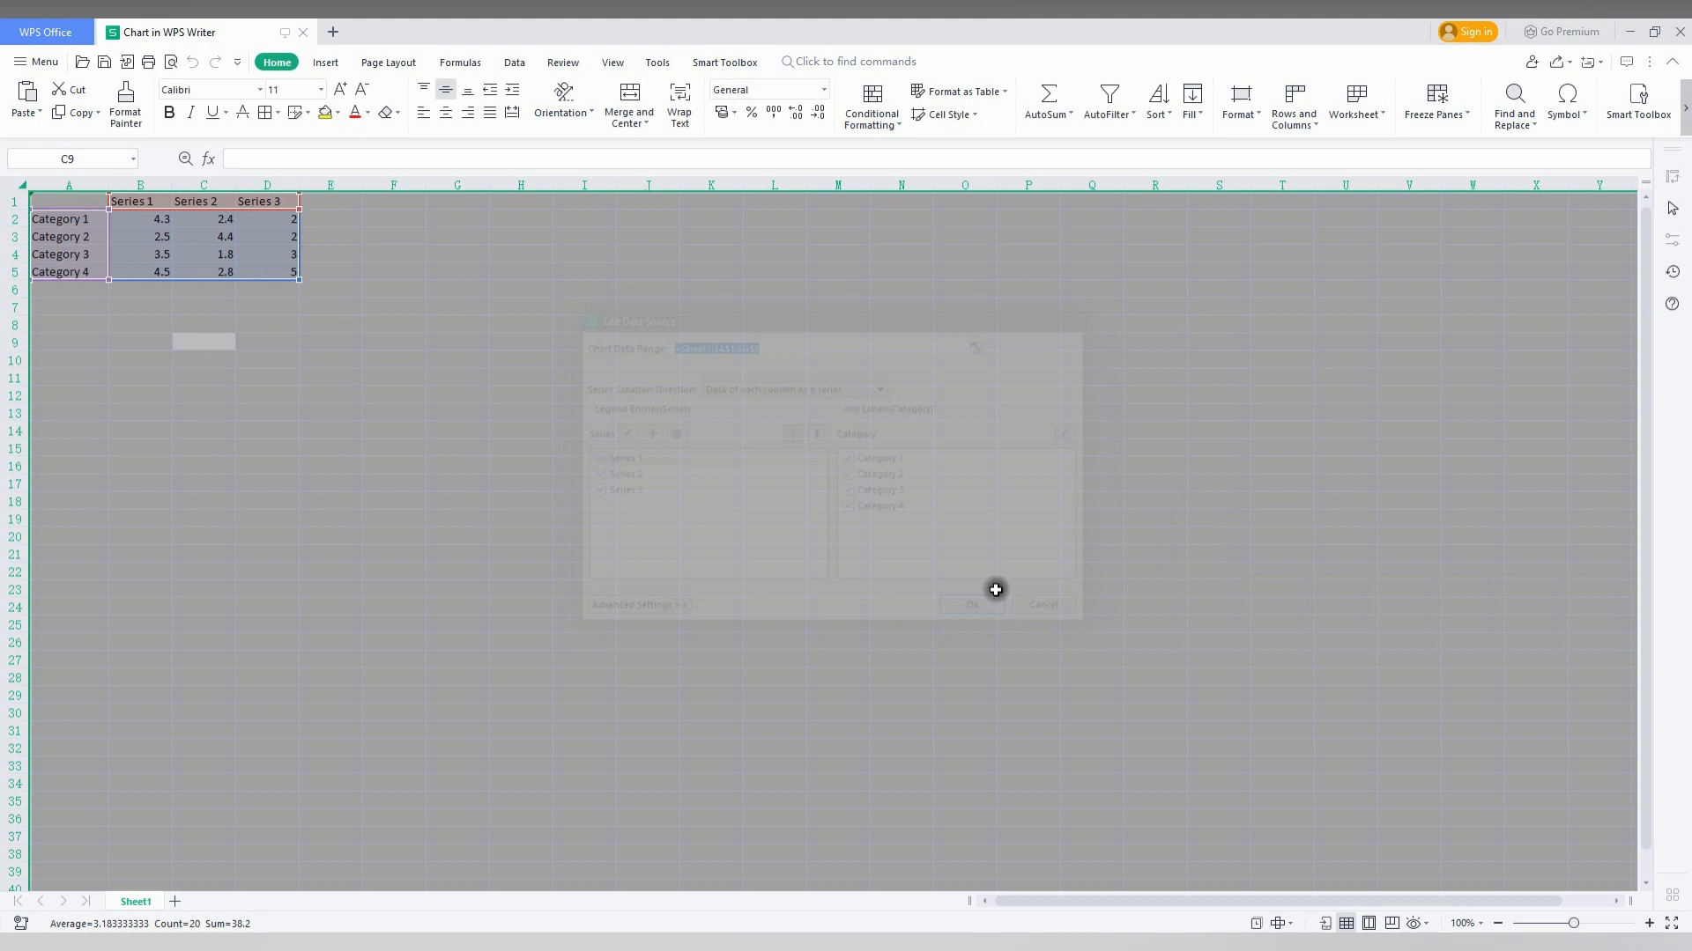
- Confirm the Edit Data Source dialog with OK, leaving the data table on the sheet
{"action": "left_click", "coordinate": [970, 604]}
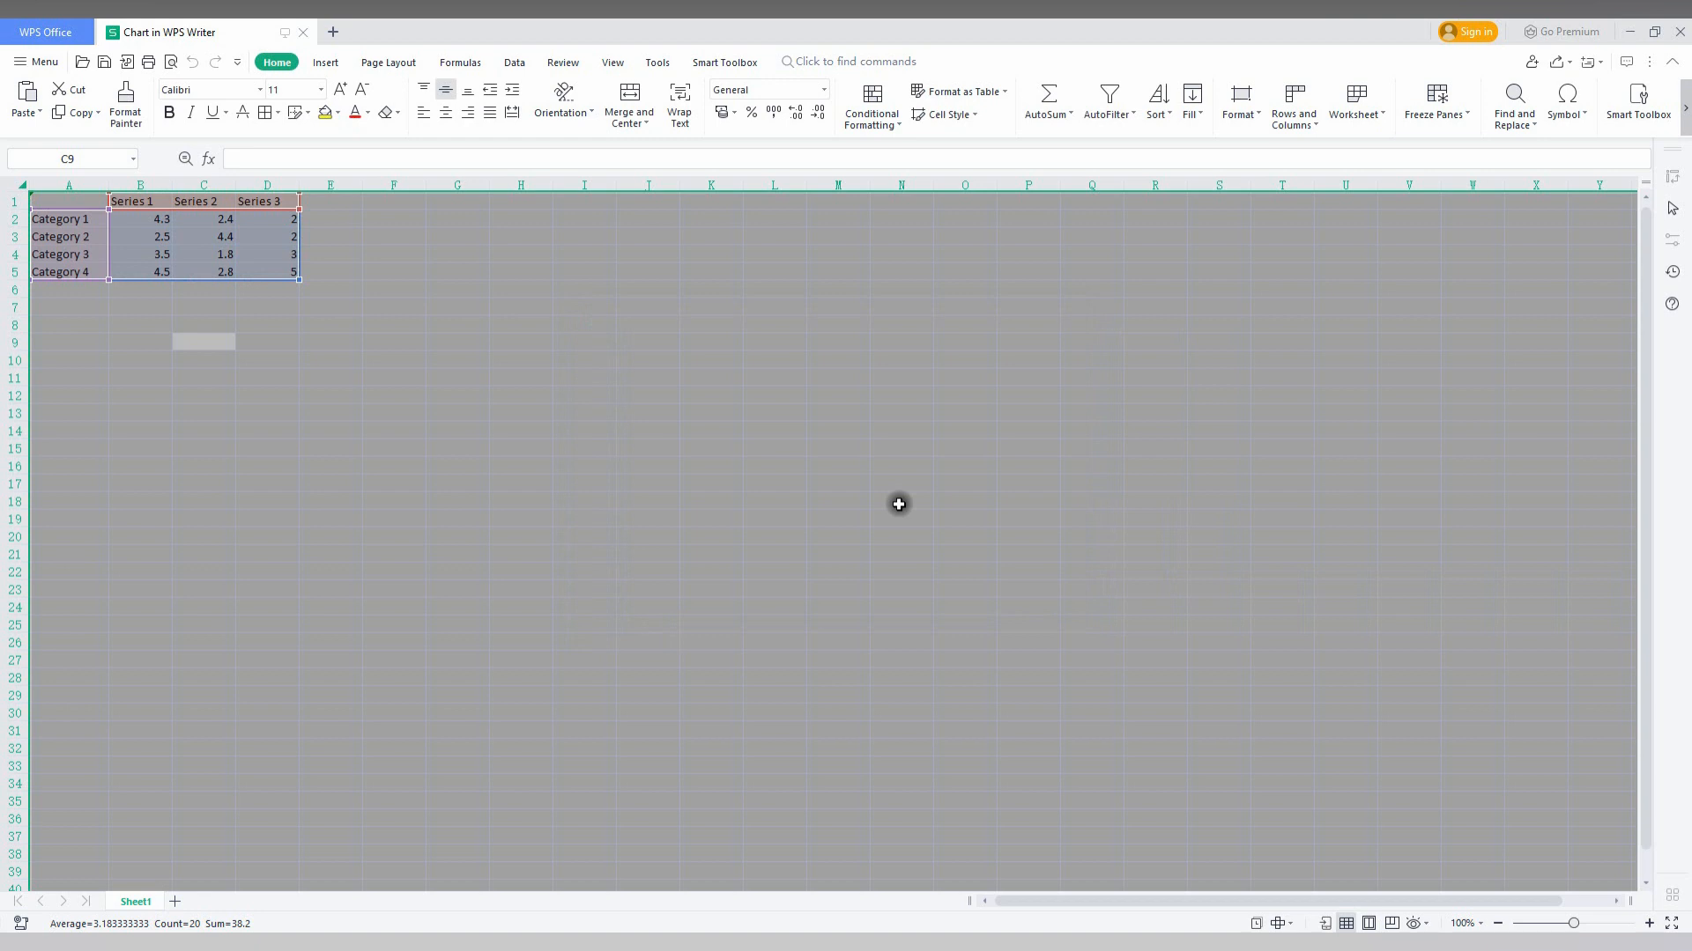
{"action": "mouse_move", "coordinate": [452, 328]}
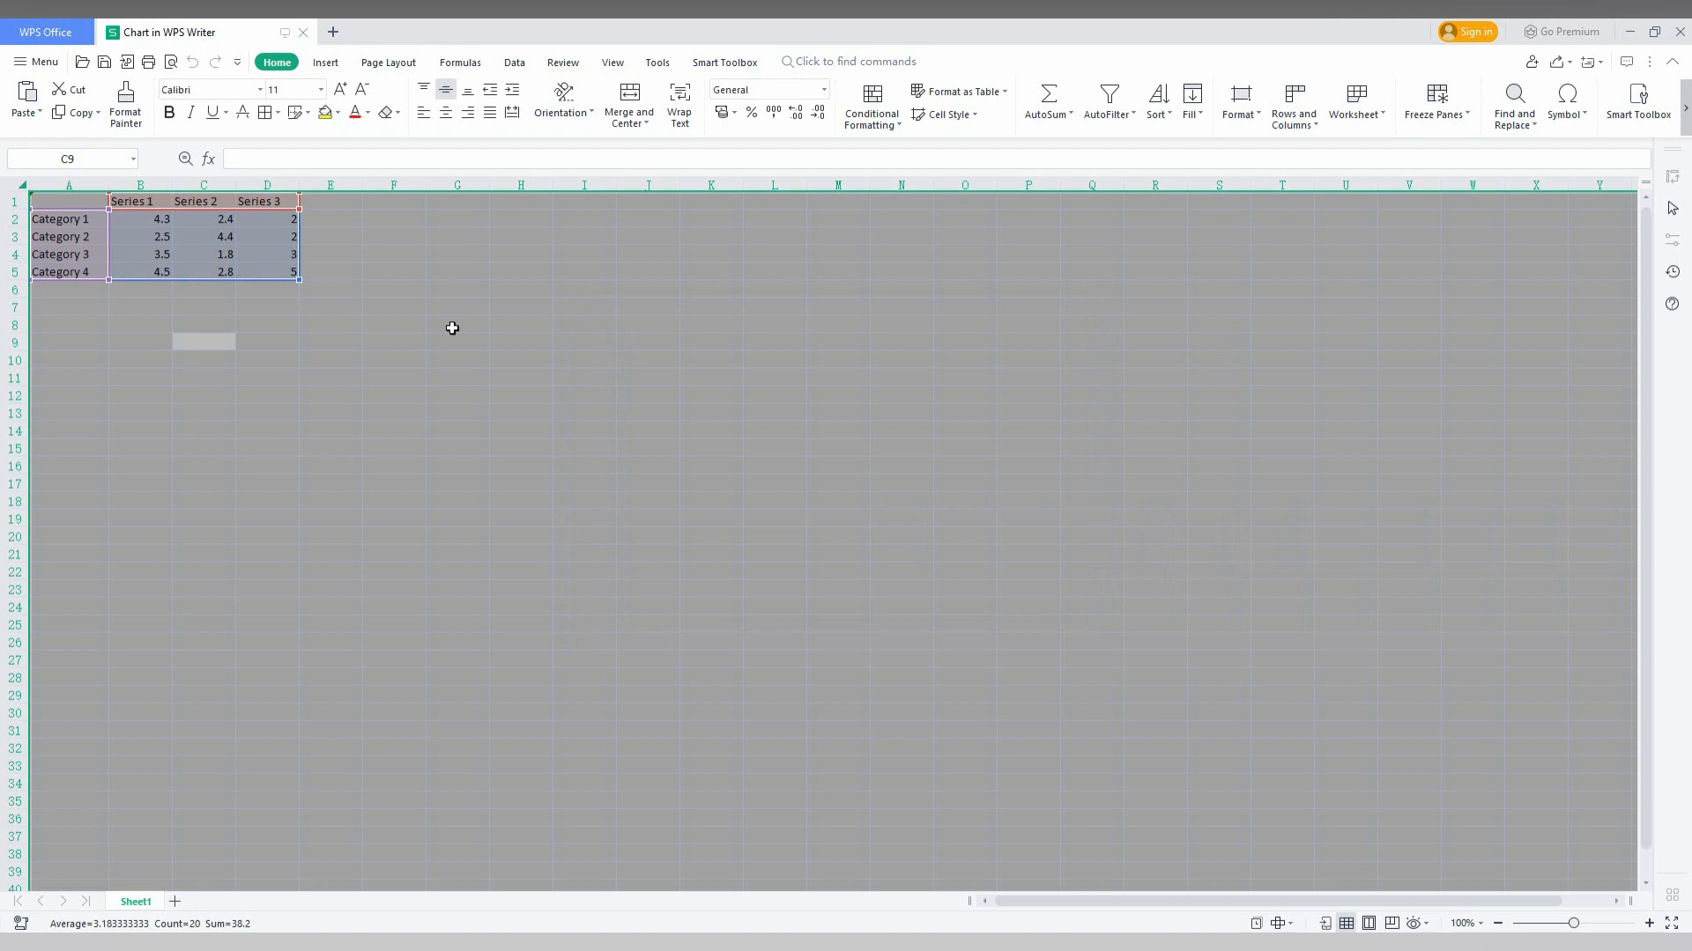